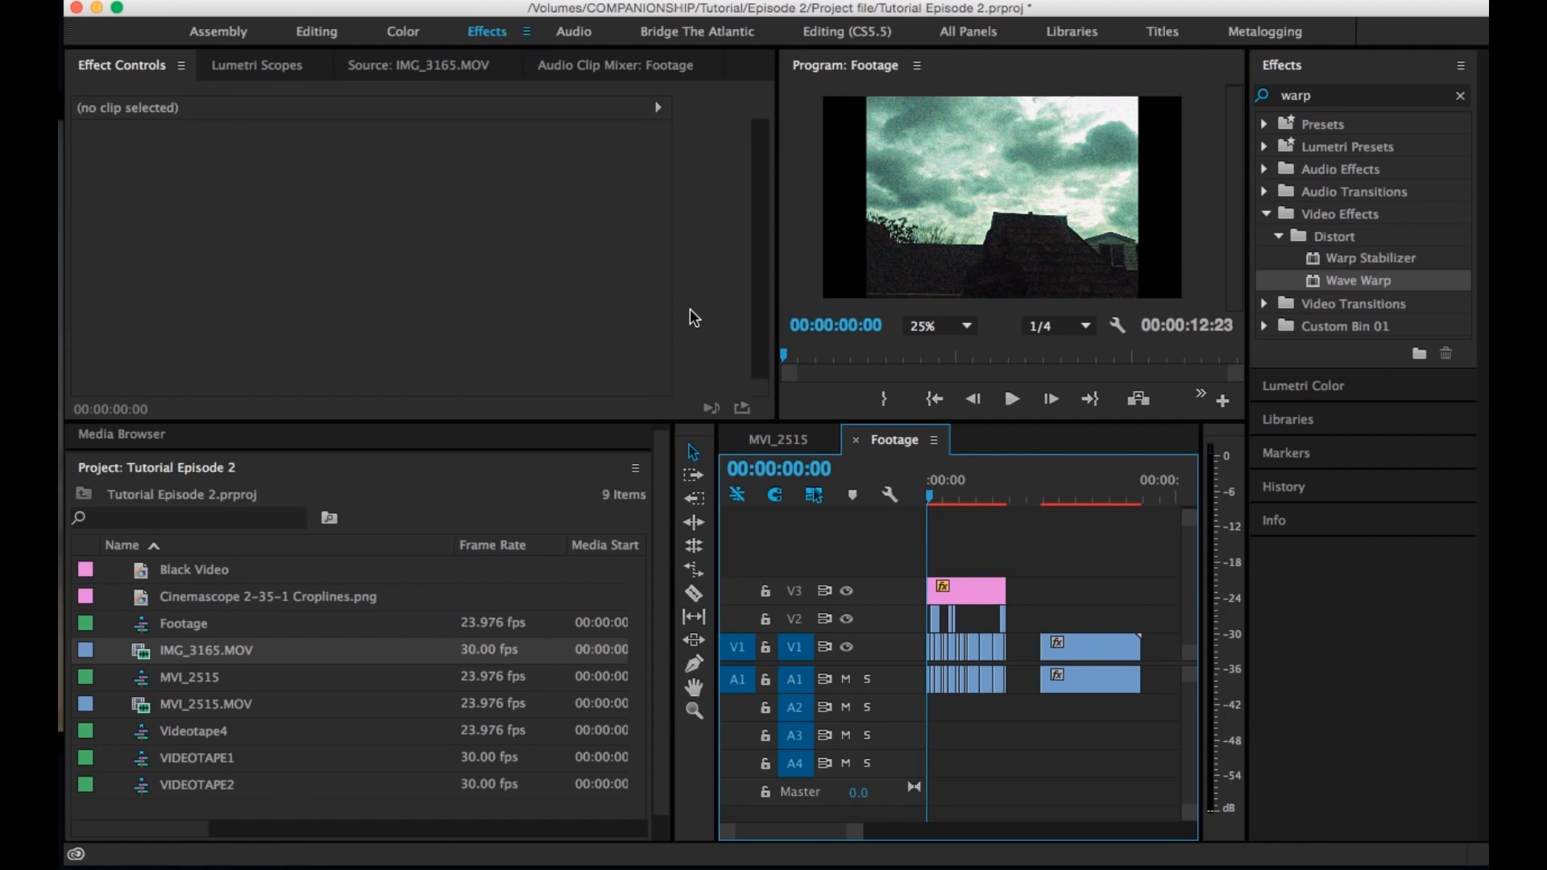
mouse_move(419, 179)
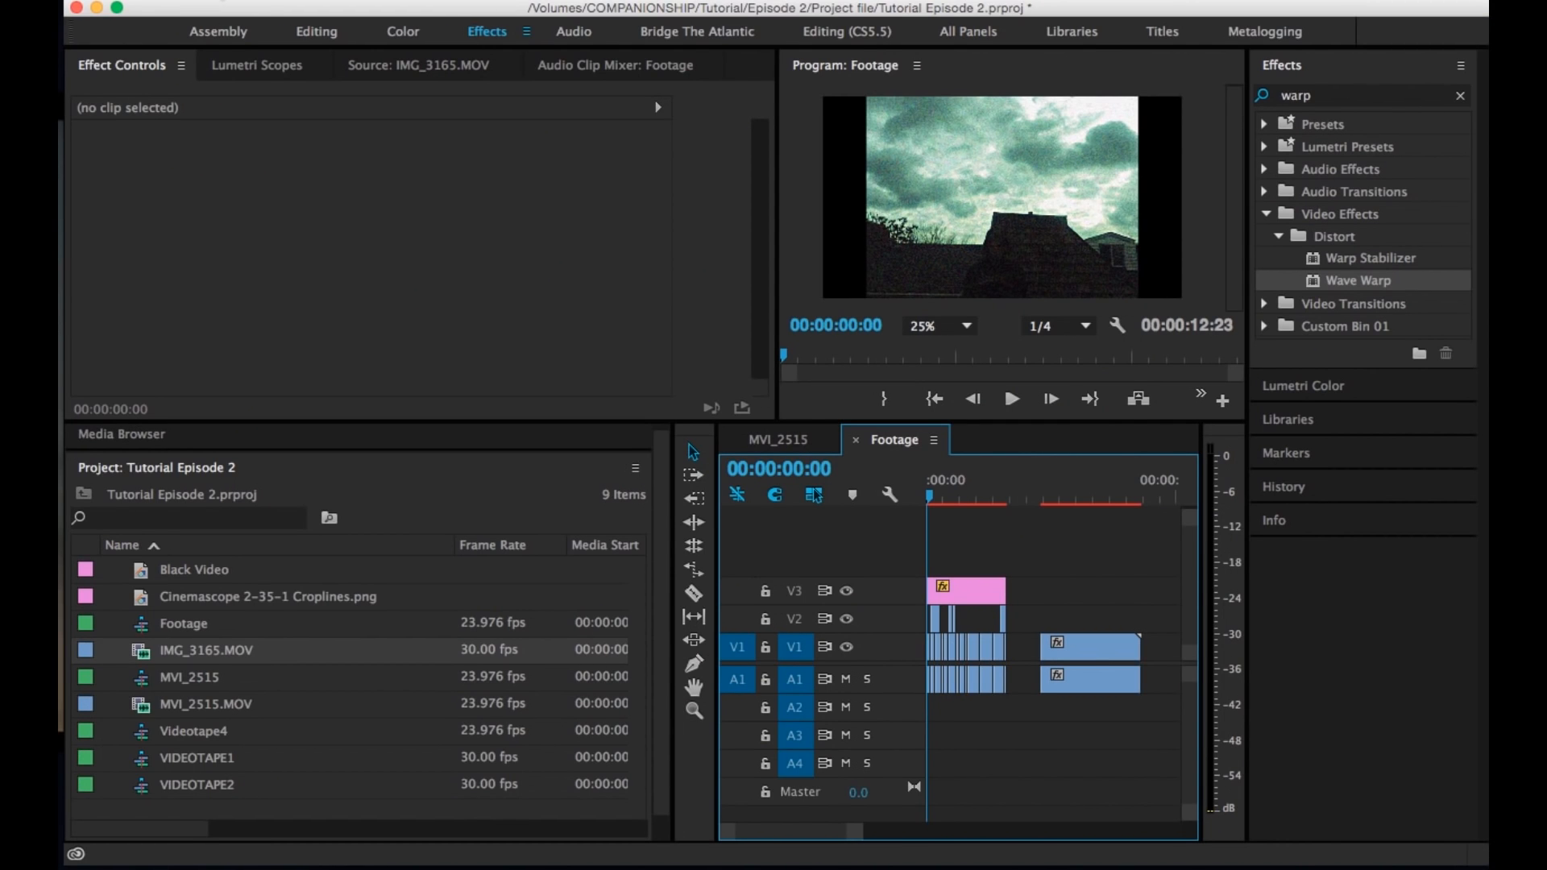
Create a sequence from the WideScreen preset via File > New > Sequence, named VIDEOTAPE 6
click(286, 12)
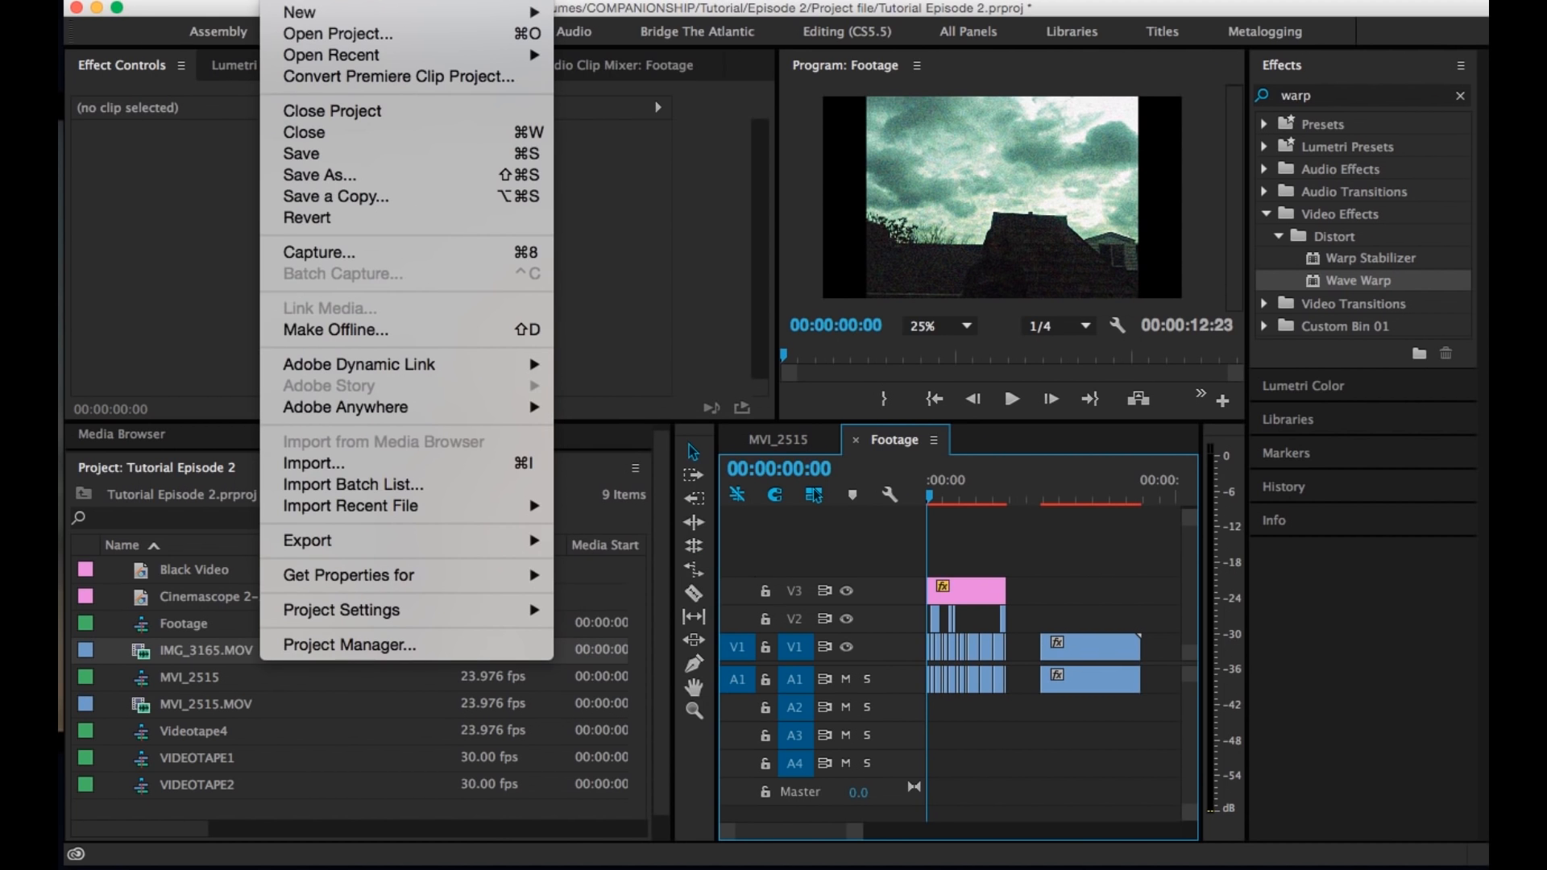
click(299, 13)
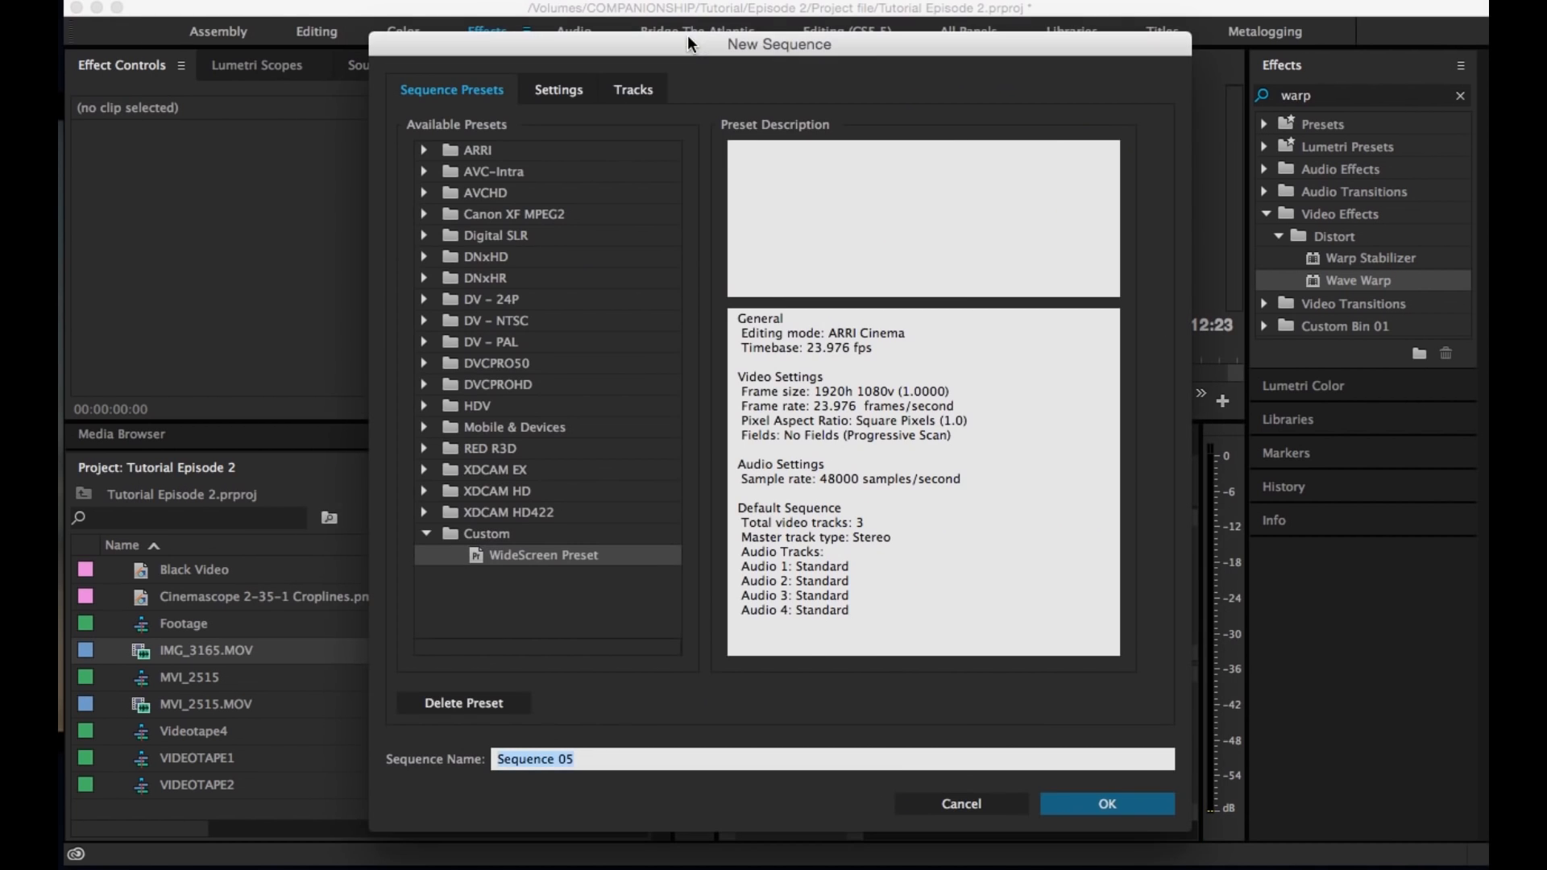
mouse_move(619, 471)
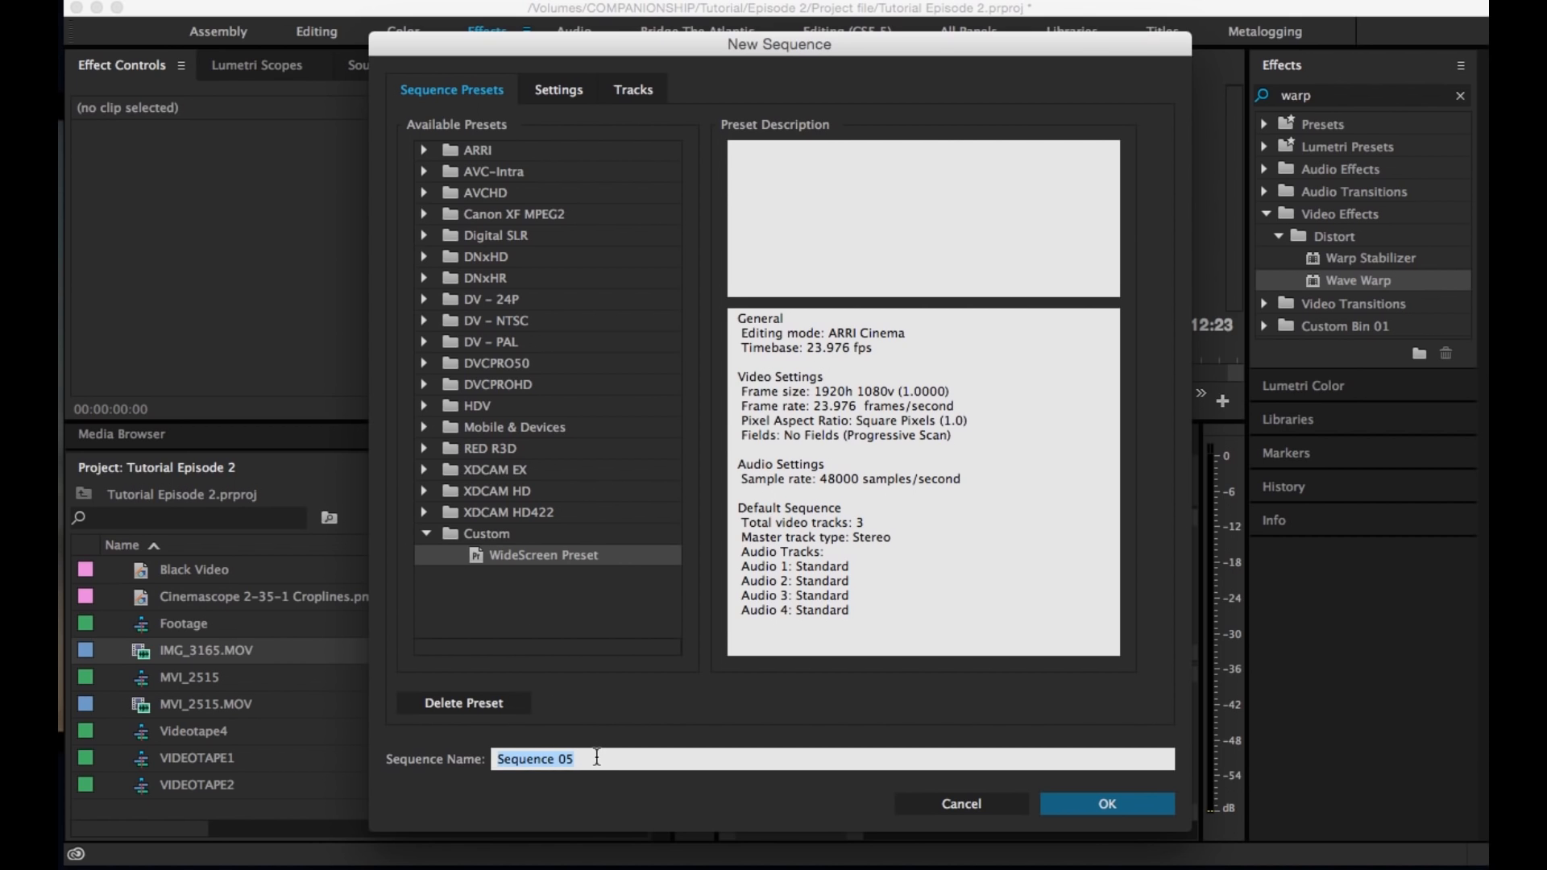
text(VIDEOTAPE 6)
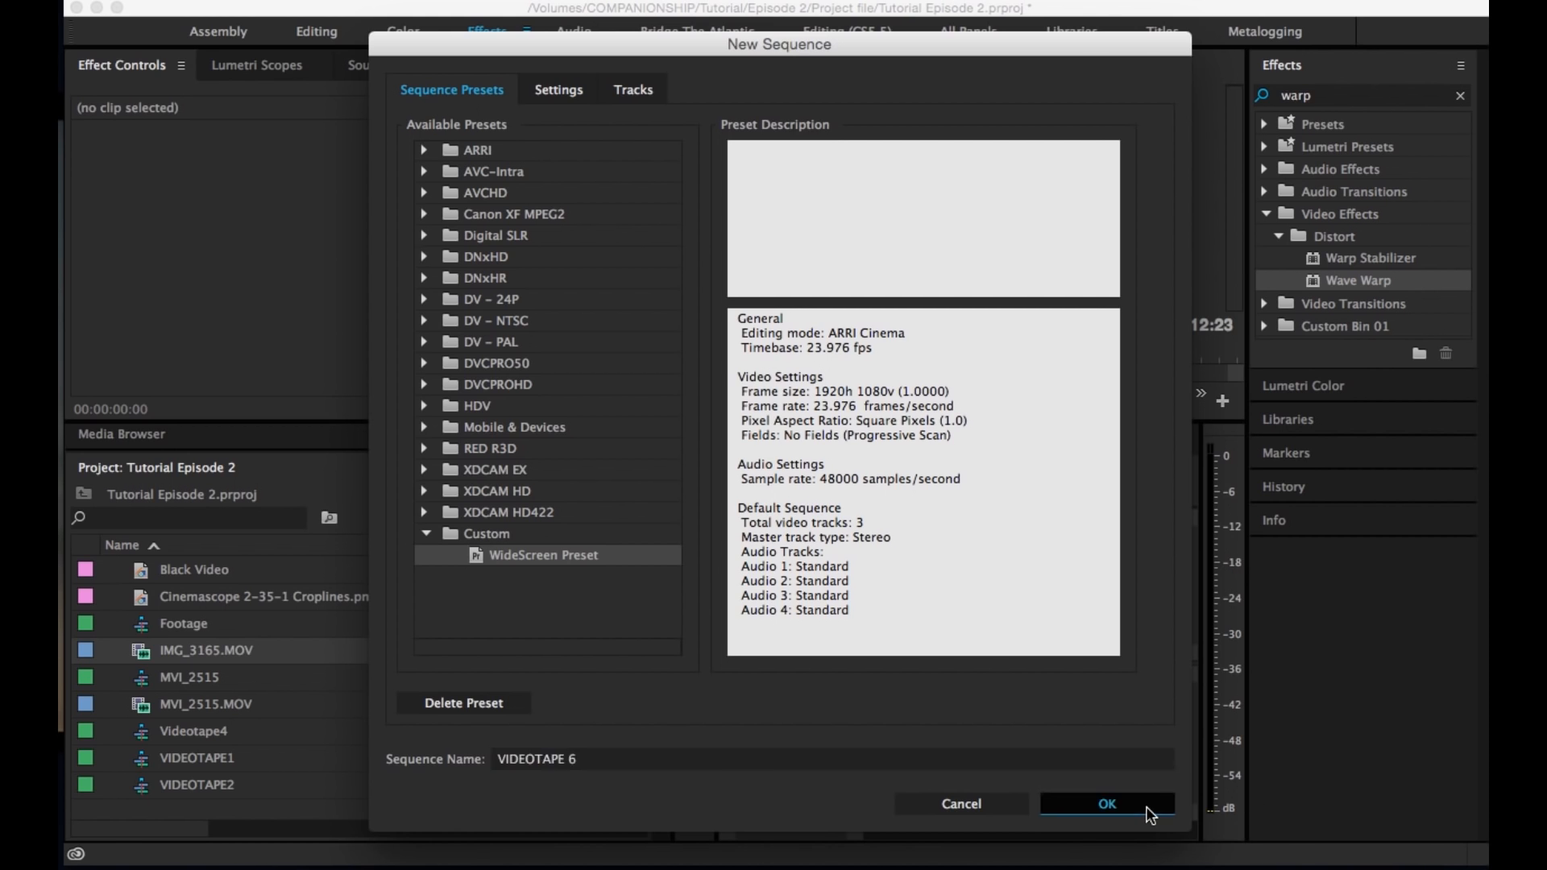
click(1106, 804)
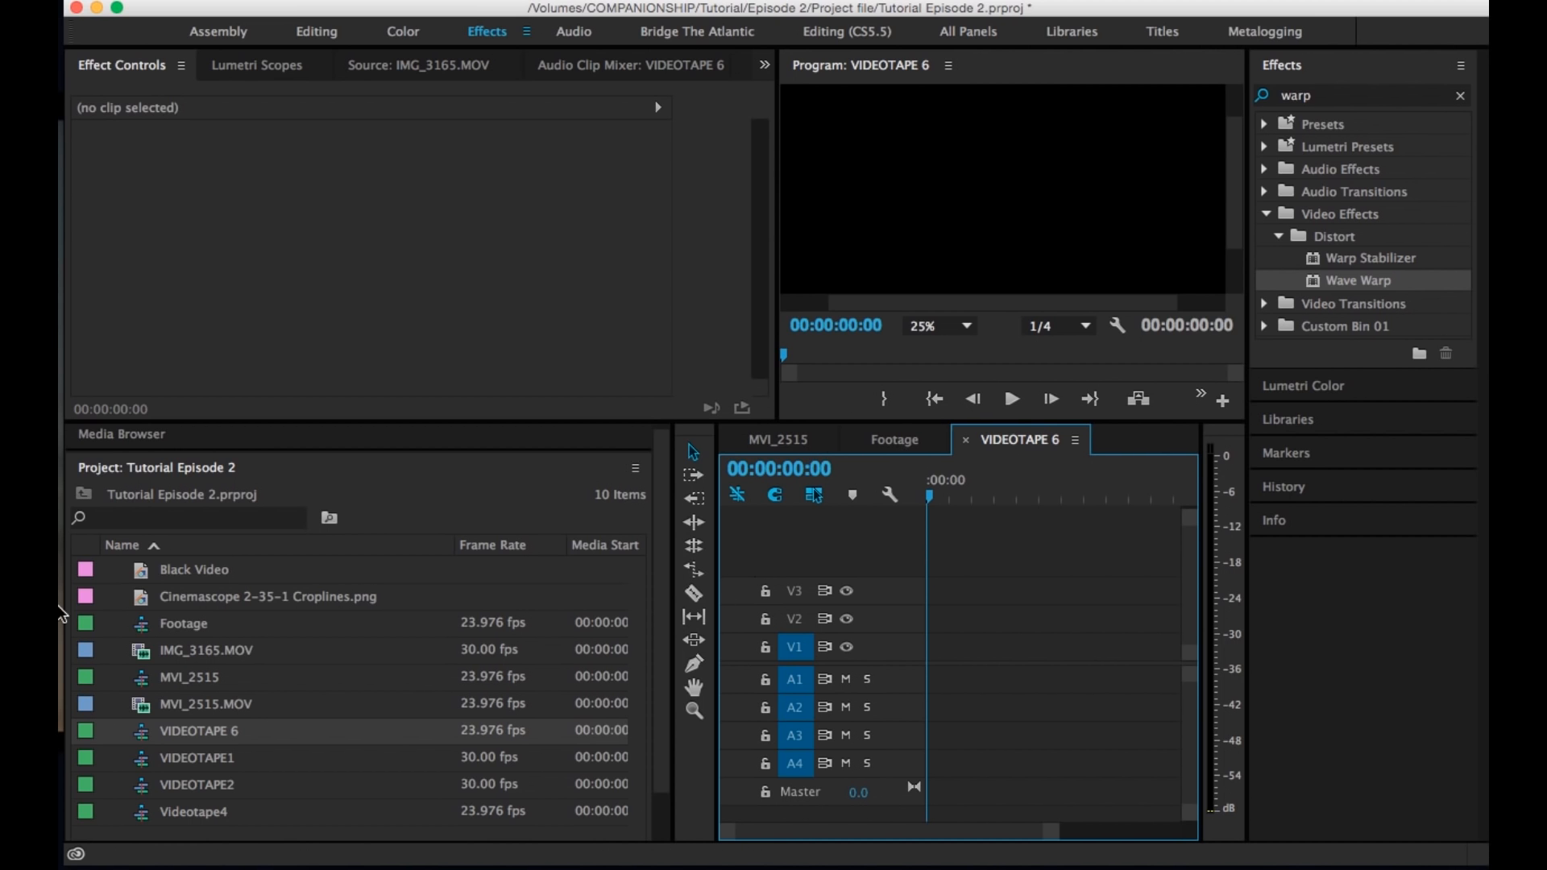
Preview IMG_3165.MOV in the Source Monitor and place it on V1, matching sequence settings
double_click(206, 650)
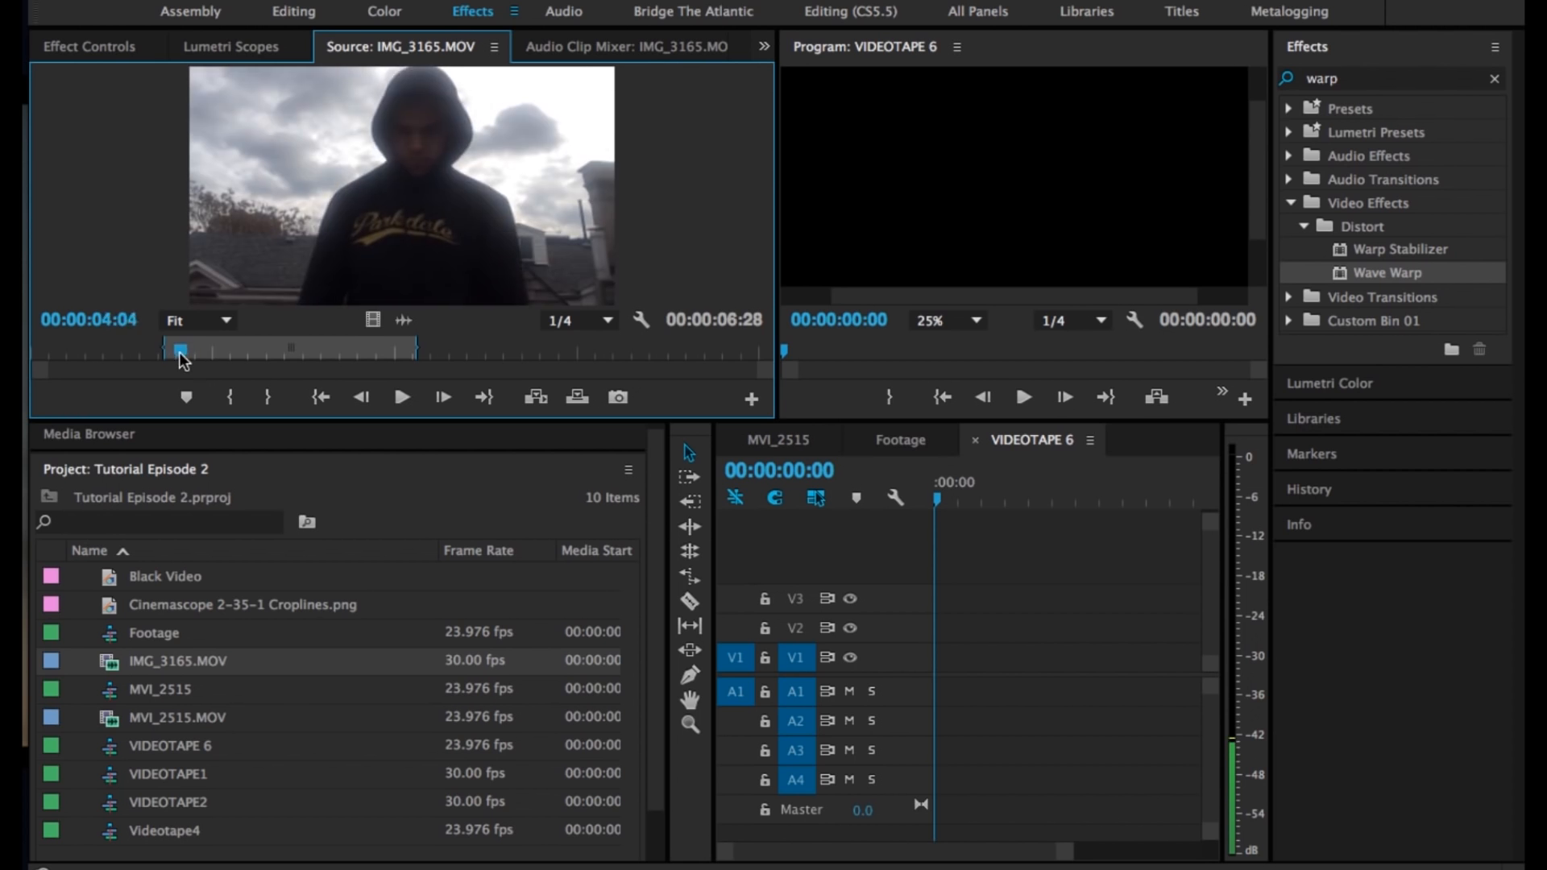
drag(180, 351, 133, 350)
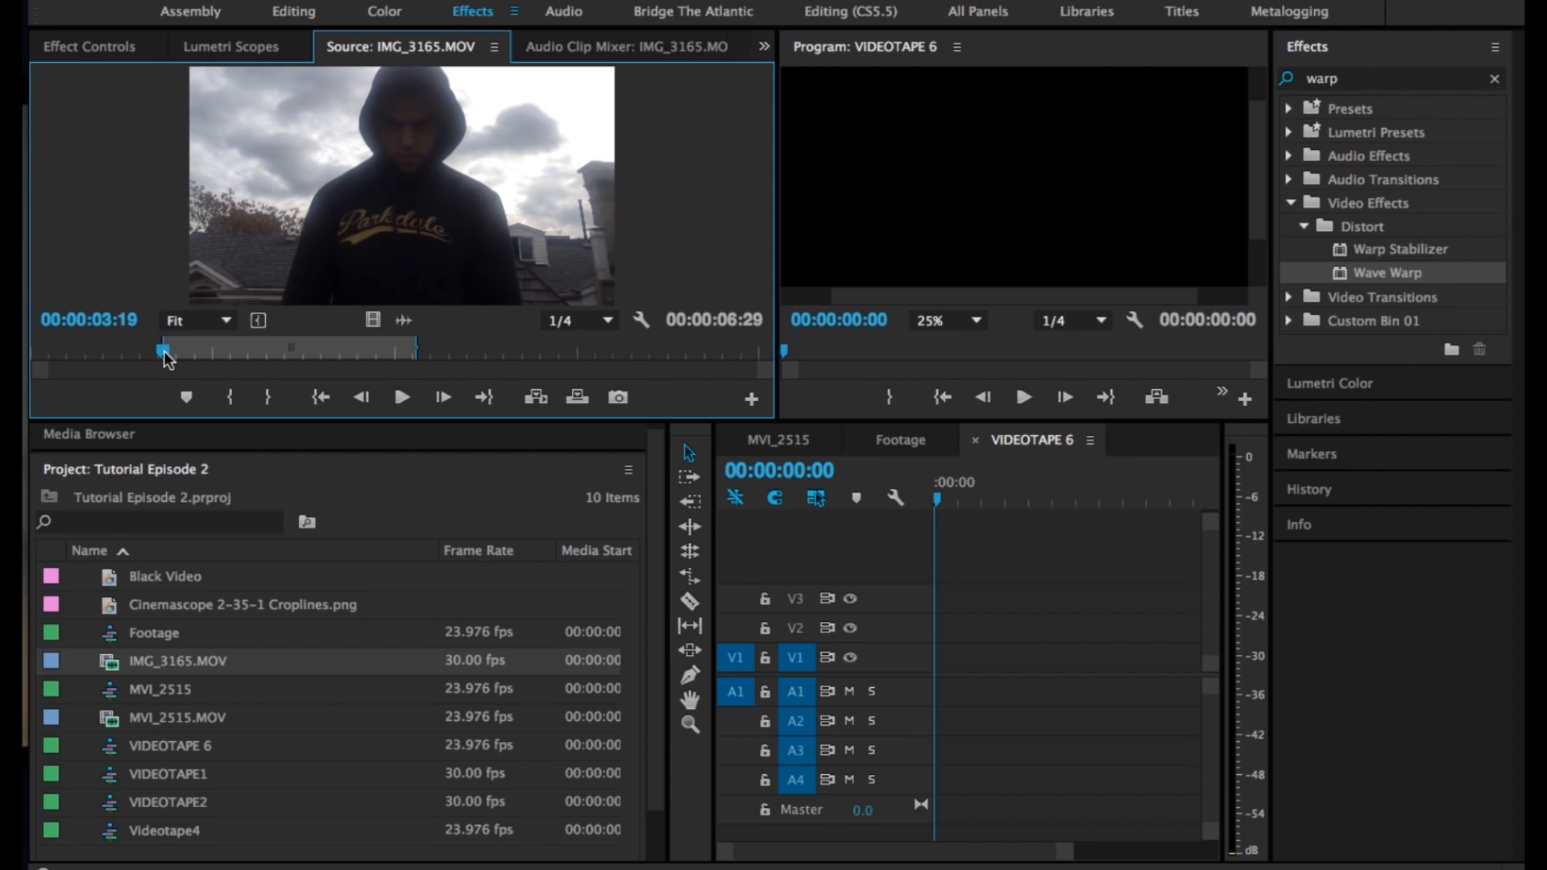
drag(164, 348, 405, 348)
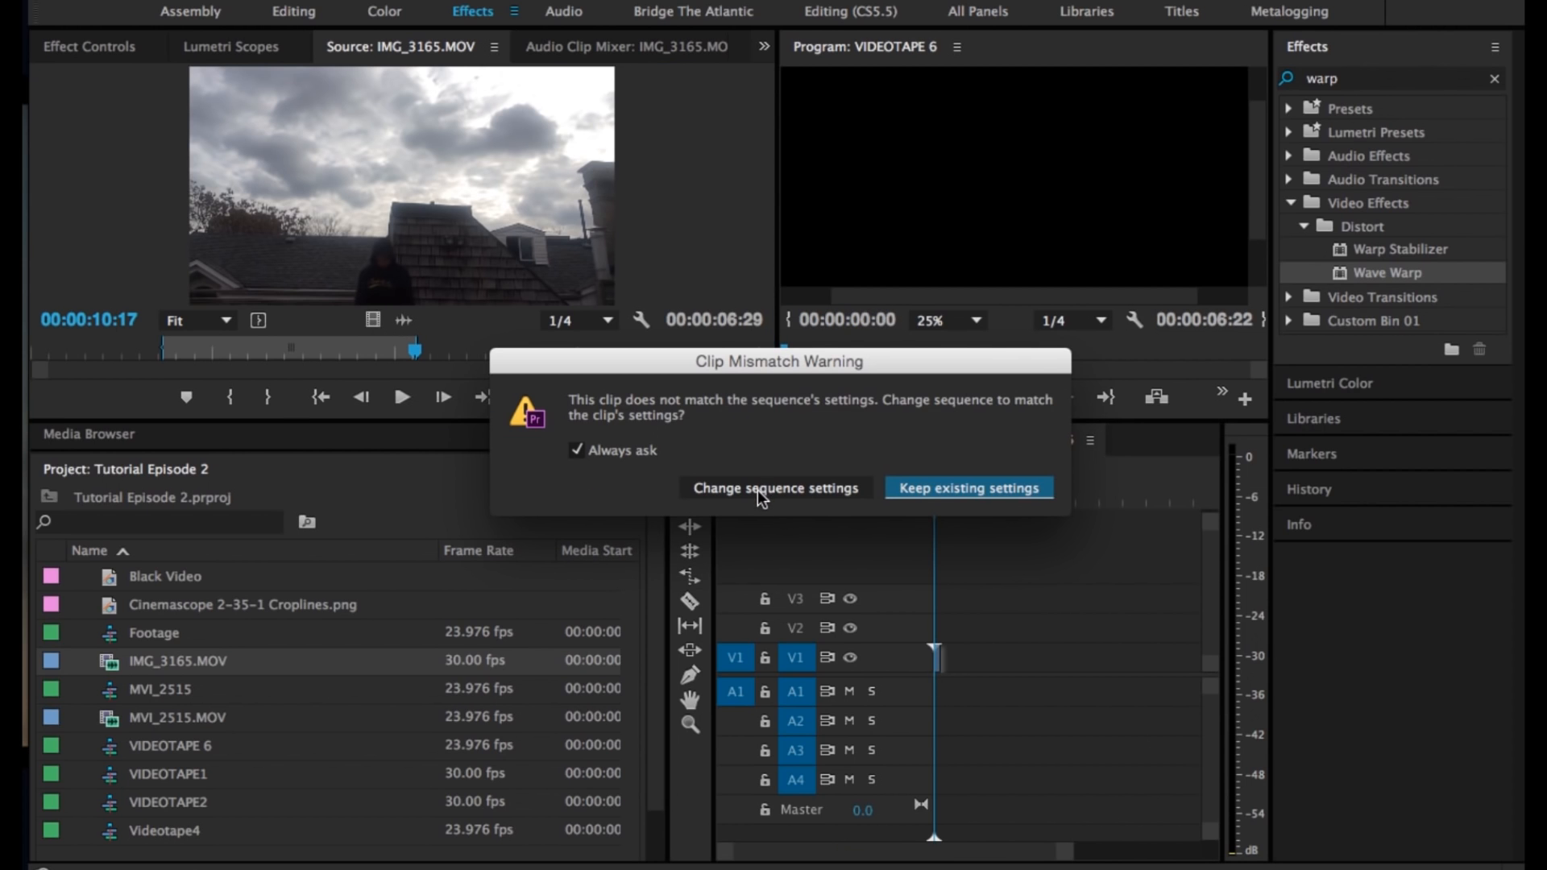
click(967, 488)
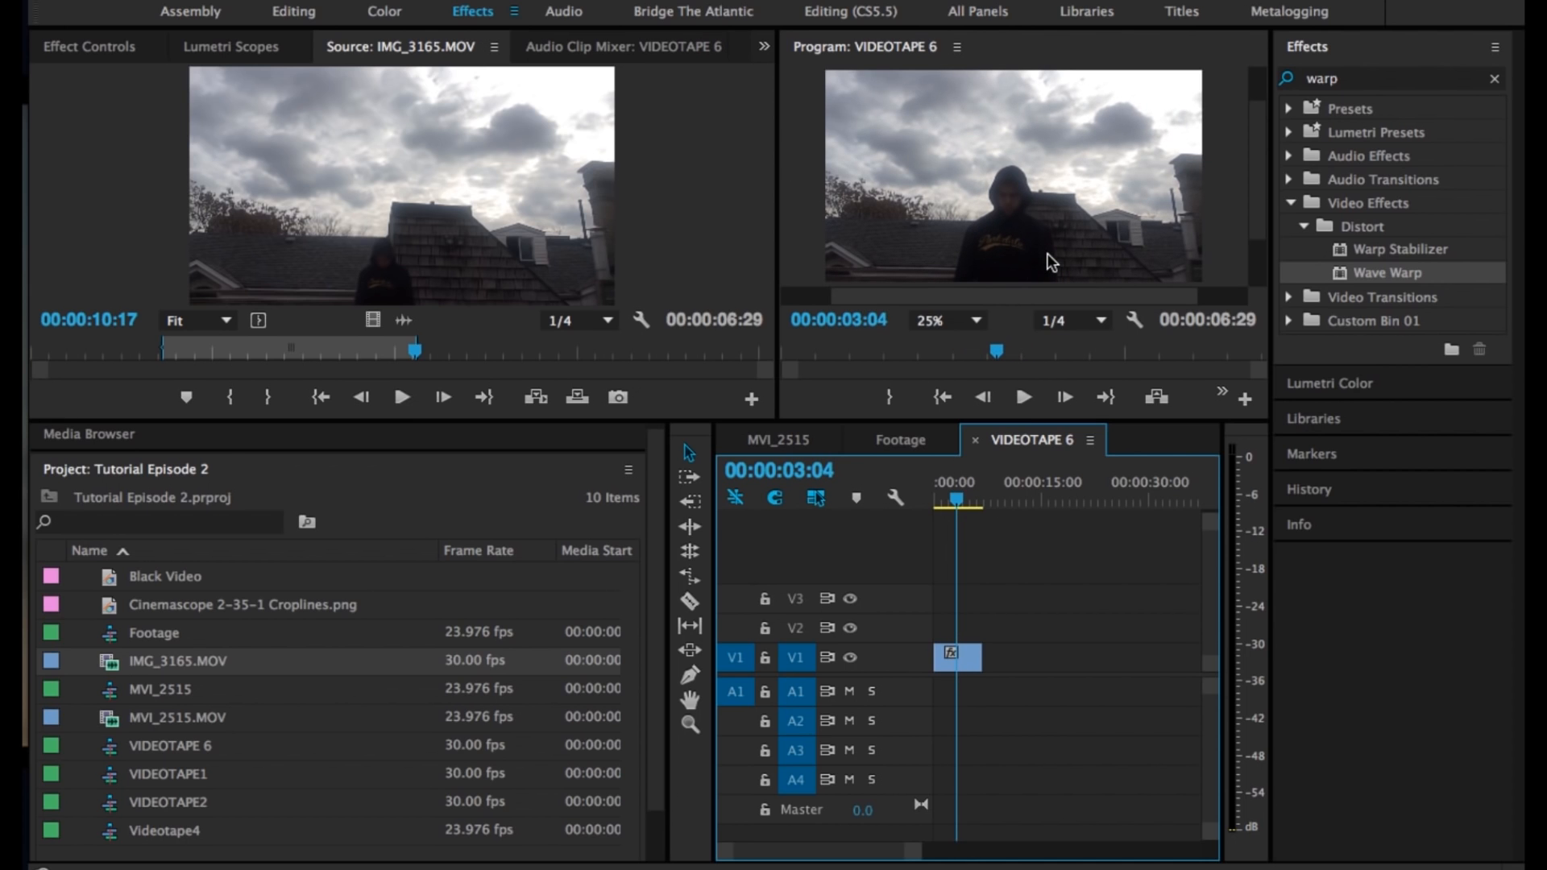
click(953, 498)
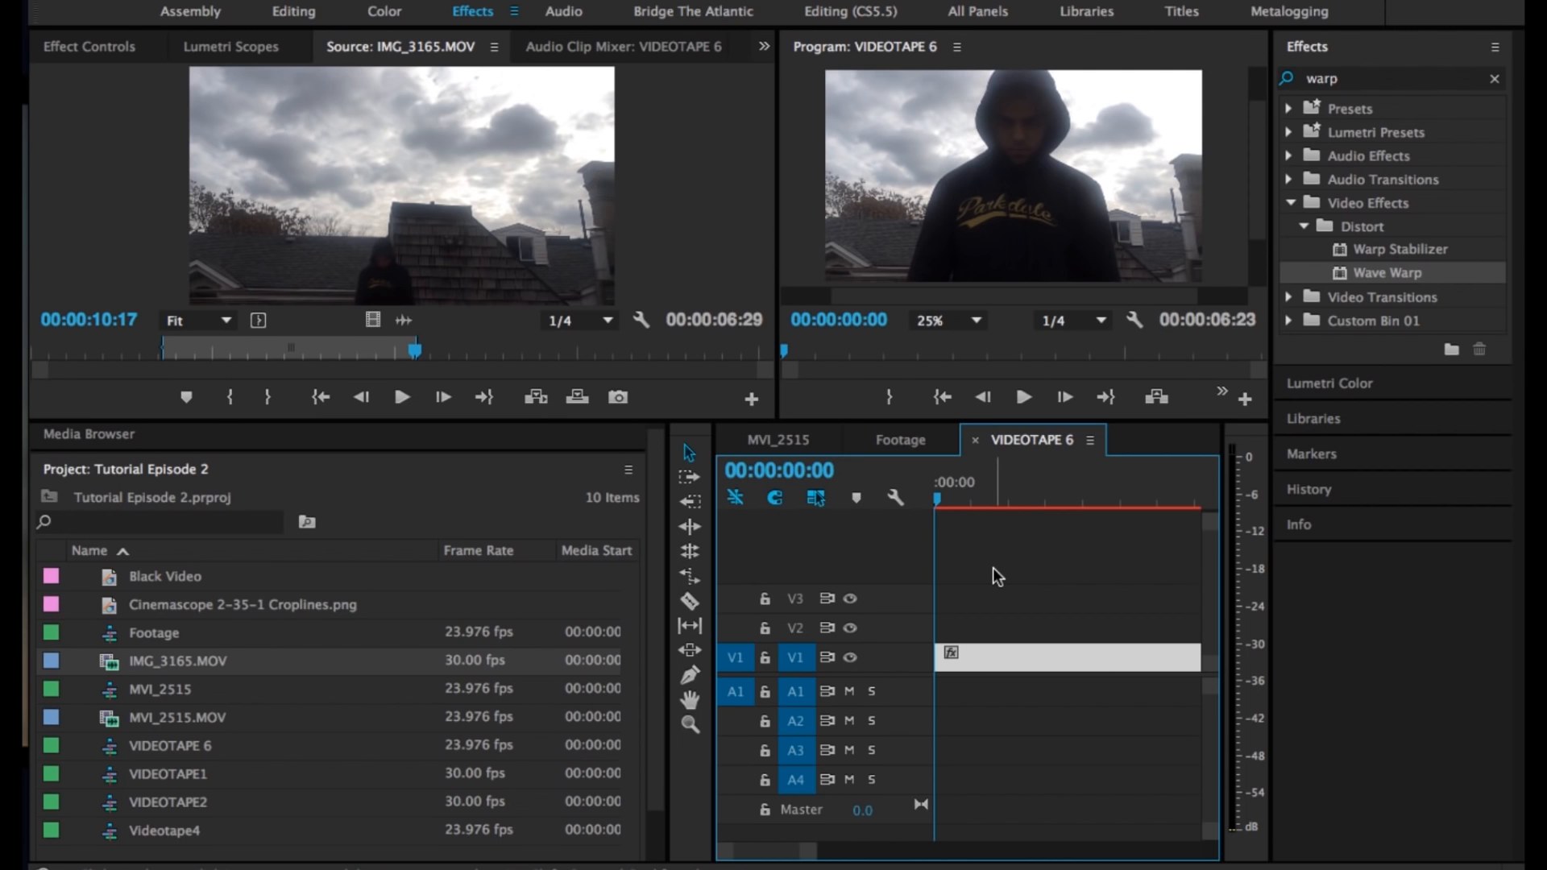
mouse_move(91, 57)
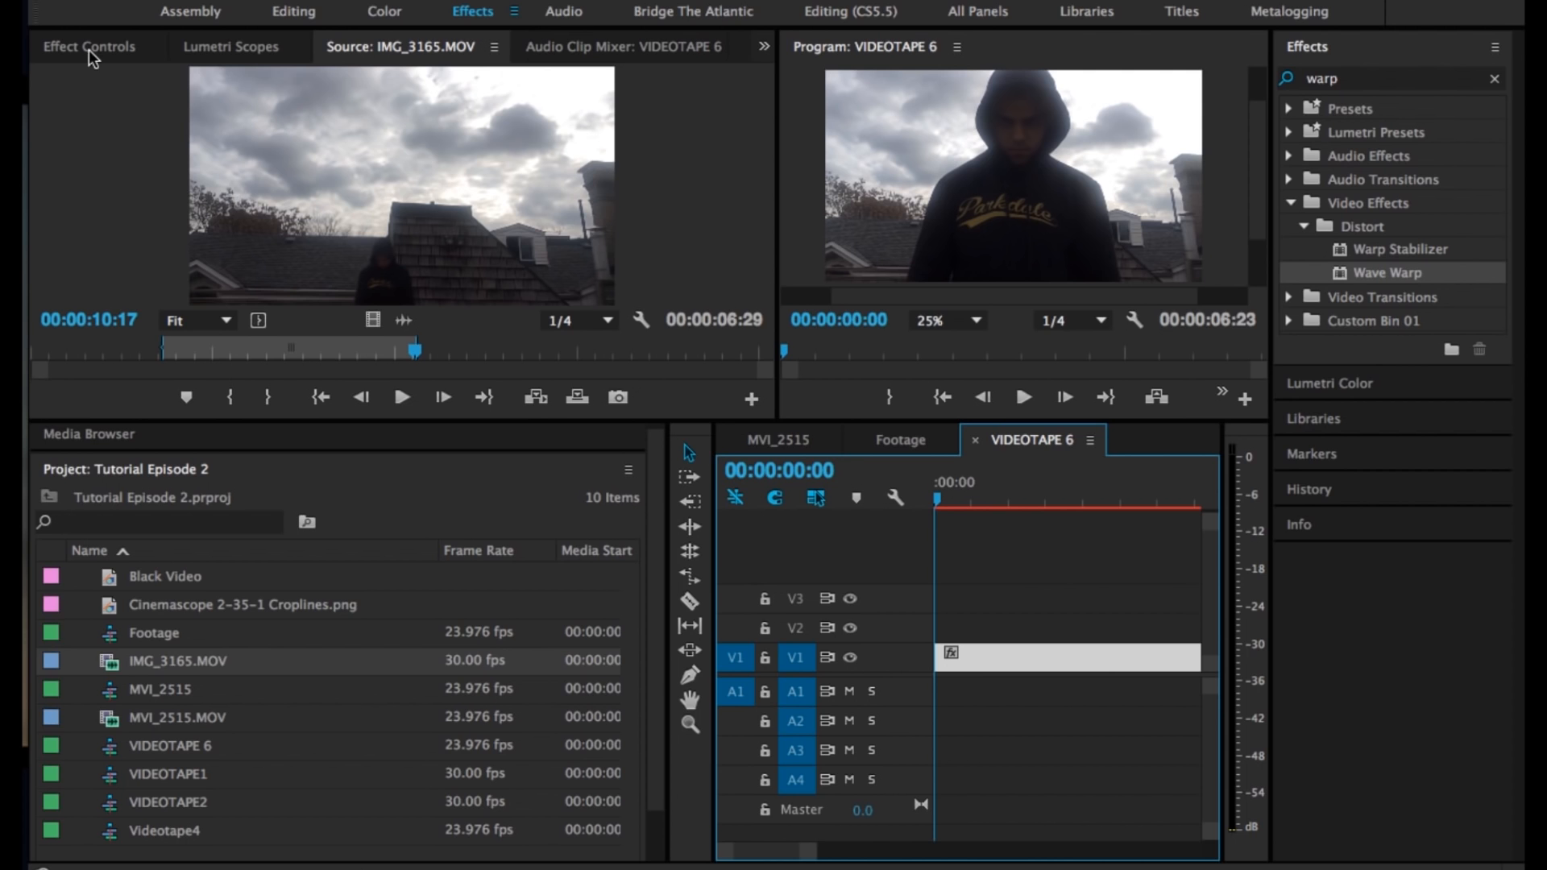
In Effect Controls, clear the Scale keyframes and enable Position keyframing
click(89, 47)
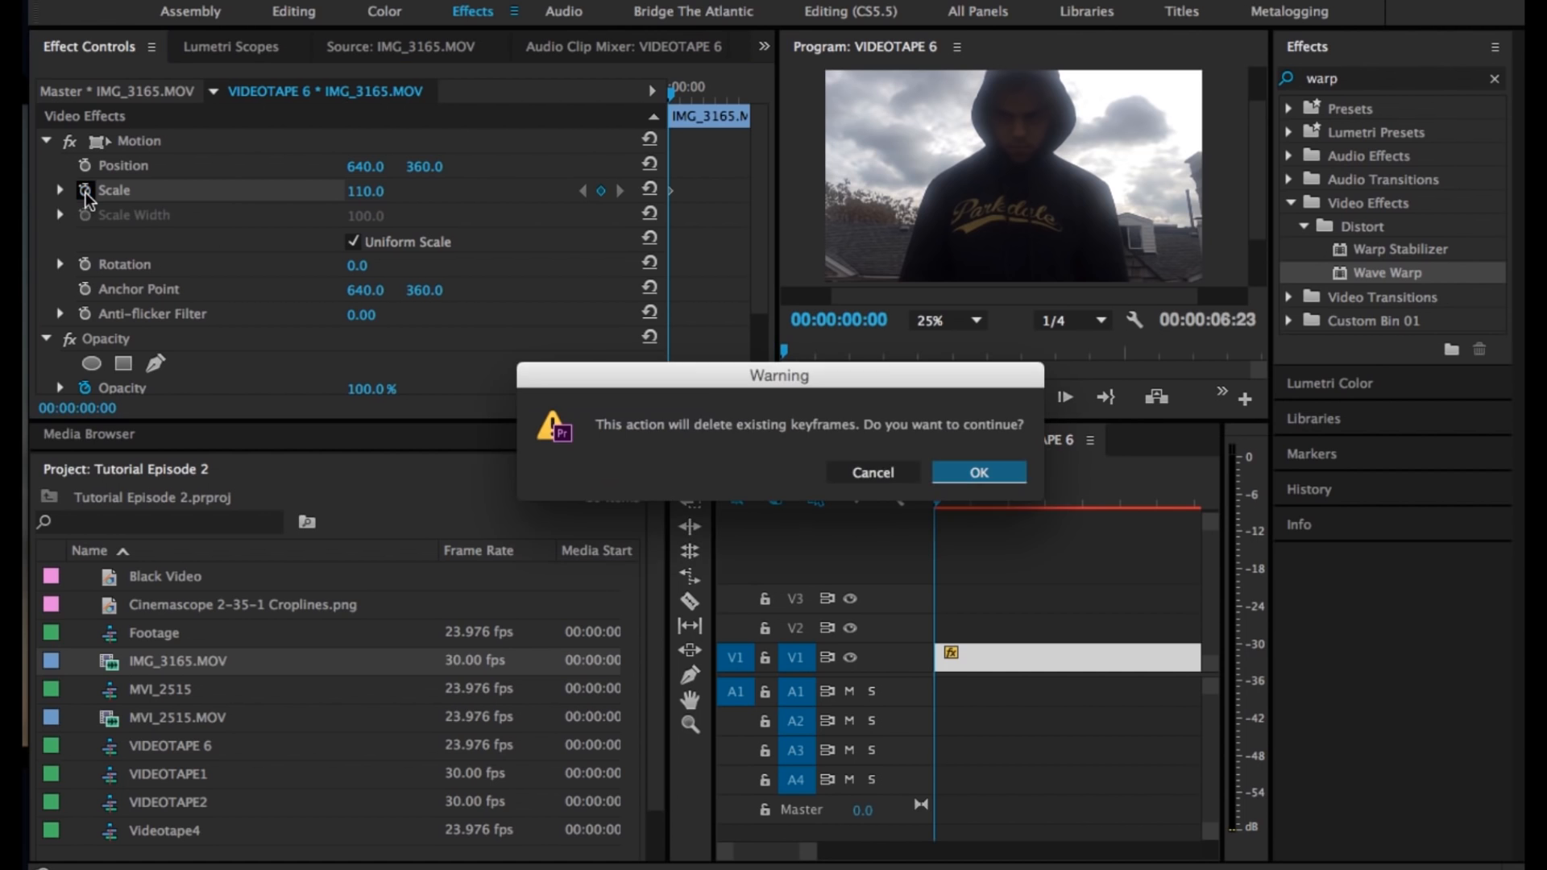
click(977, 473)
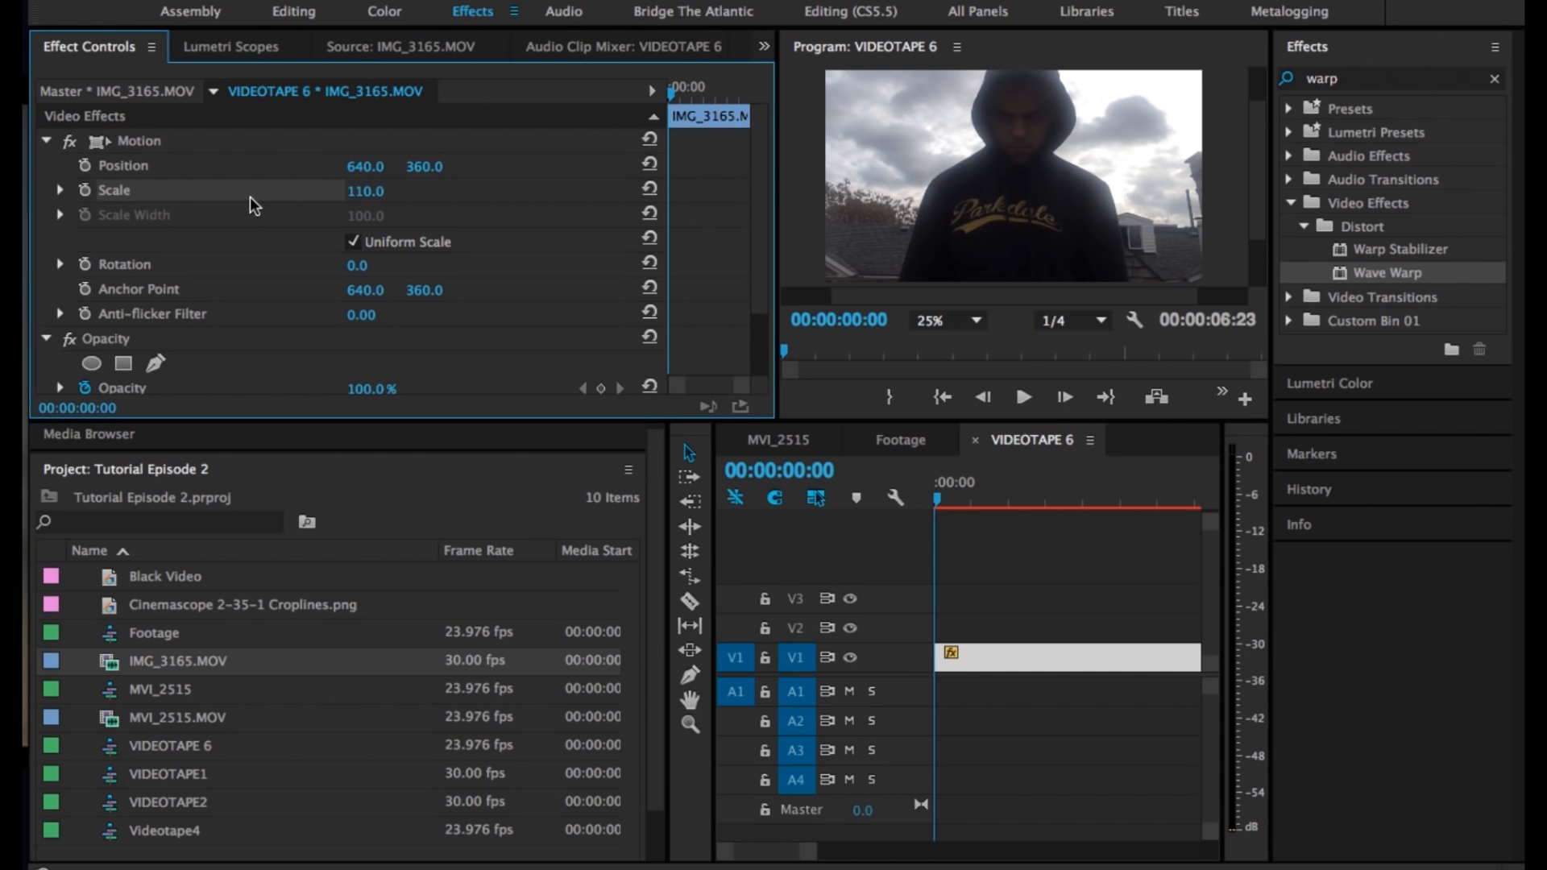
mouse_move(678, 203)
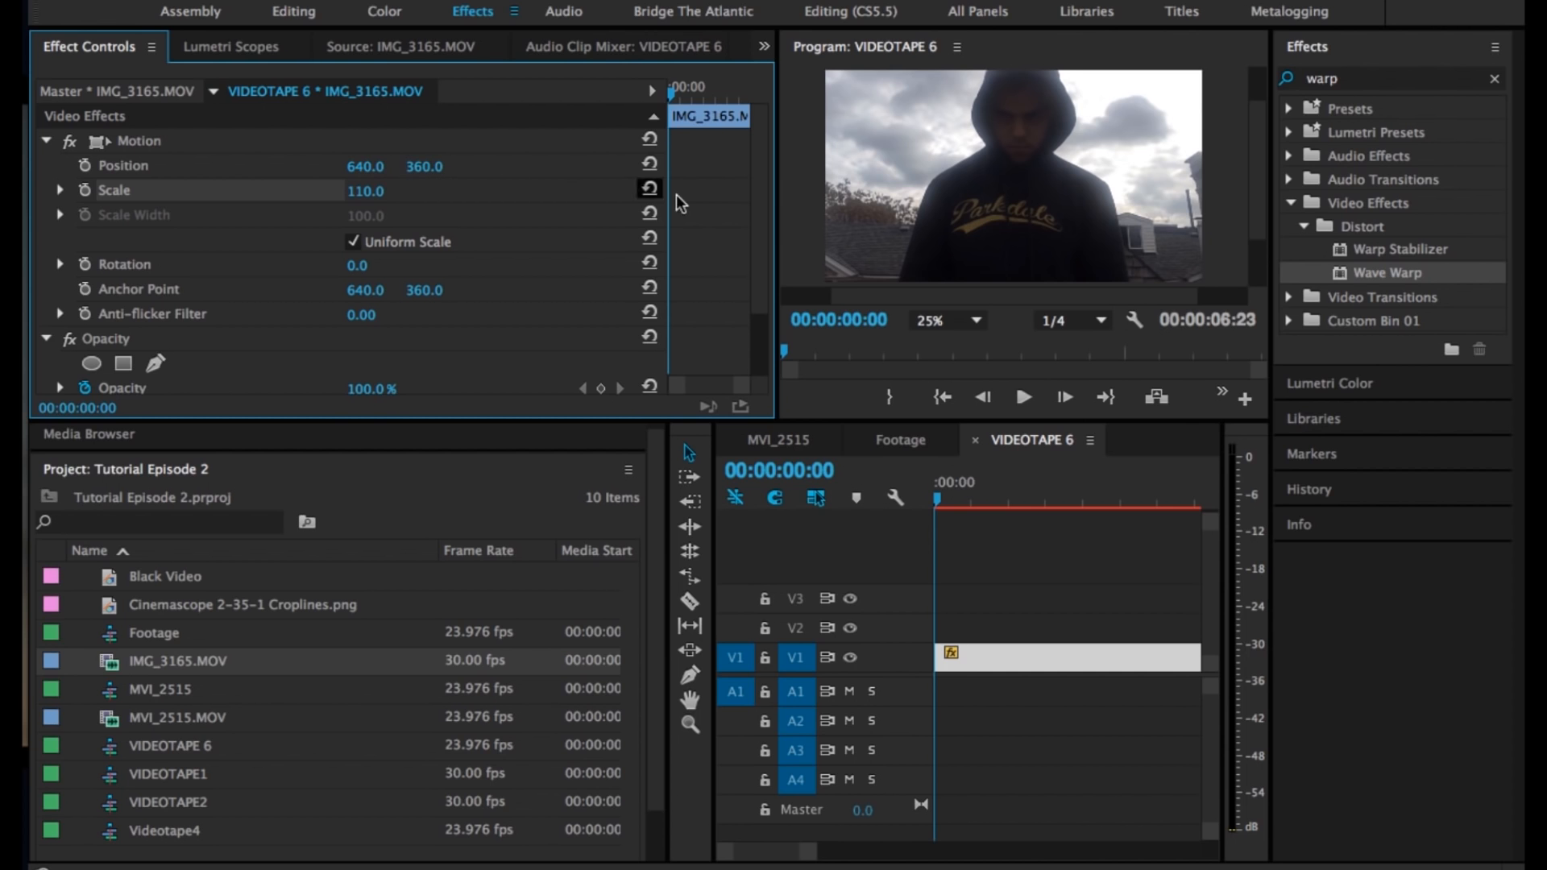
mouse_move(104, 168)
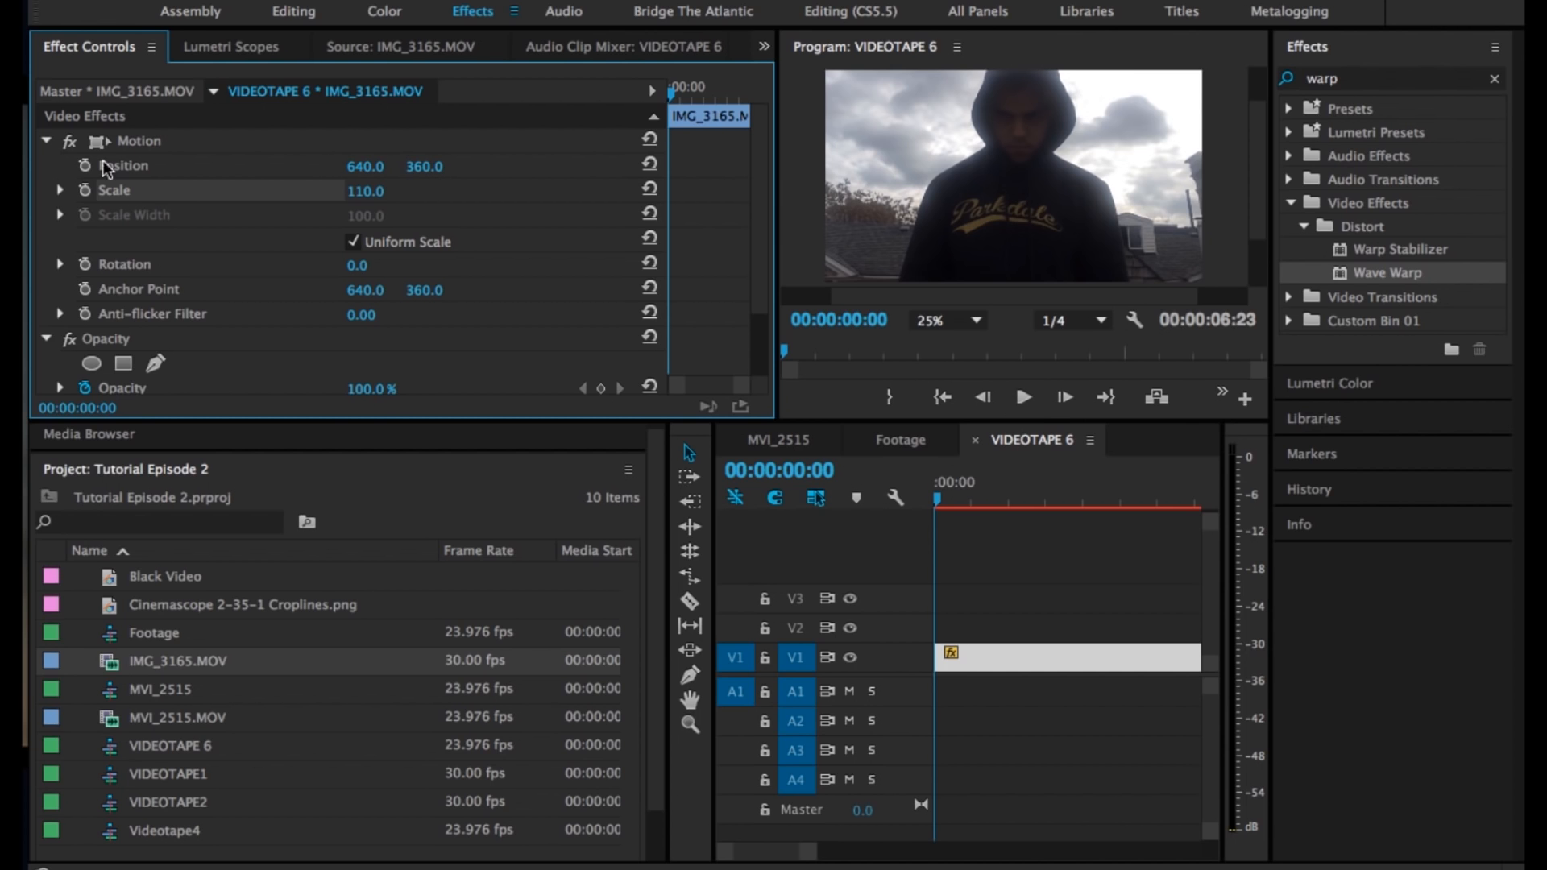
click(84, 164)
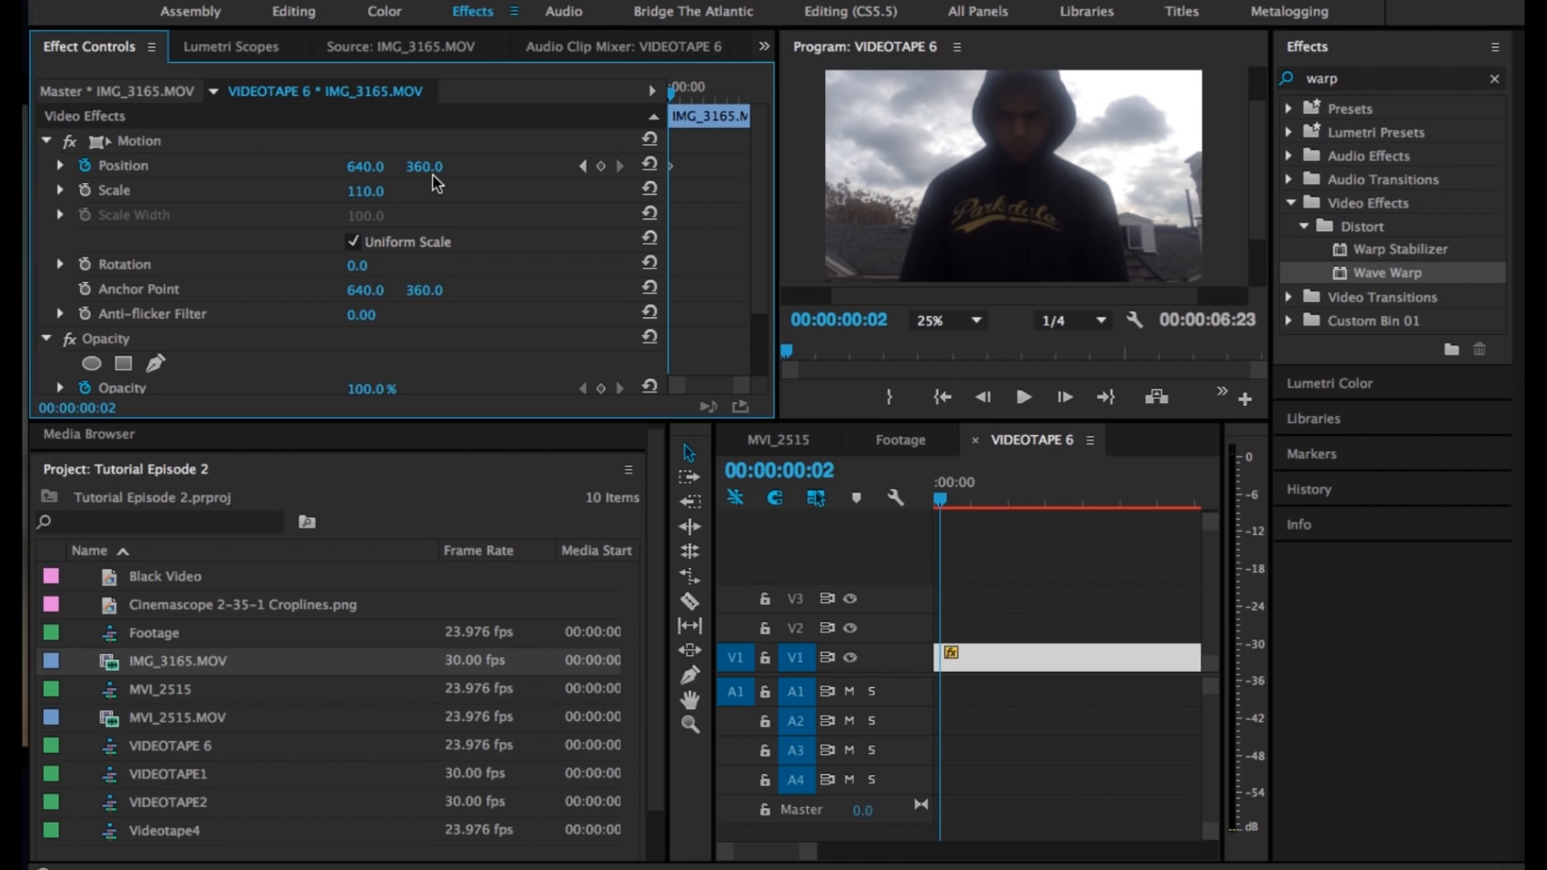
Keyframe Position Y at 364 and 365.0 over the clip's first frames
double_click(425, 166)
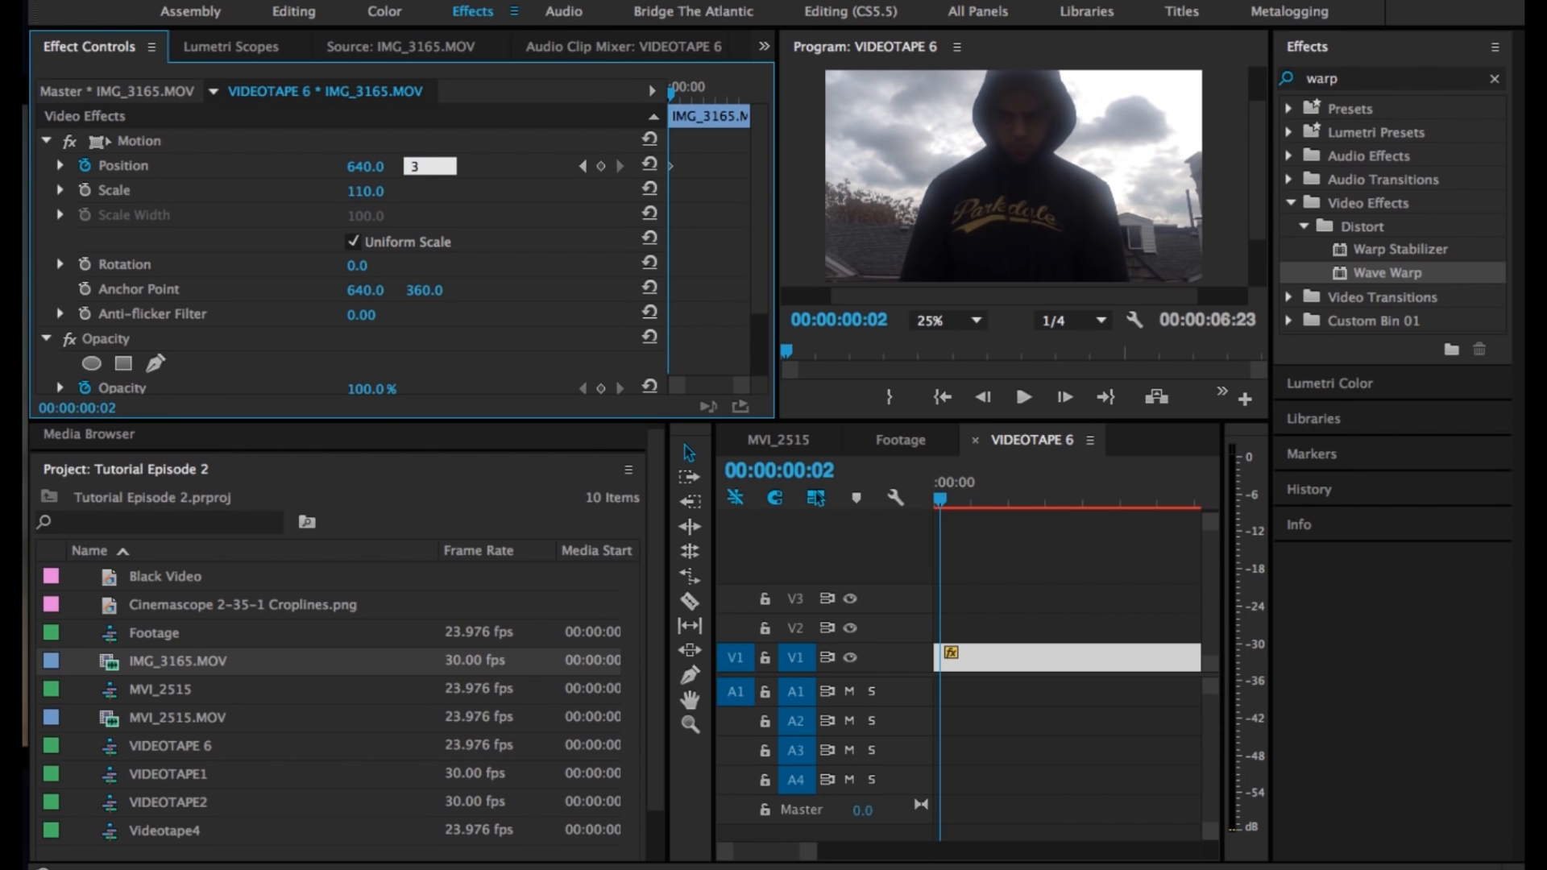
text(364)
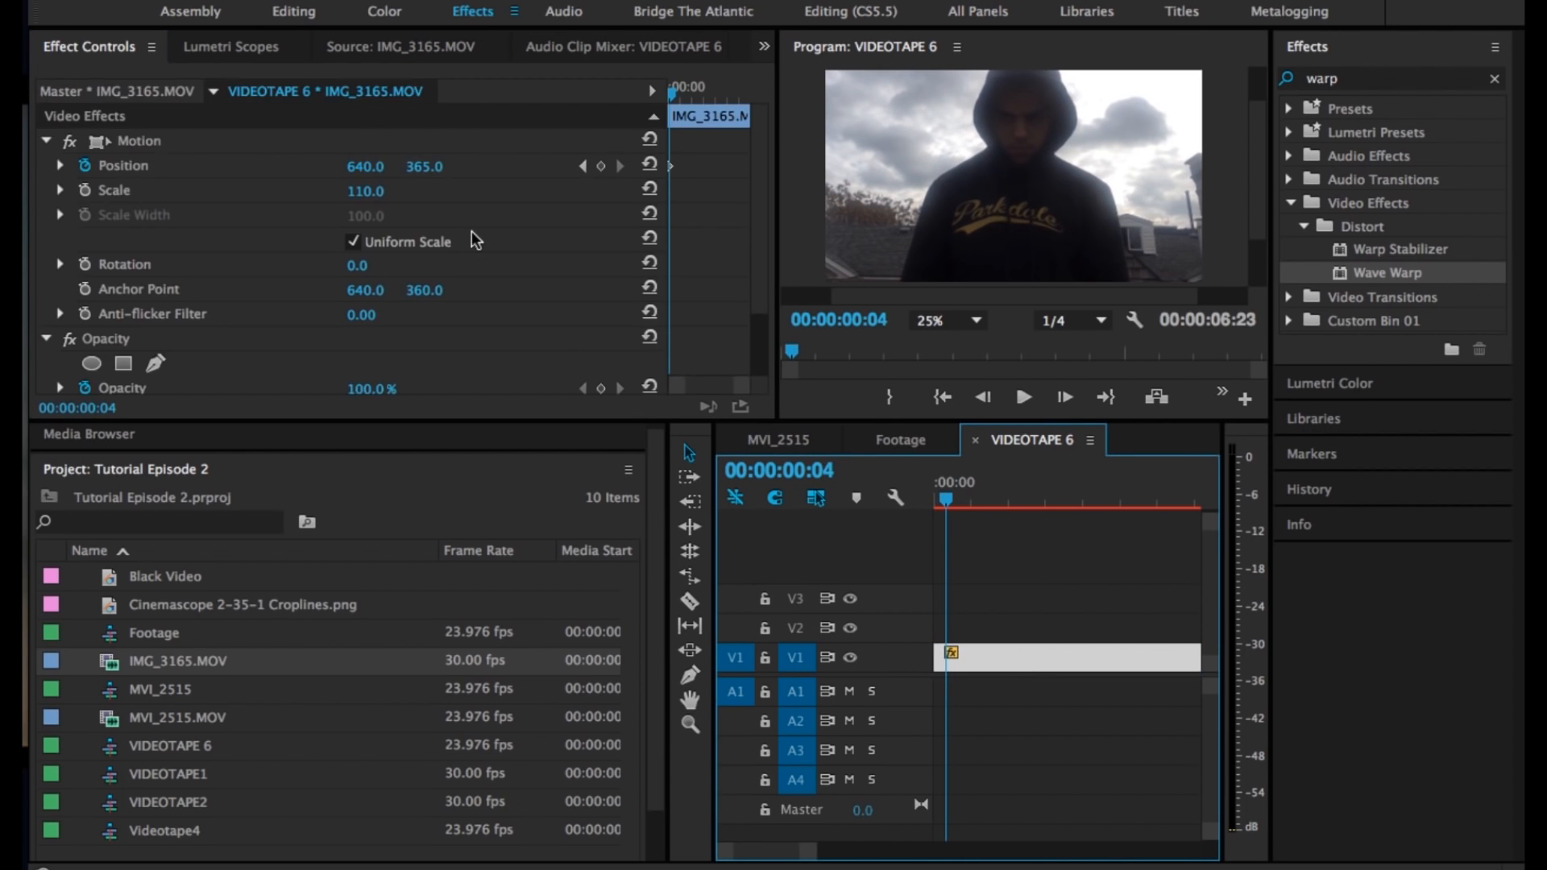
double_click(424, 166)
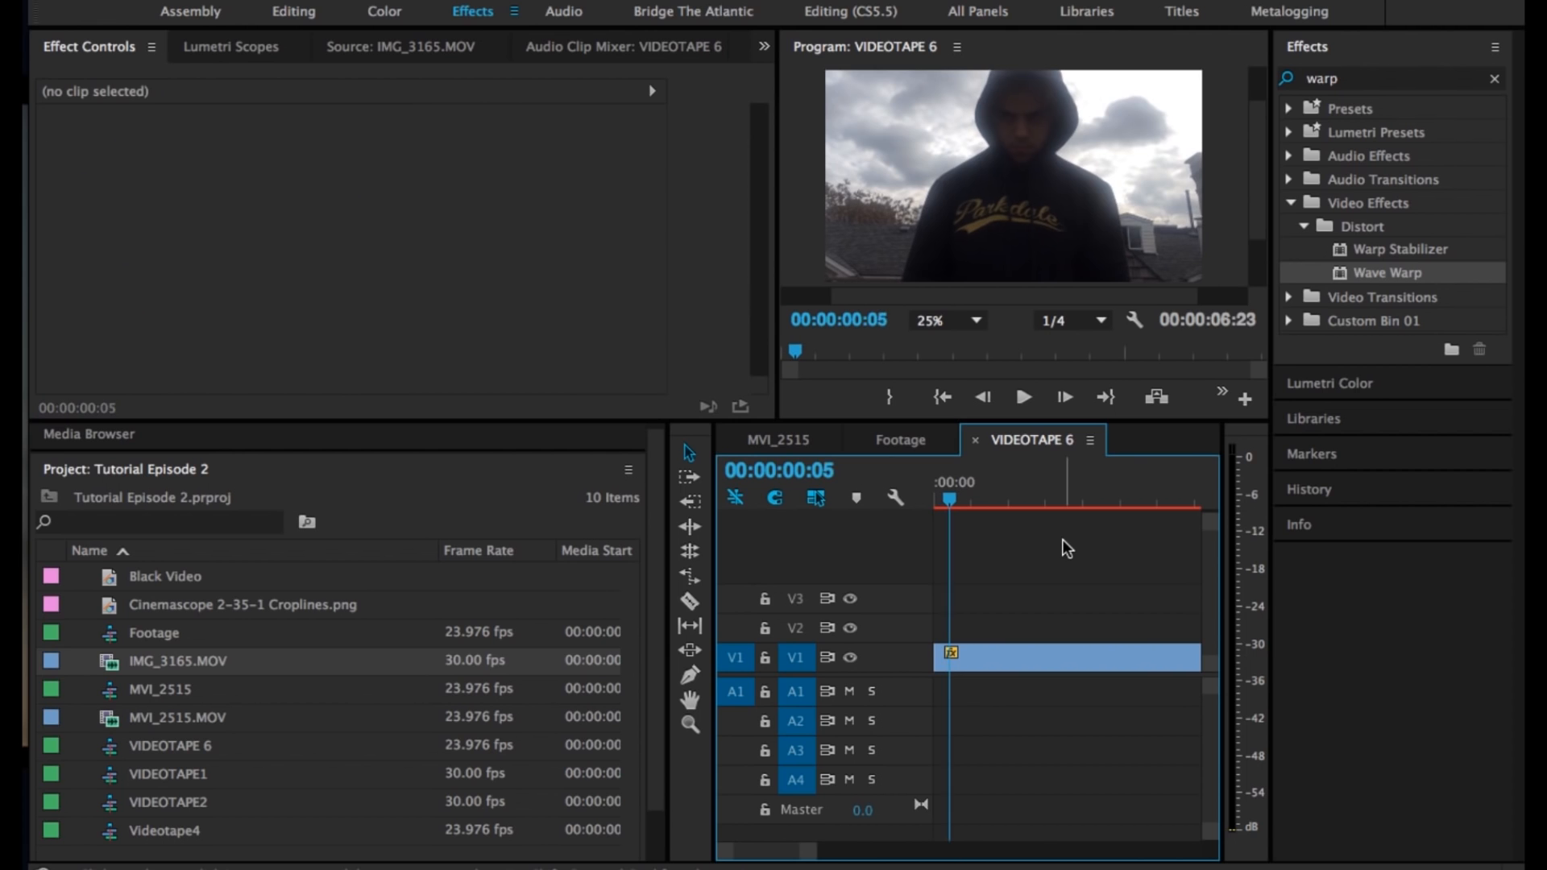
click(1065, 656)
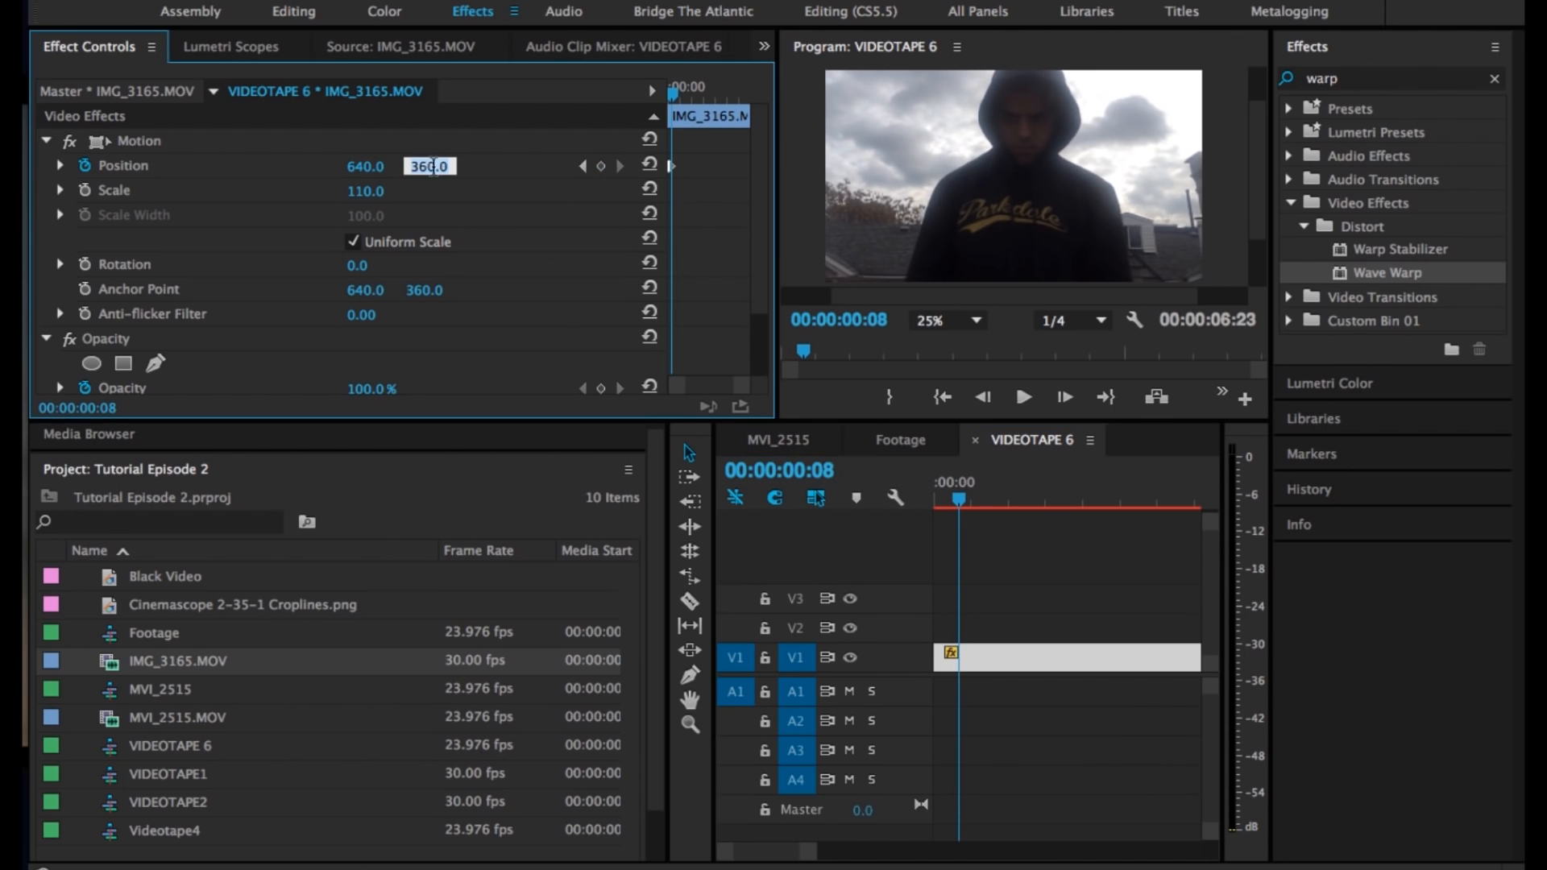
text(365.0)
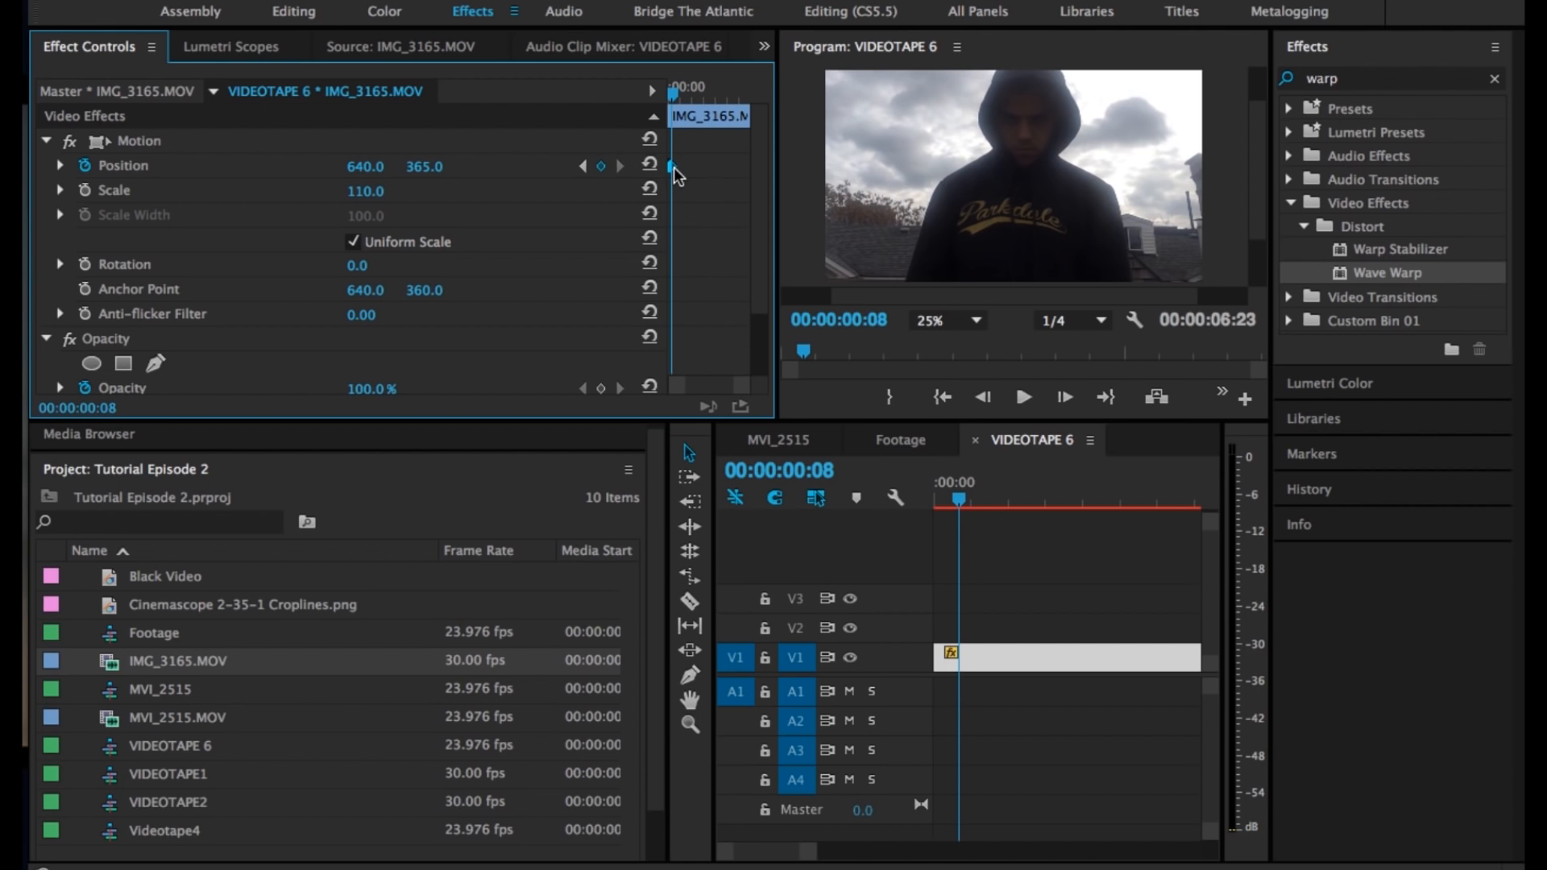
mouse_move(701, 185)
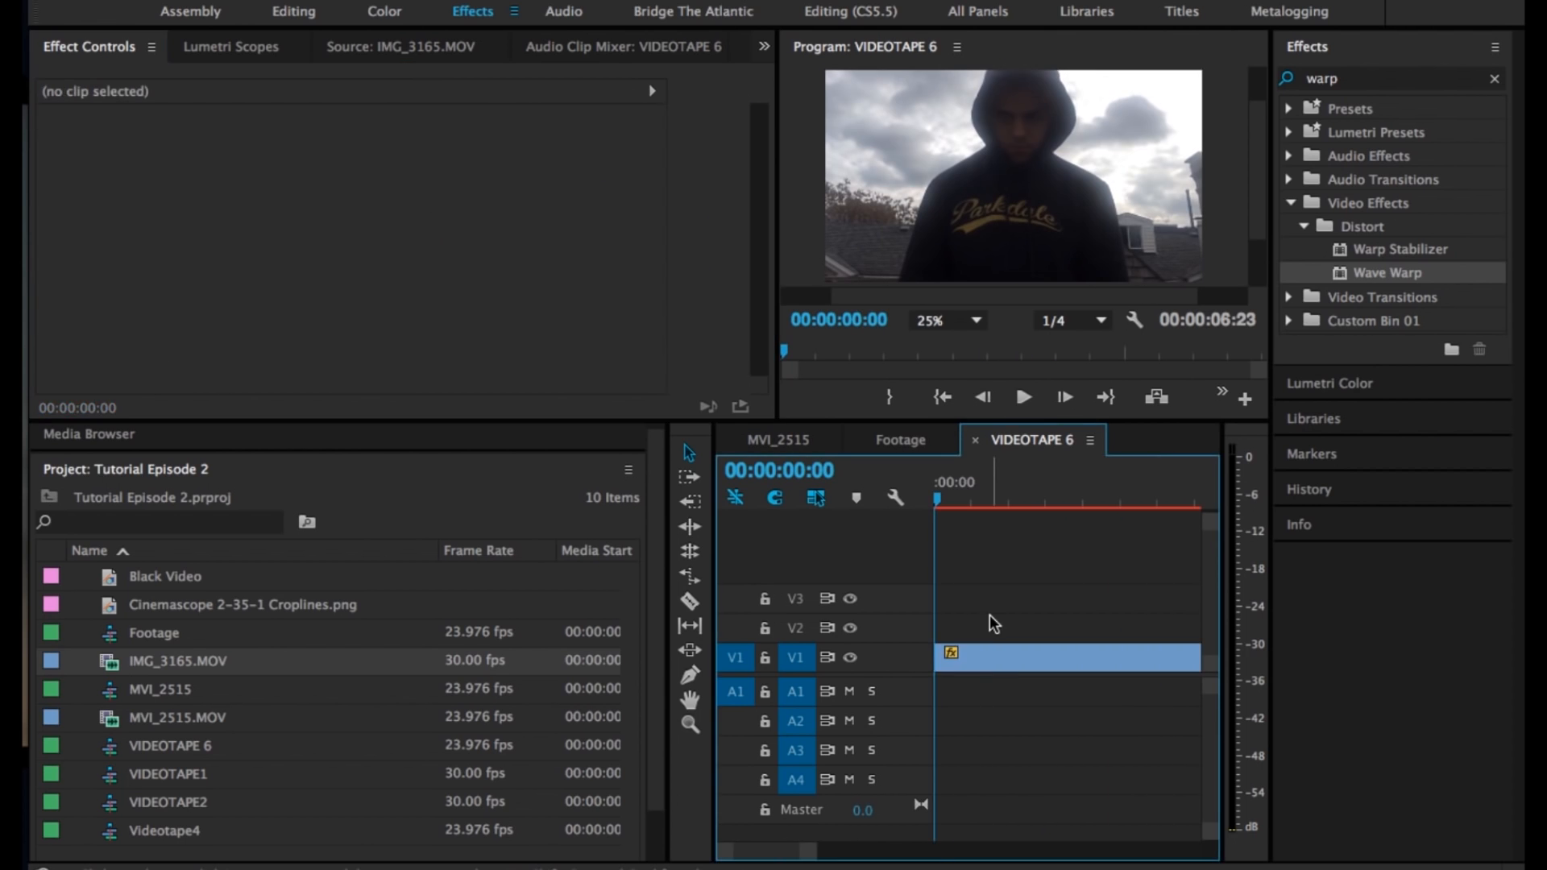
Search effects for 'gra', apply Noise to the hooded-figure clip, and adjust its amount
click(1494, 78)
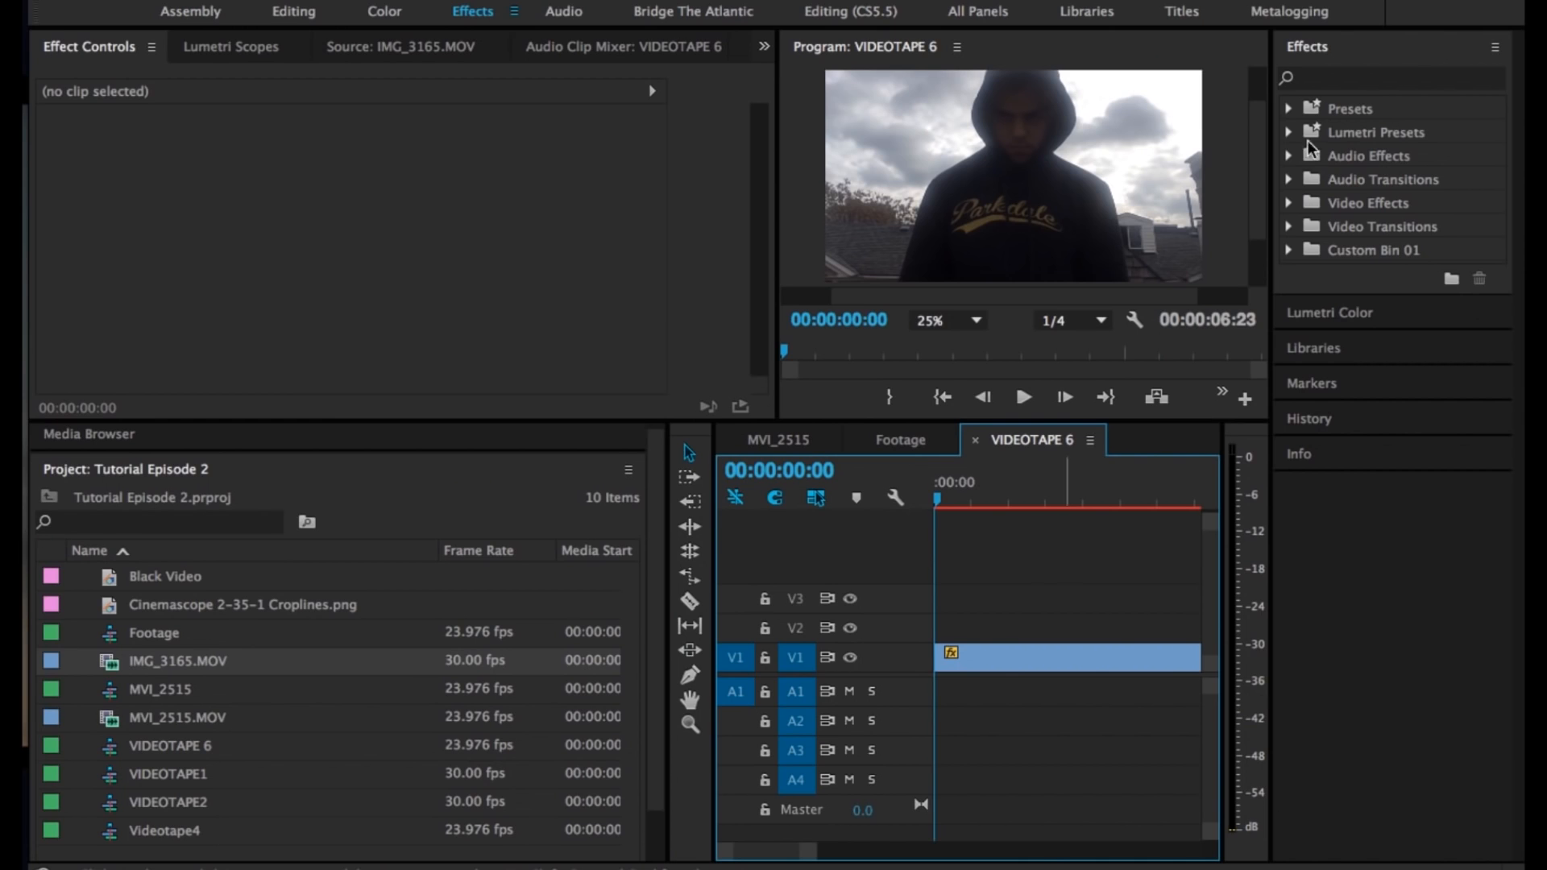
click(1381, 78)
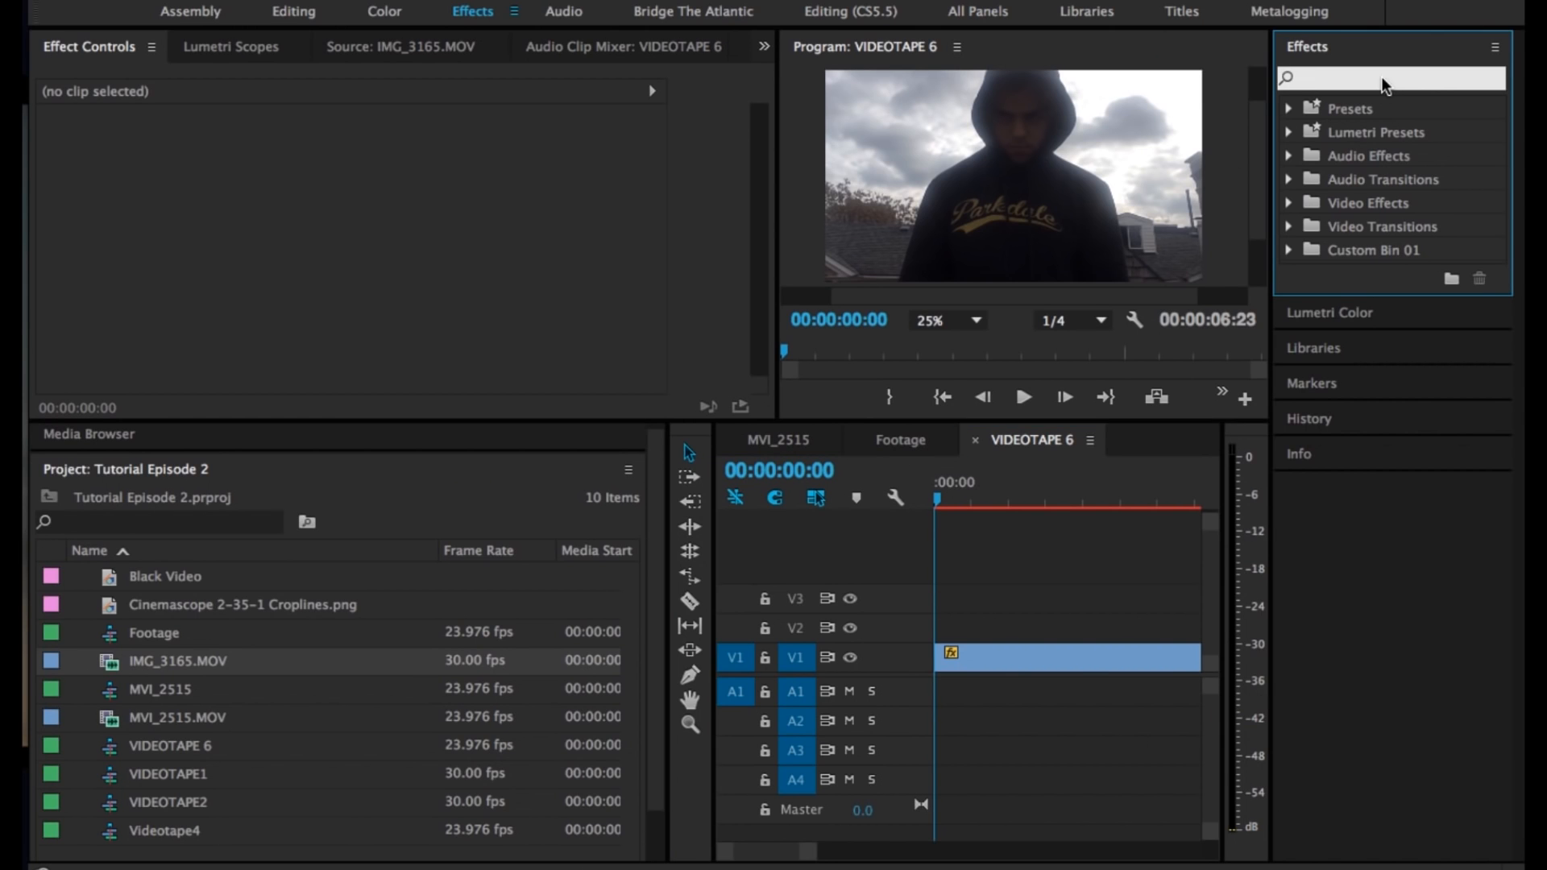
text(grain)
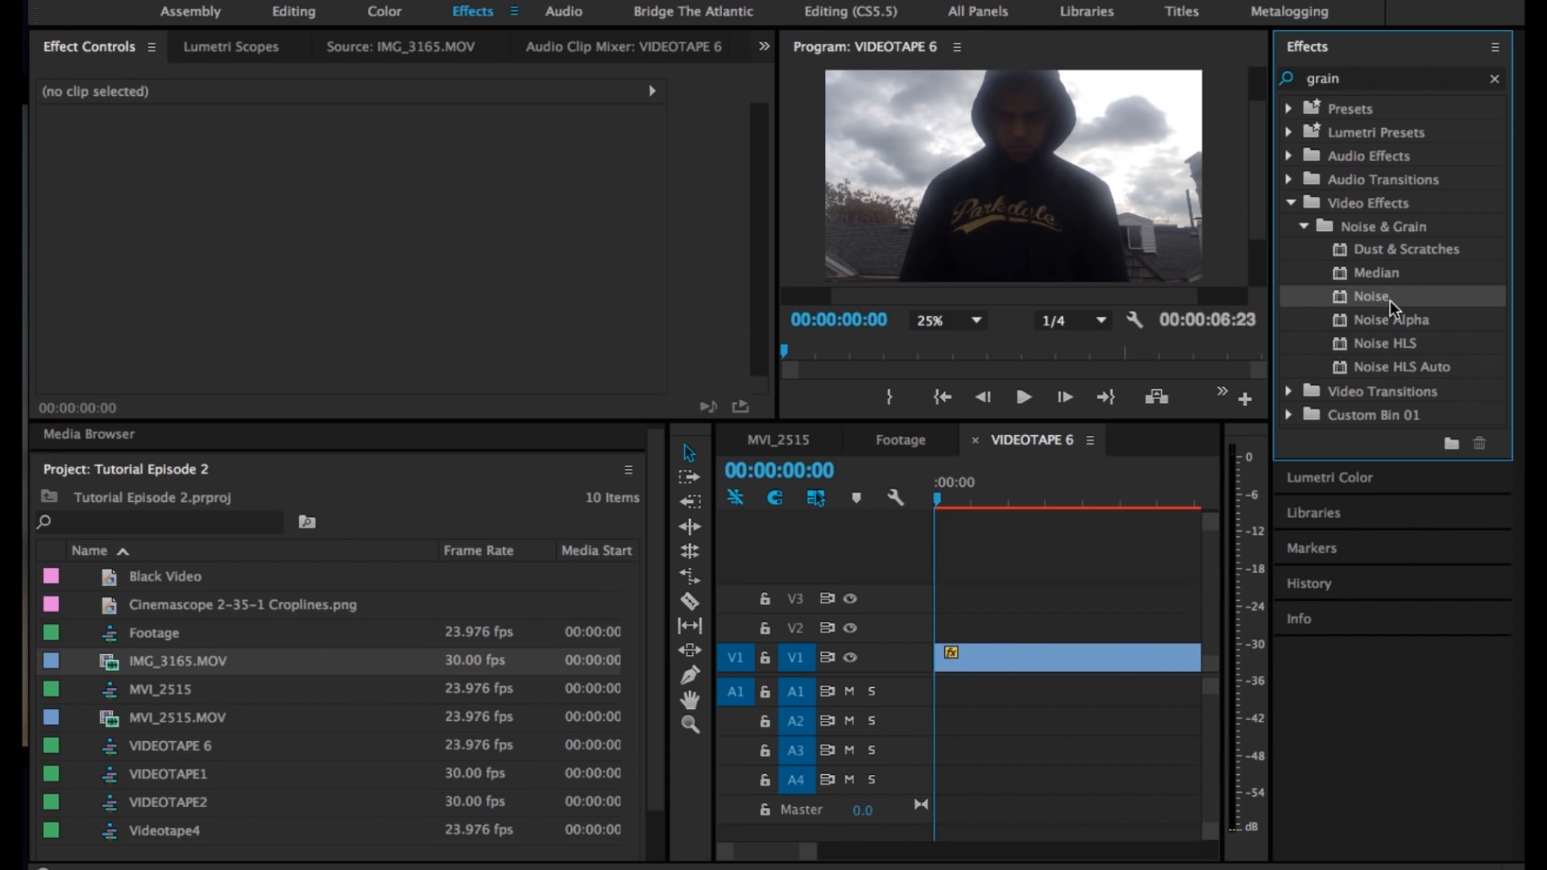
click(1065, 658)
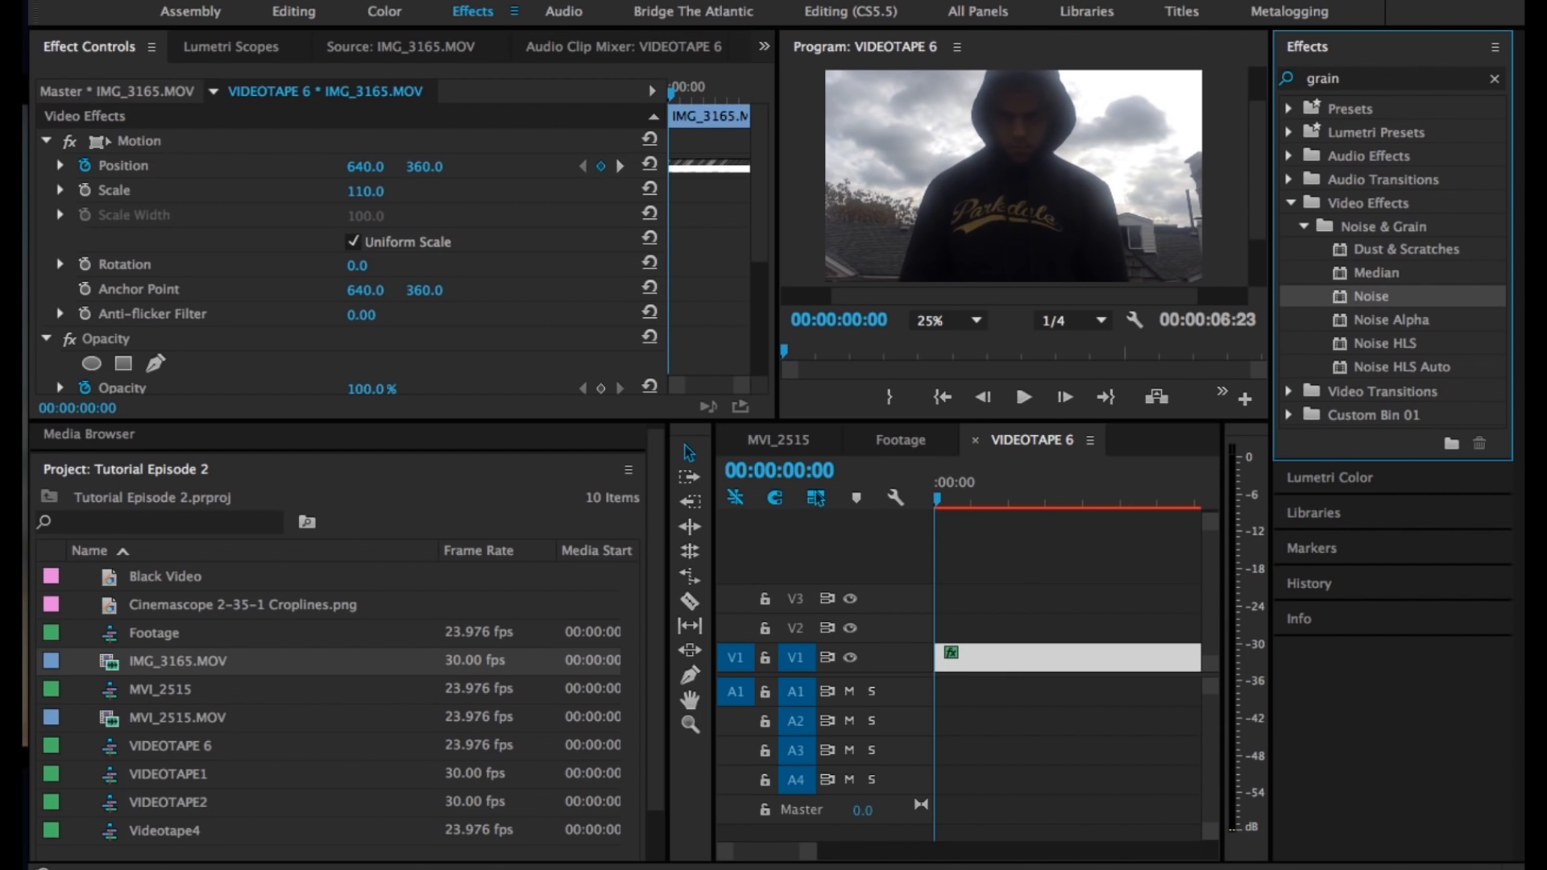
scroll(down, 3)
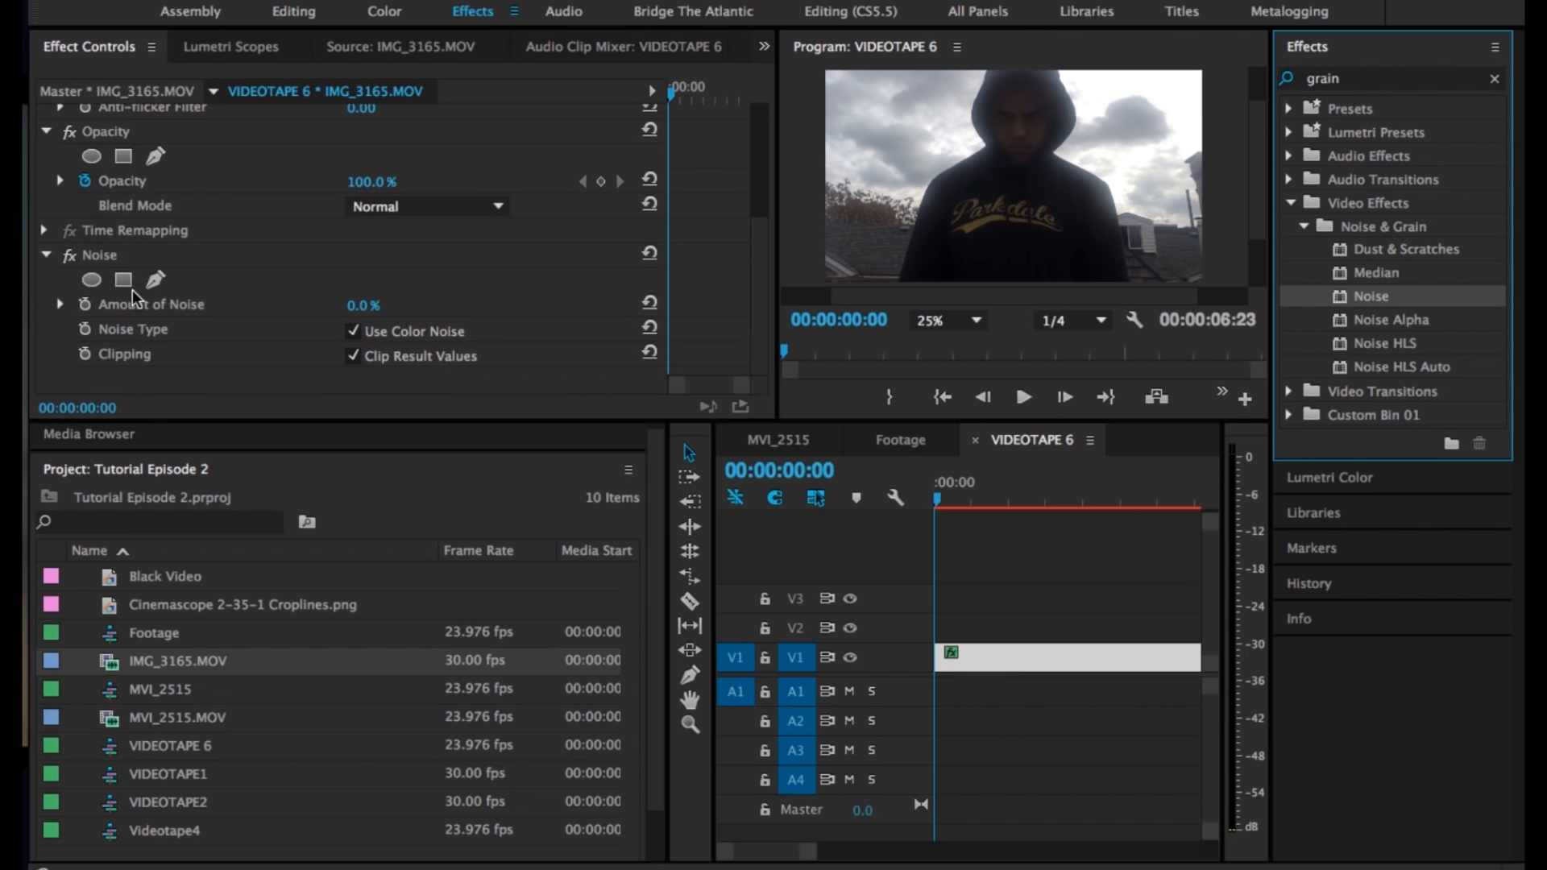
drag(363, 303, 379, 304)
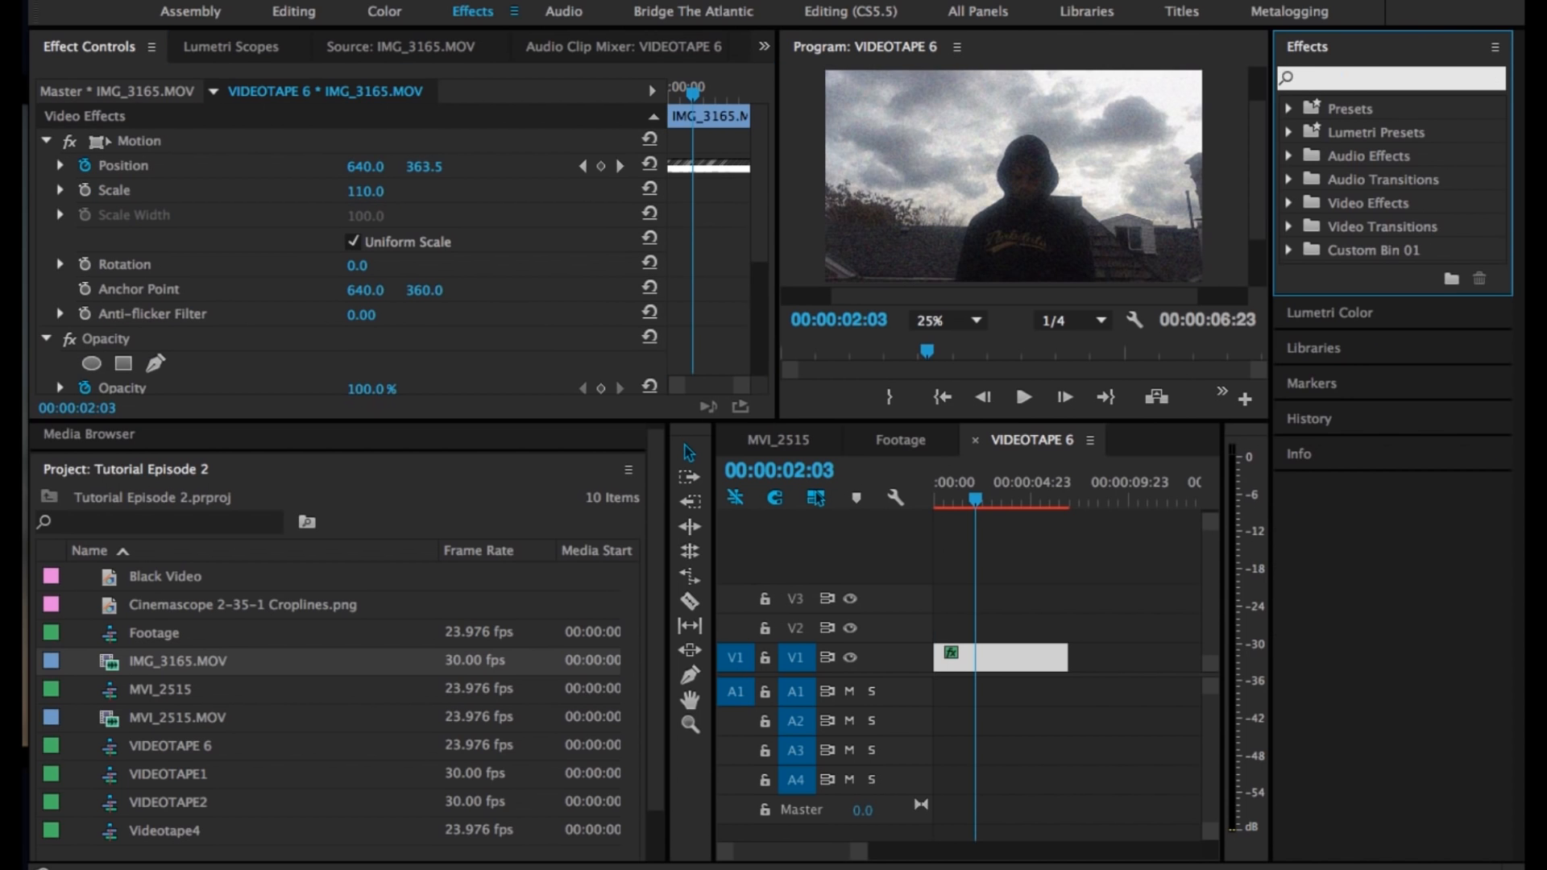
Apply Unsharp Mask to the rooftop clip and adjust its radius to 11
text(unsharp)
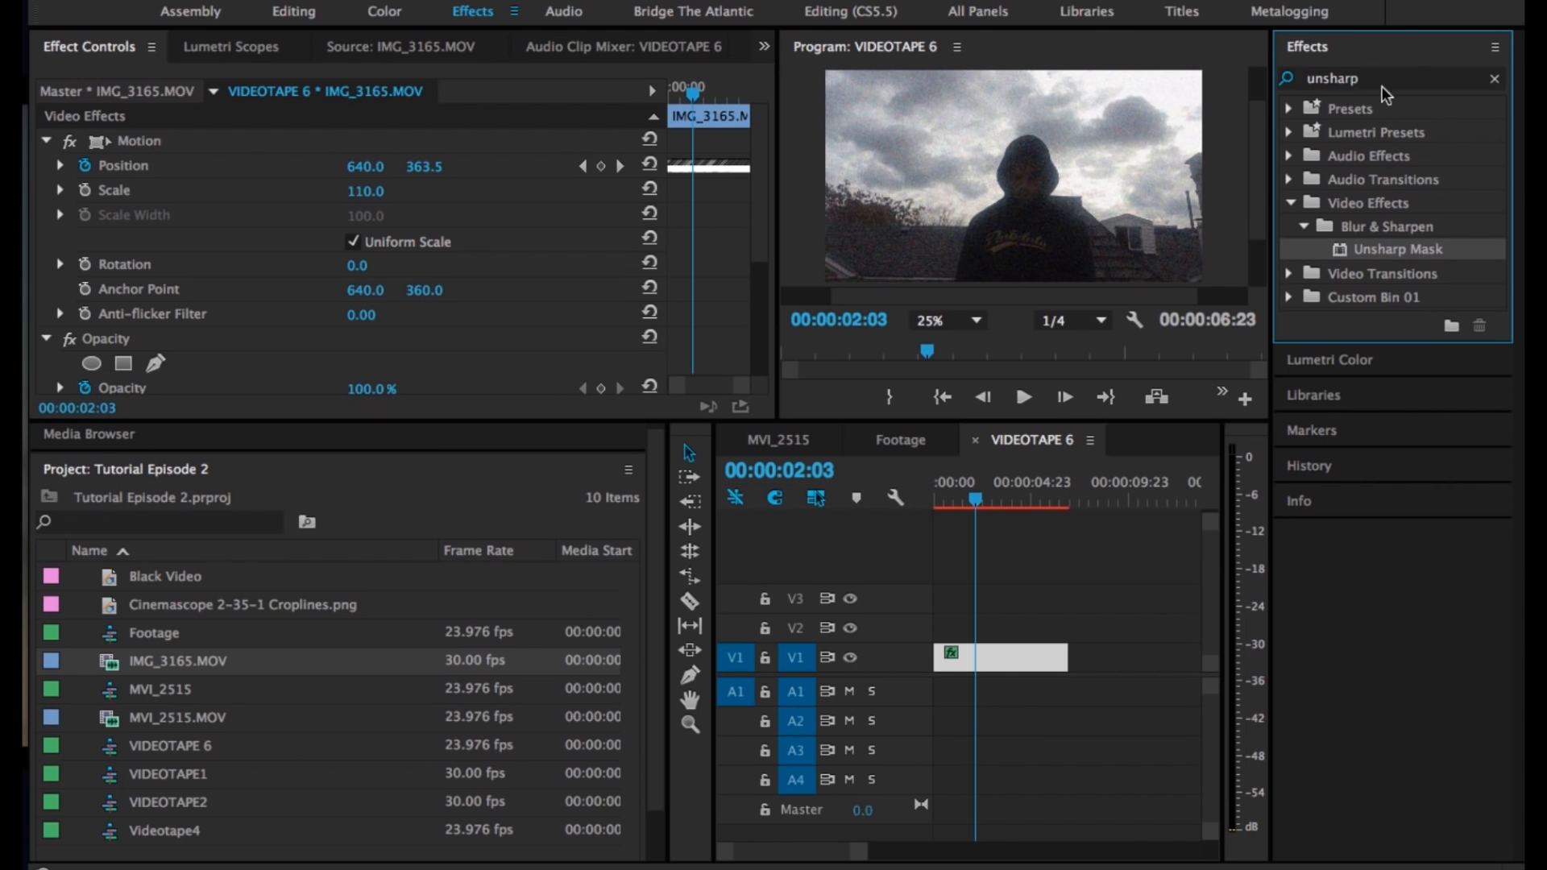
mouse_move(1182, 332)
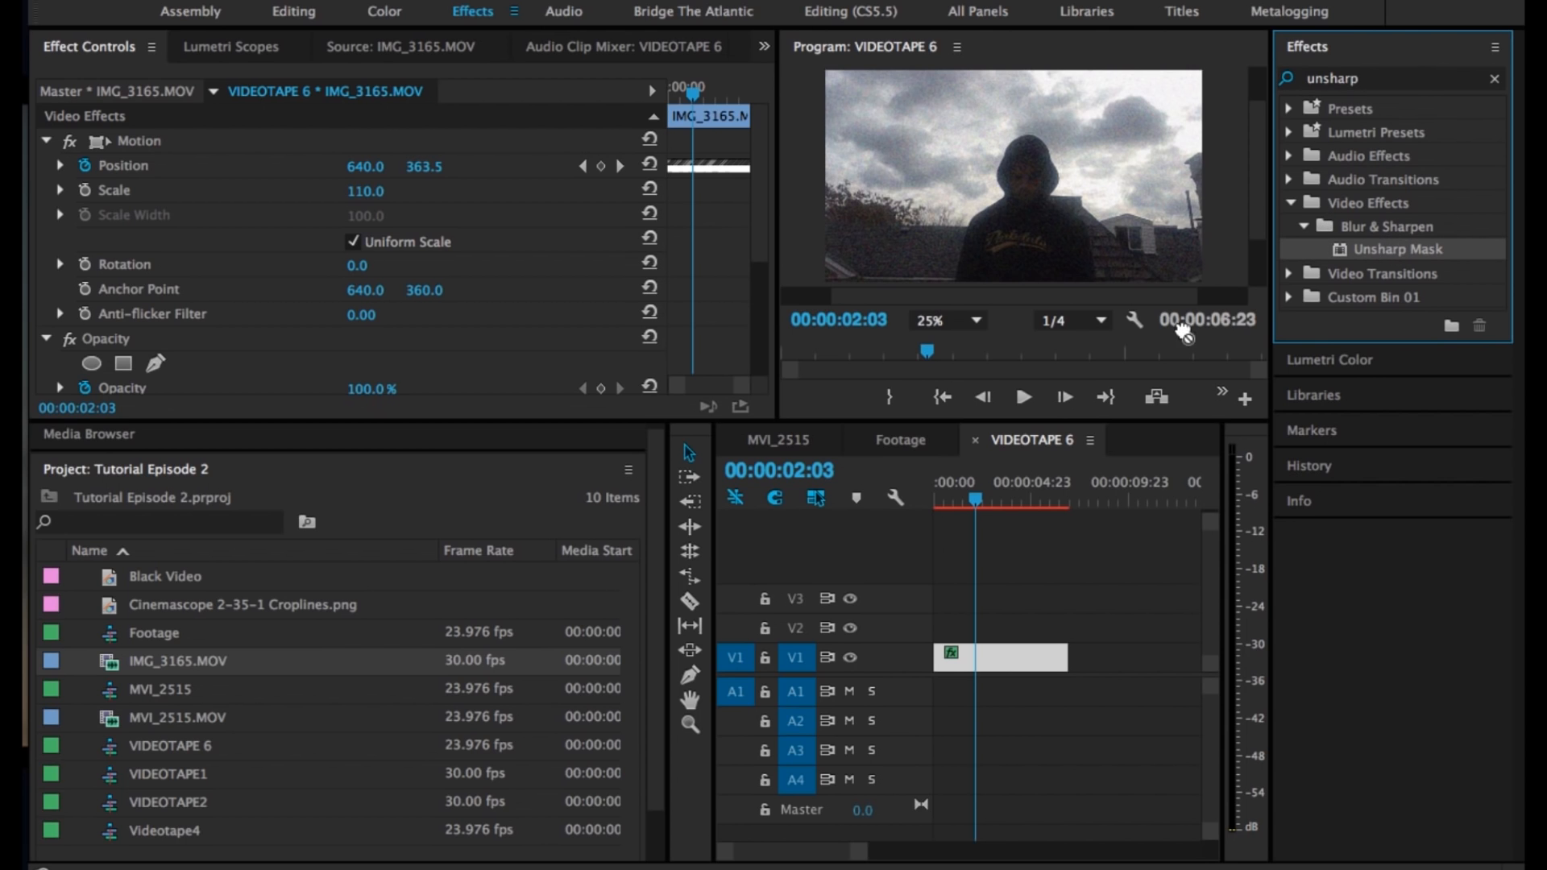
click(1002, 658)
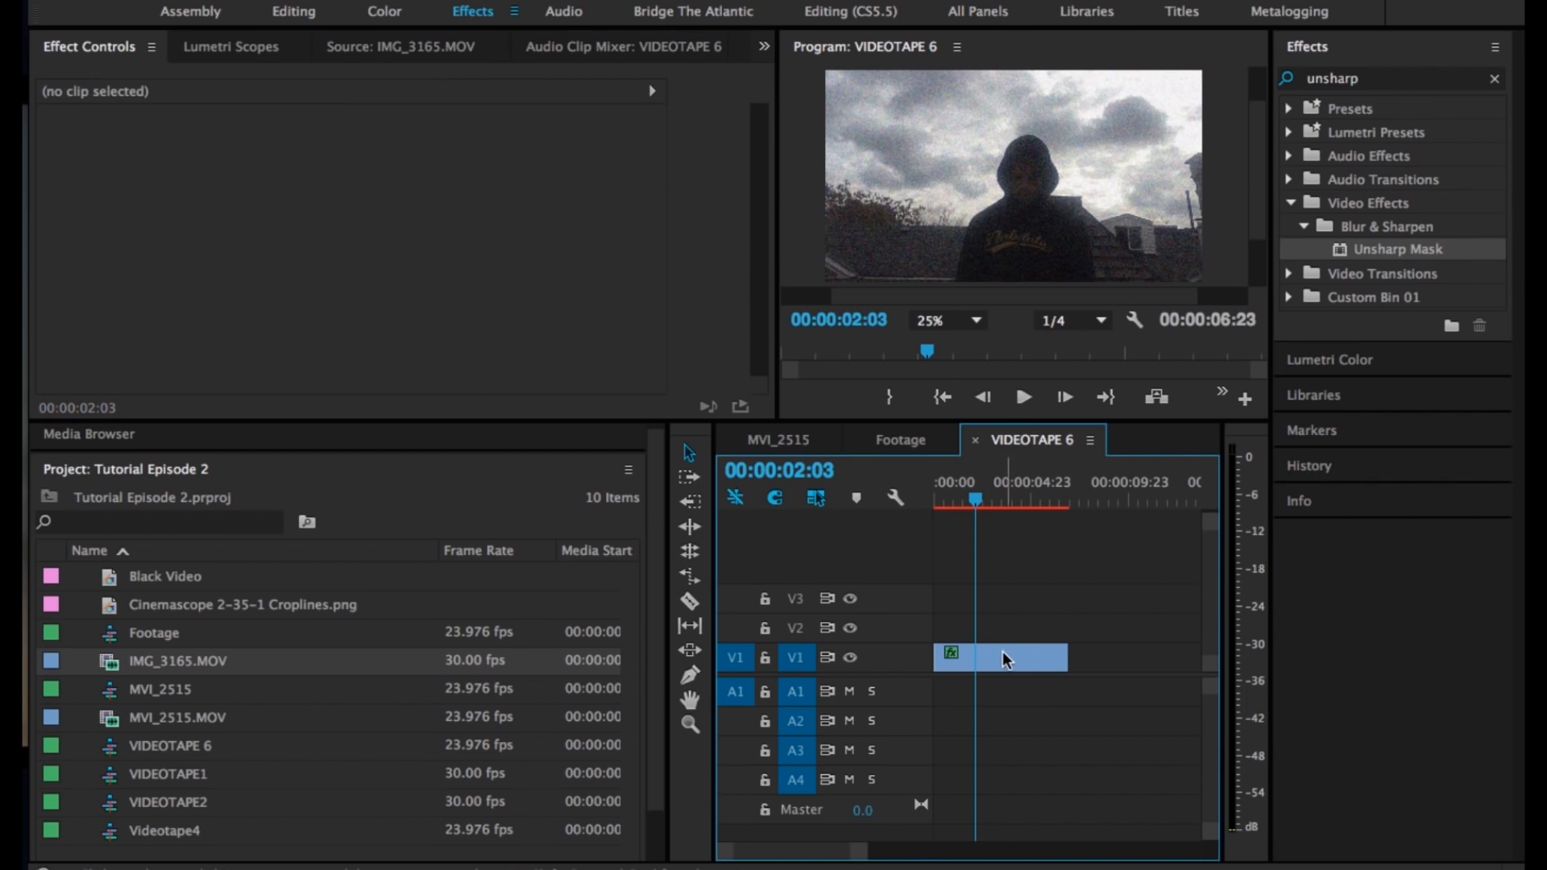
click(999, 657)
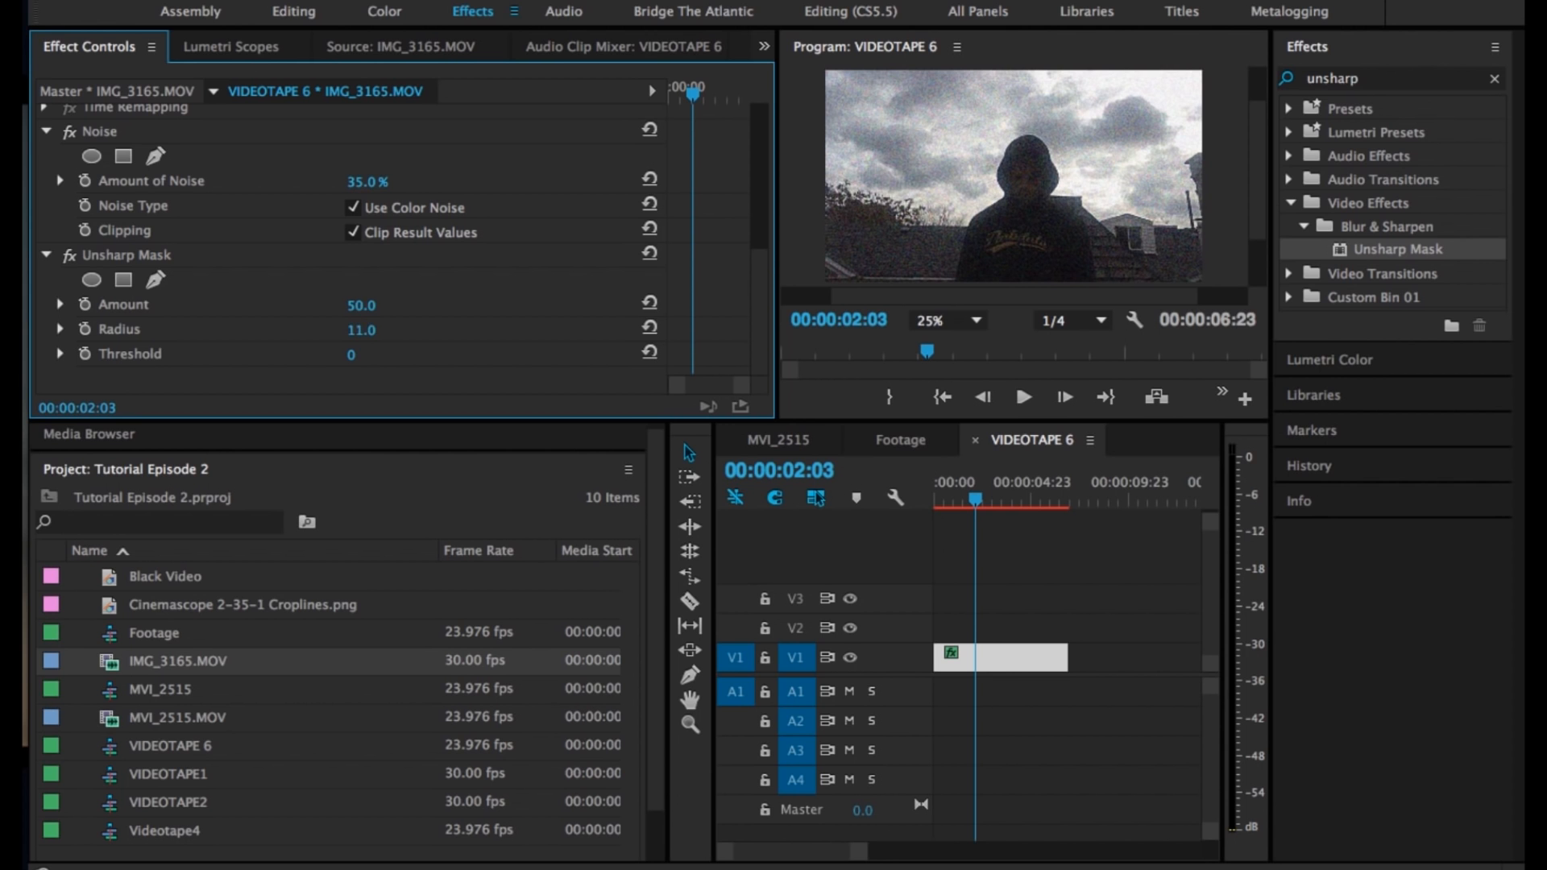
drag(361, 329, 353, 329)
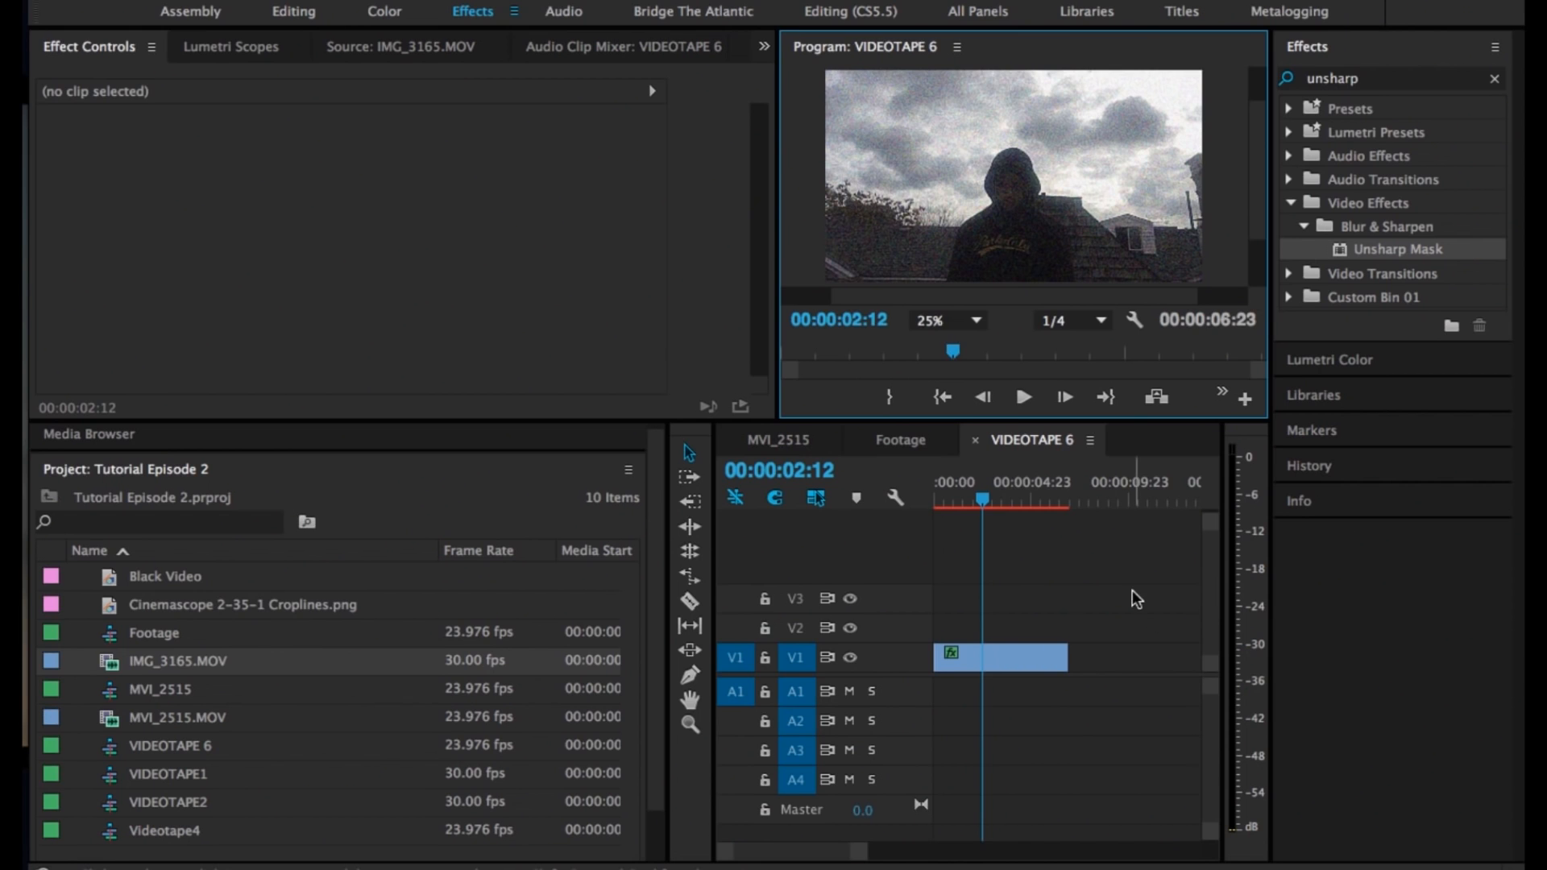
Split the clip and shorten a small piece for the staggered glitch layout
click(997, 658)
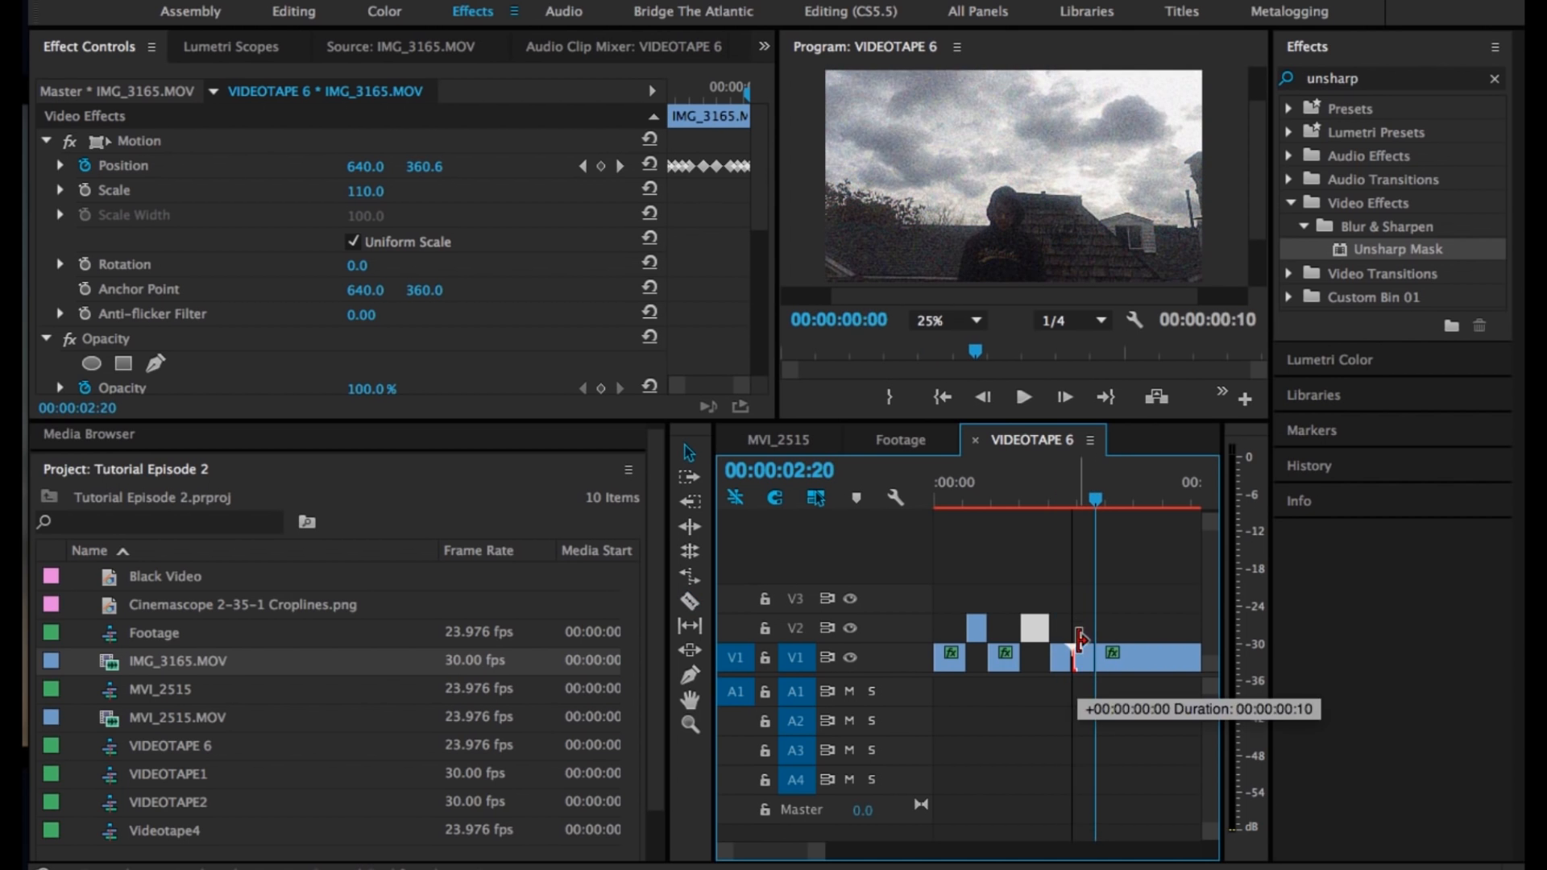
click(1023, 397)
text(warp)
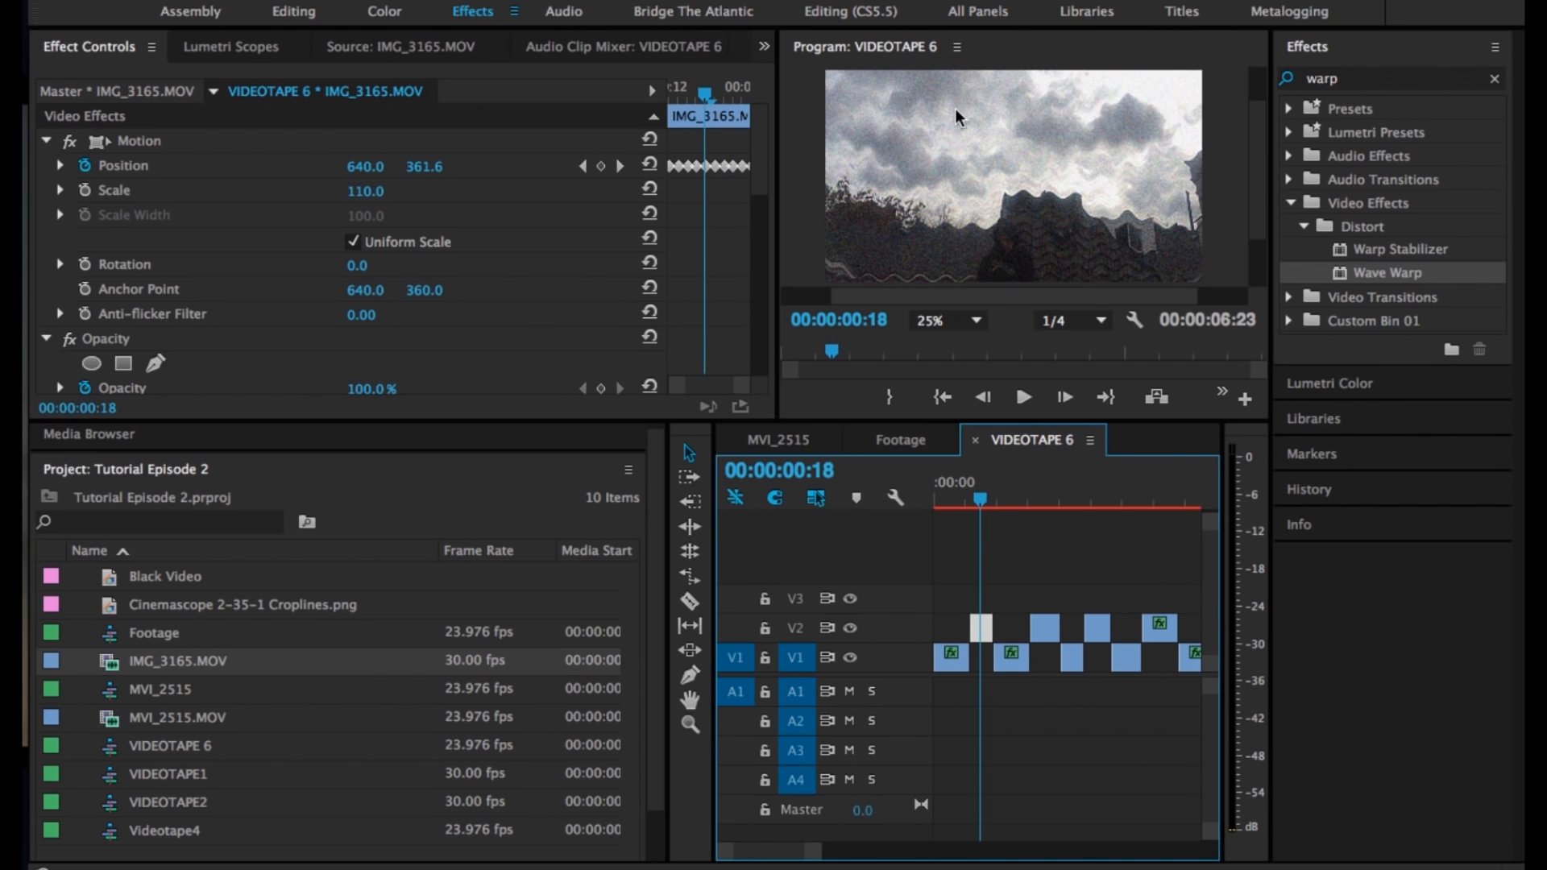
Tune the piece's Wave Warp to height 24, width 102 and direction 151°
scroll(down, 3)
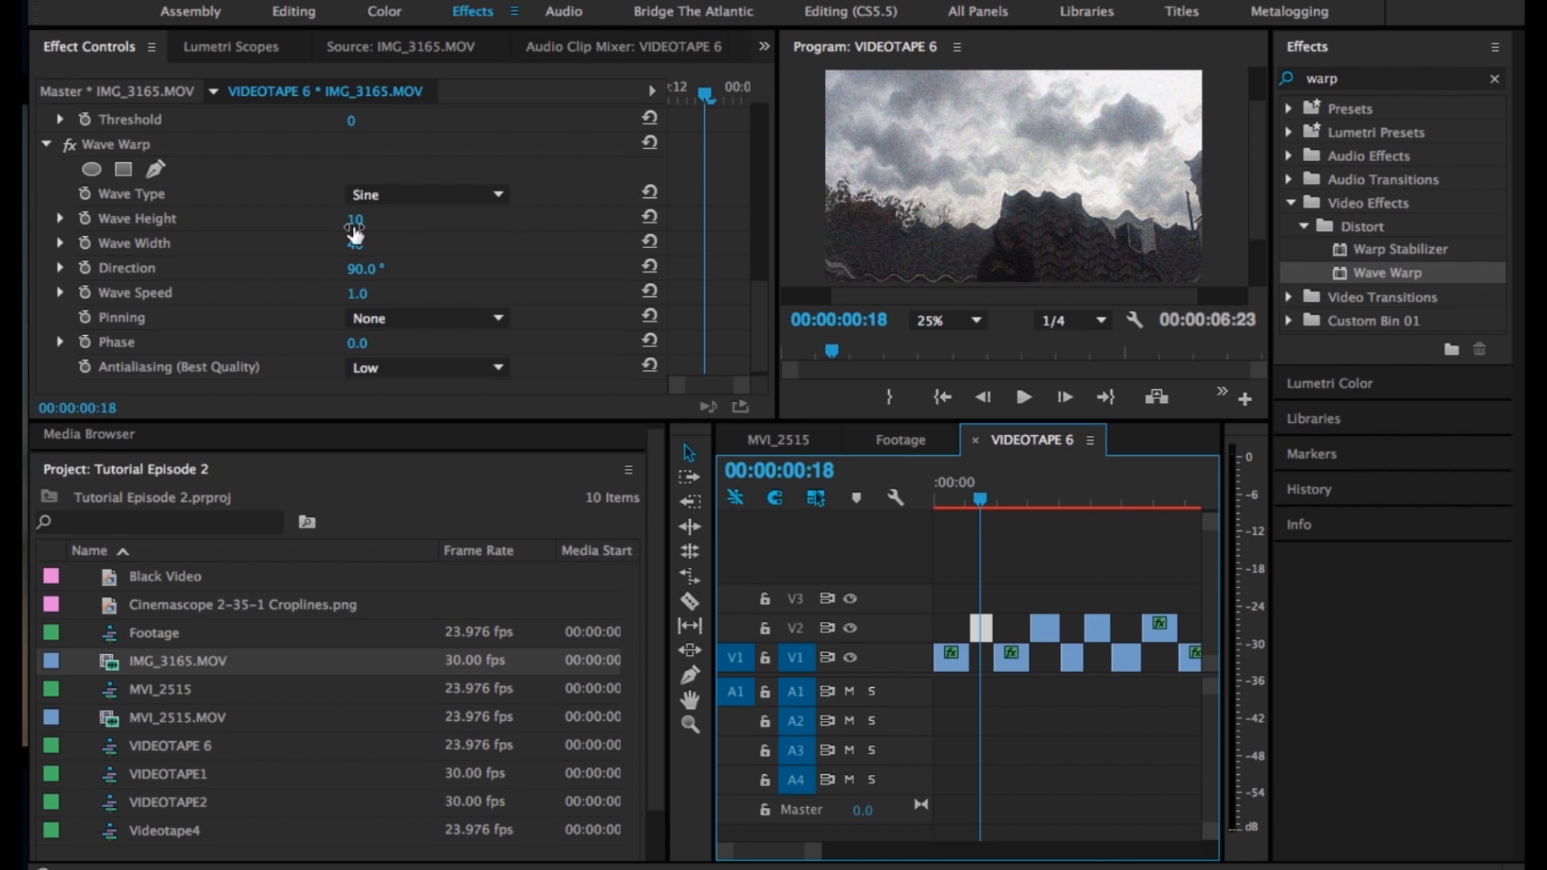
drag(354, 218, 354, 198)
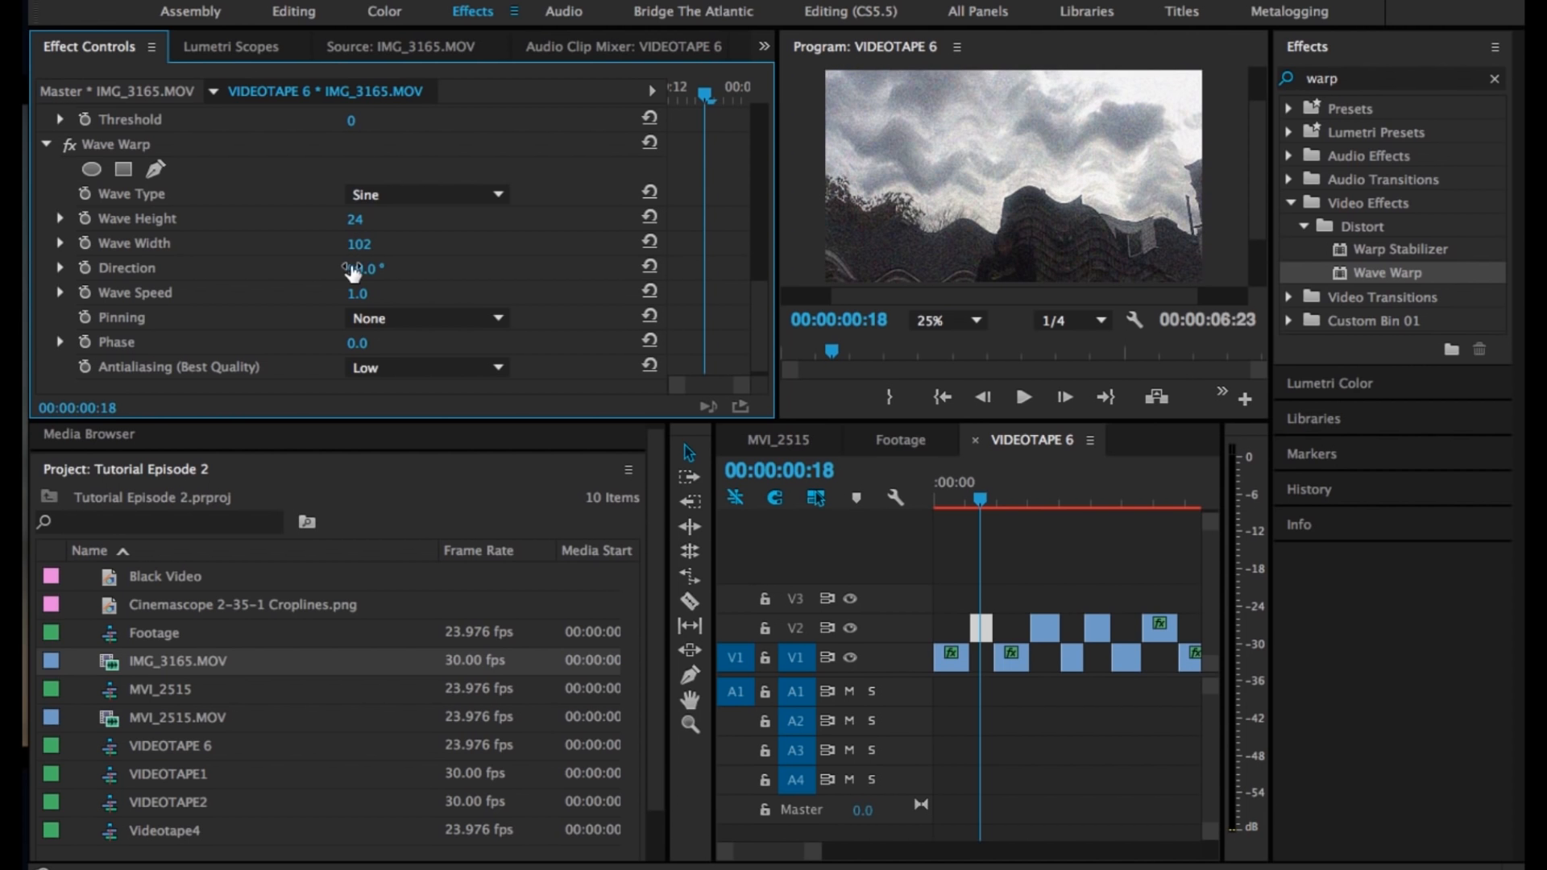
drag(355, 268, 355, 268)
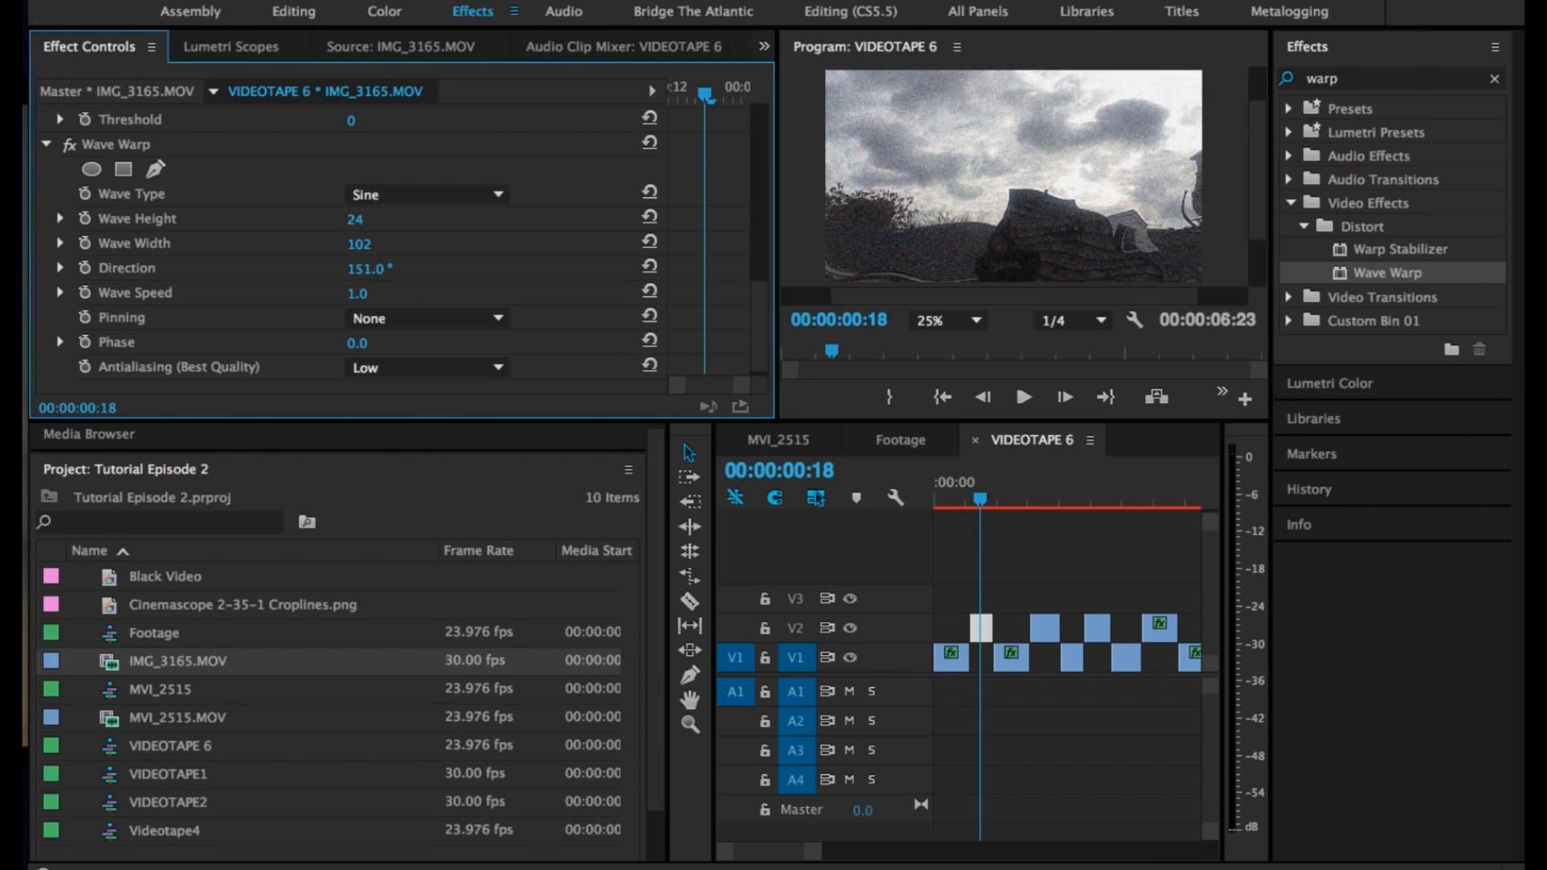
drag(358, 268, 387, 268)
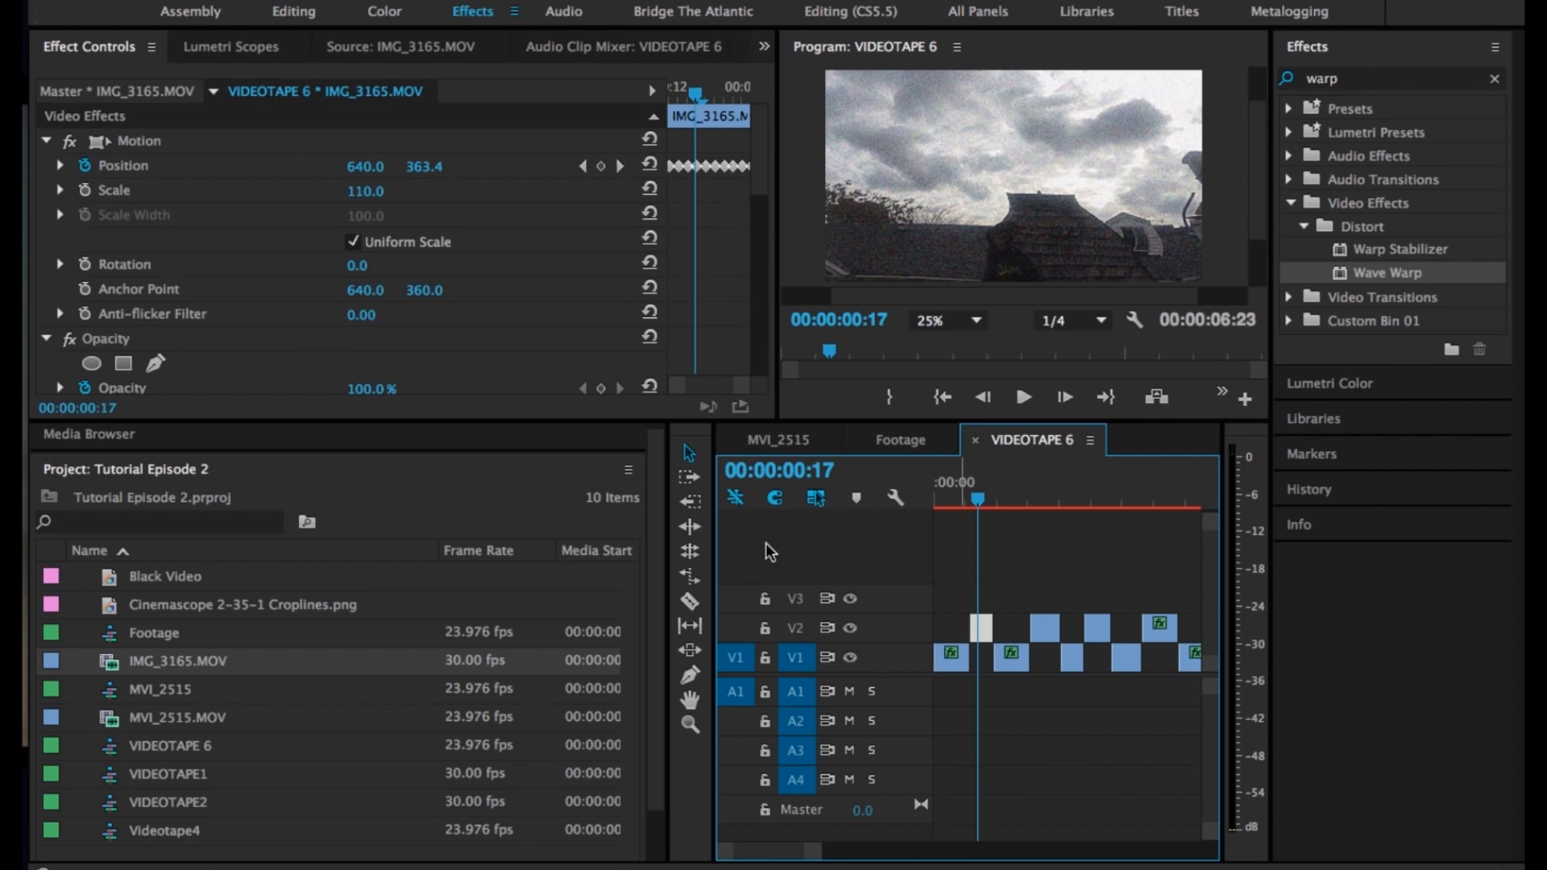
Draw a freehand Wave Warp mask covering the sky and rooftop area
scroll(down, 3)
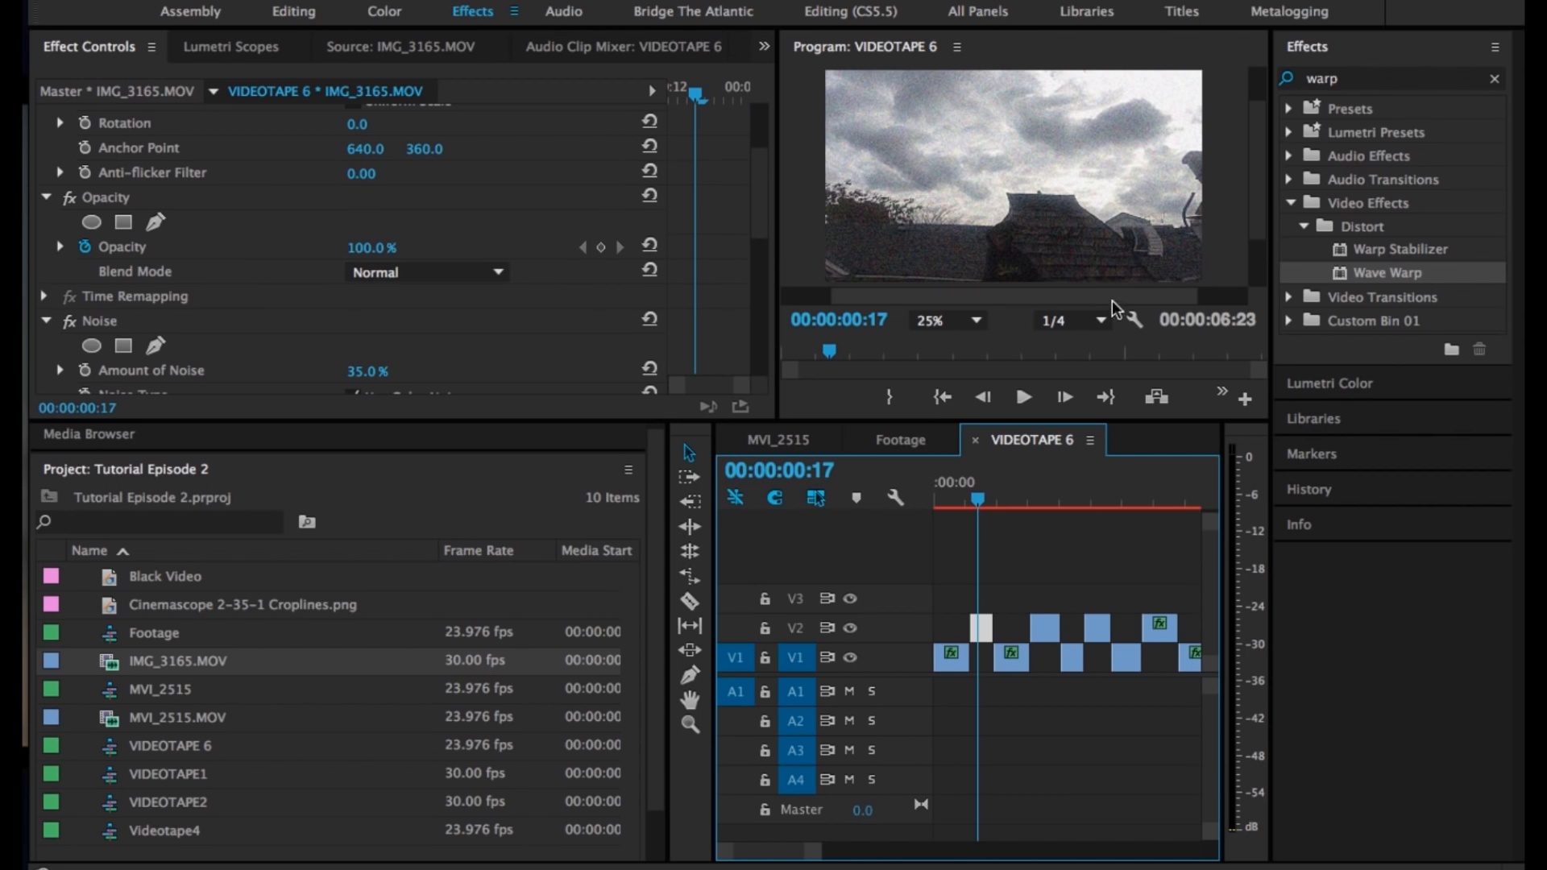
scroll(down, 3)
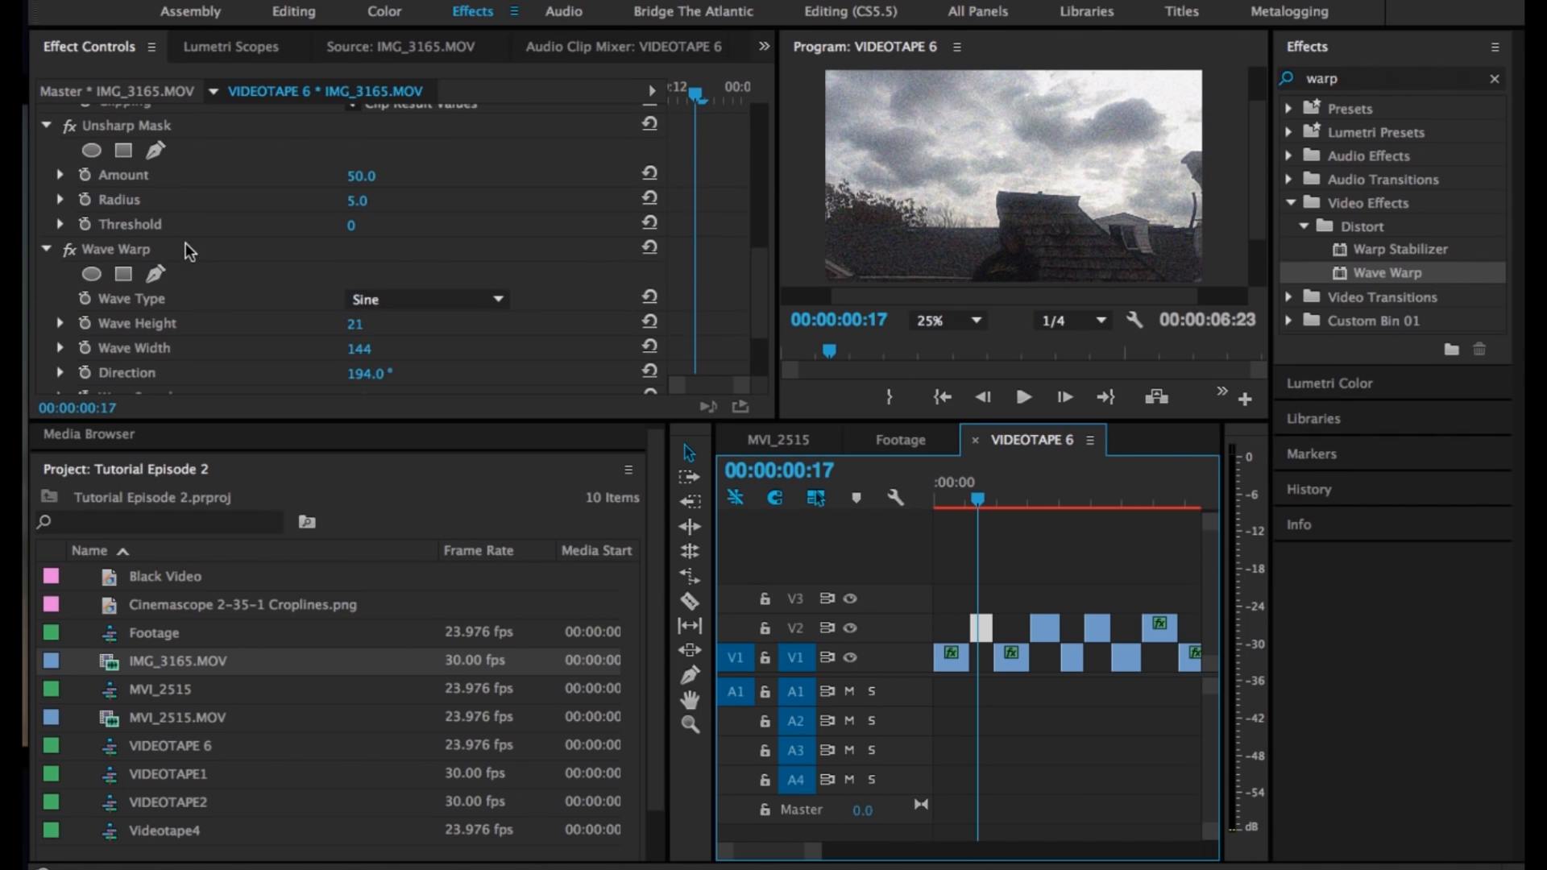
click(154, 274)
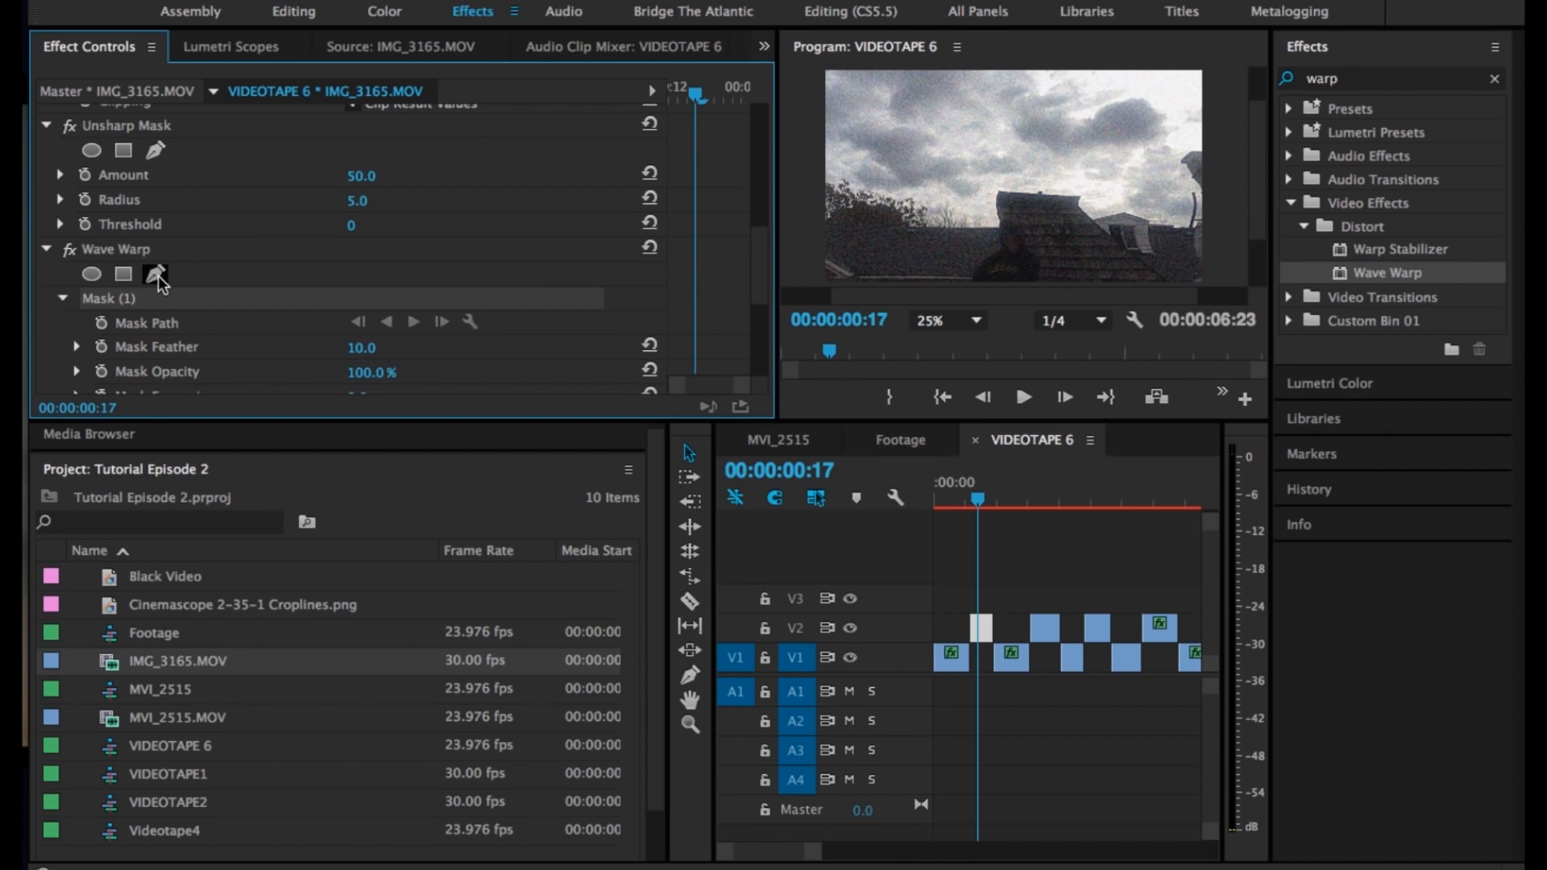
scroll(down, 3)
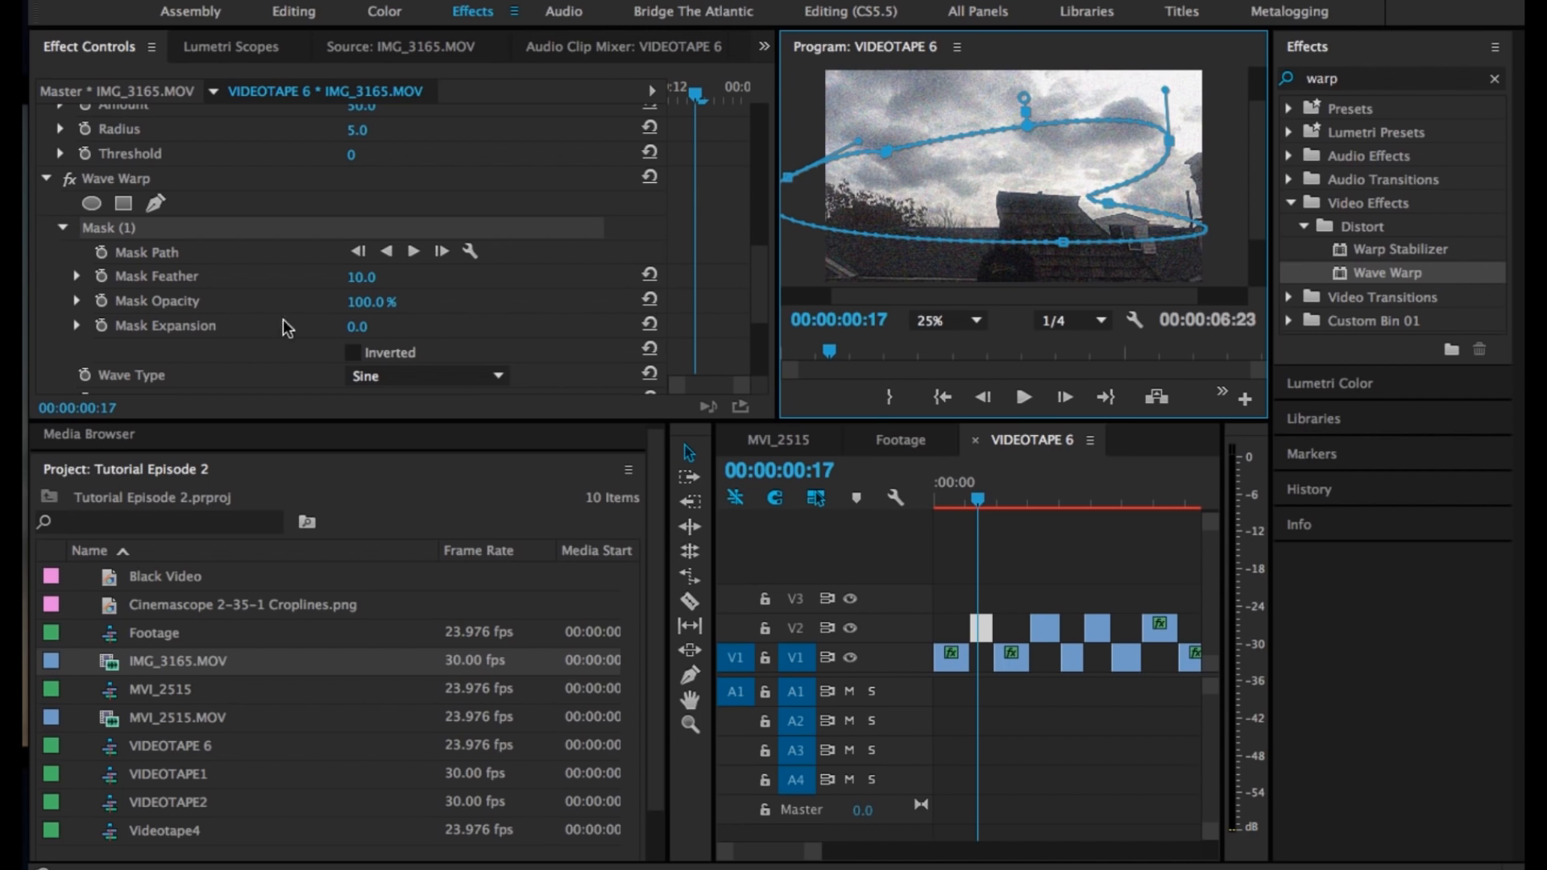
mouse_move(429, 148)
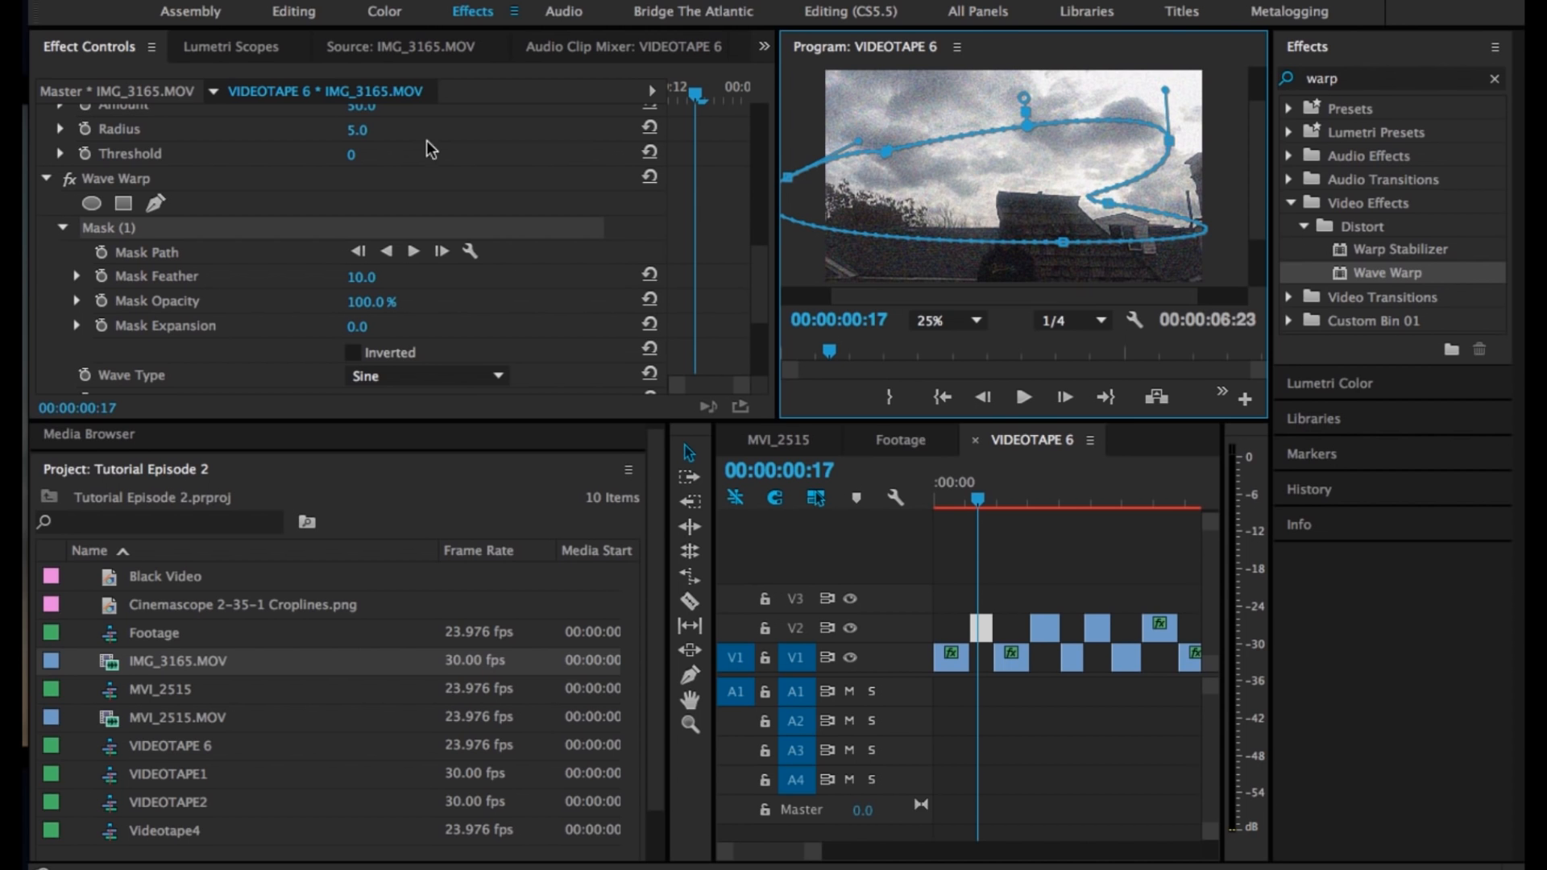
scroll(down, 3)
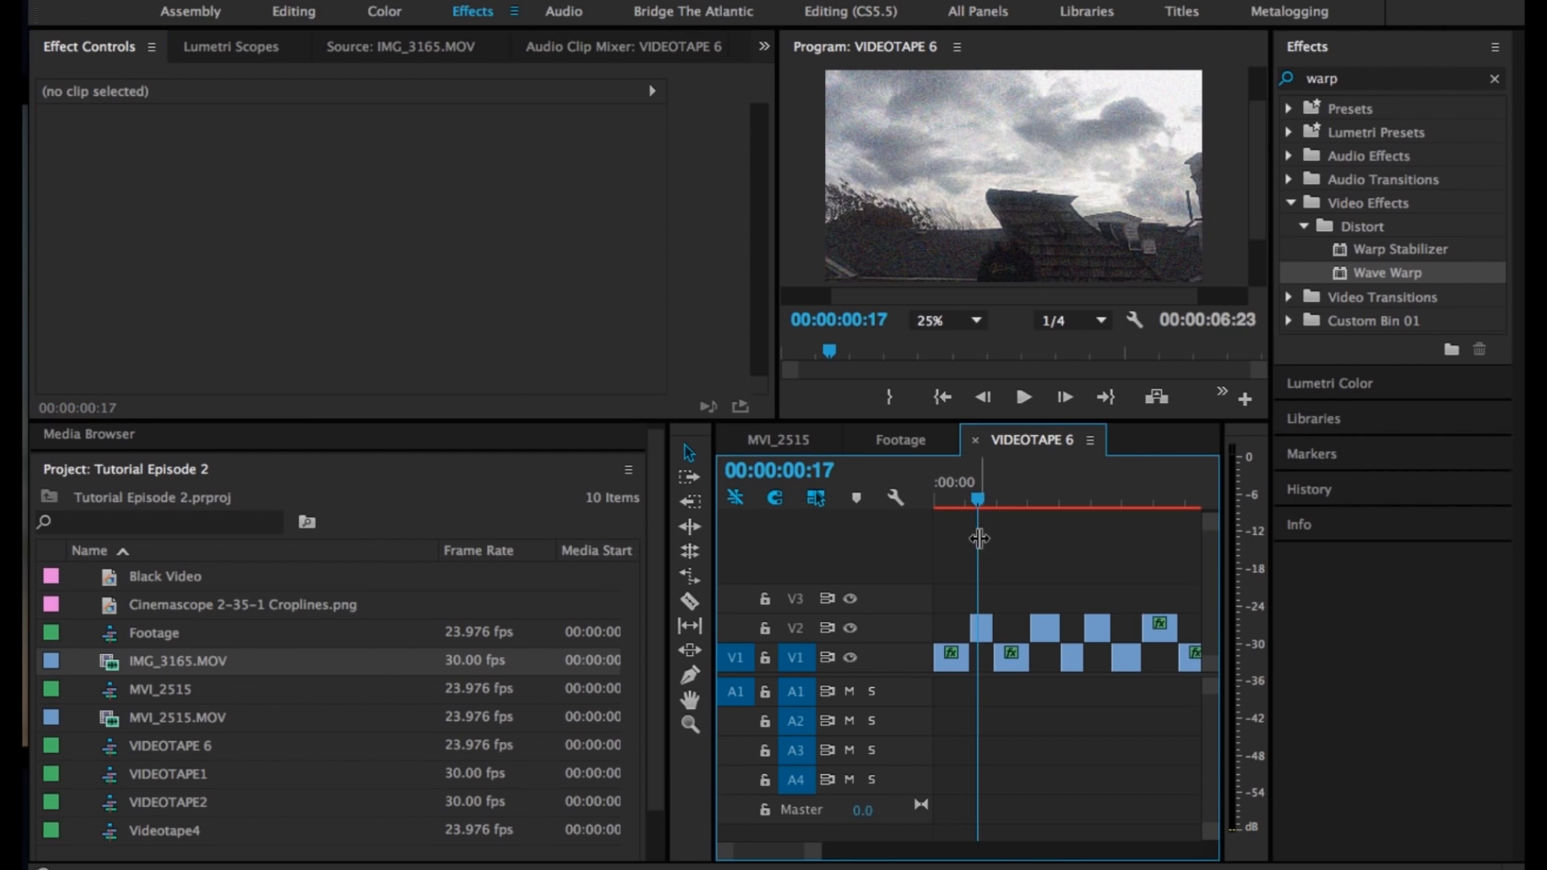
Tweak Wave Warp on the V2 pieces one by one, reaching width 144 and direction 194°
click(998, 493)
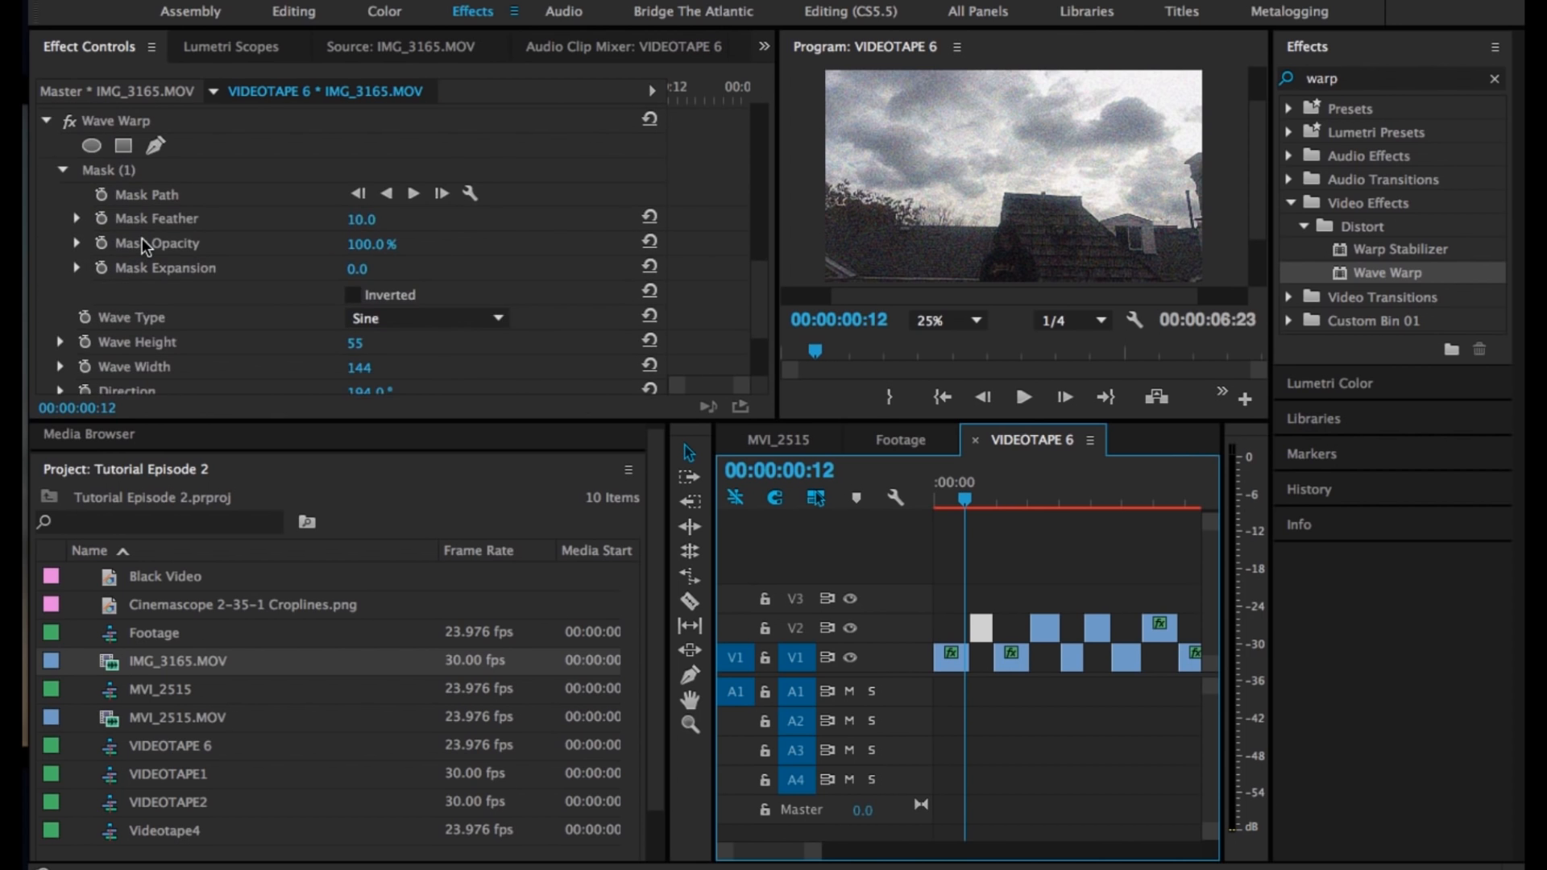
scroll(up, 3)
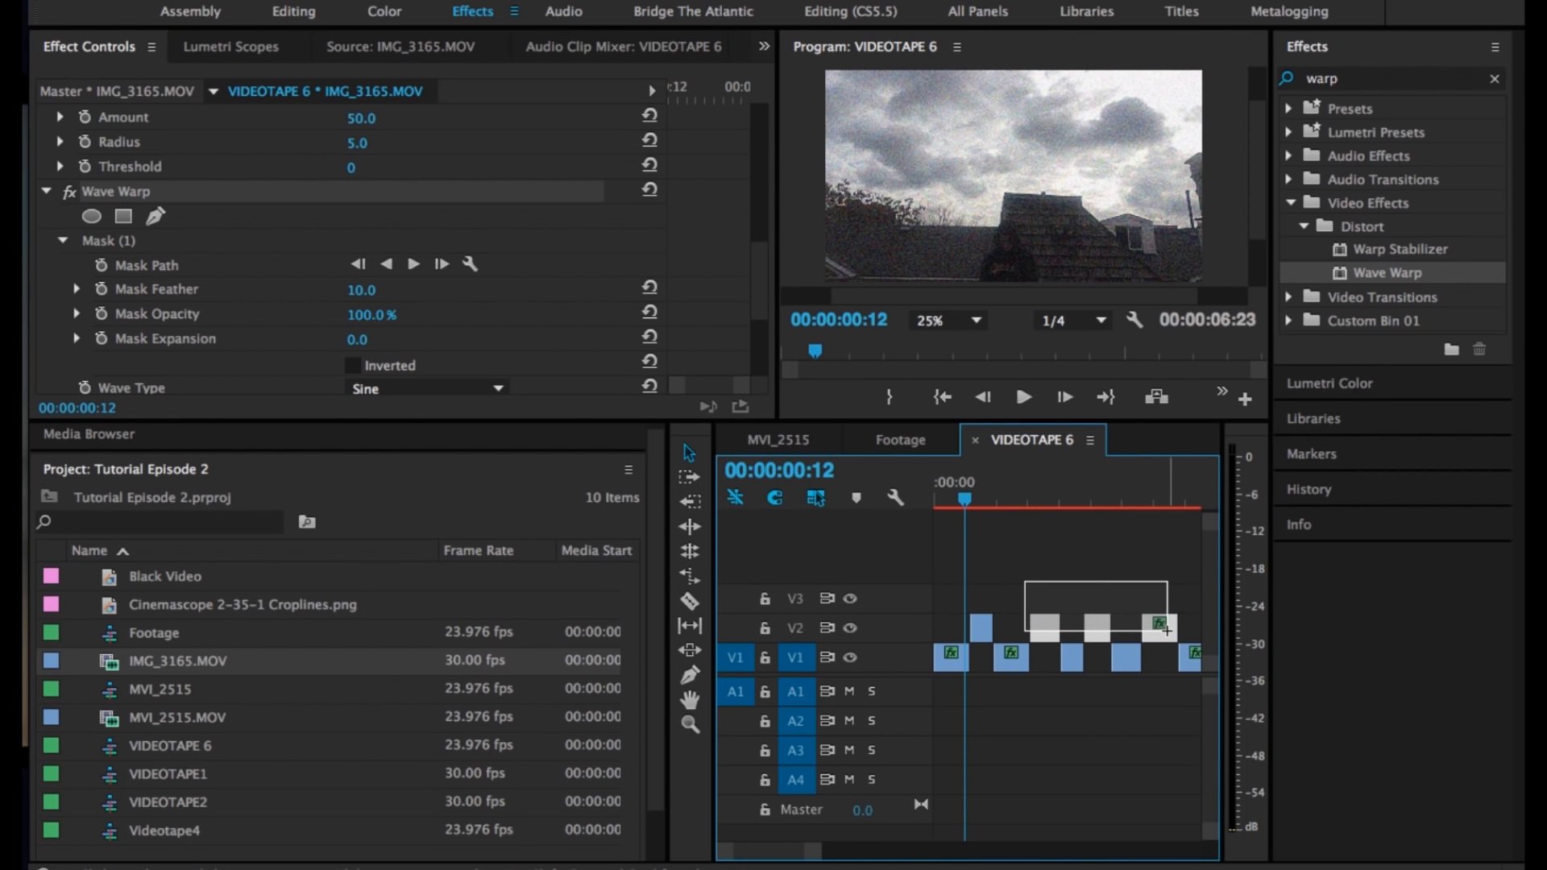
click(1037, 501)
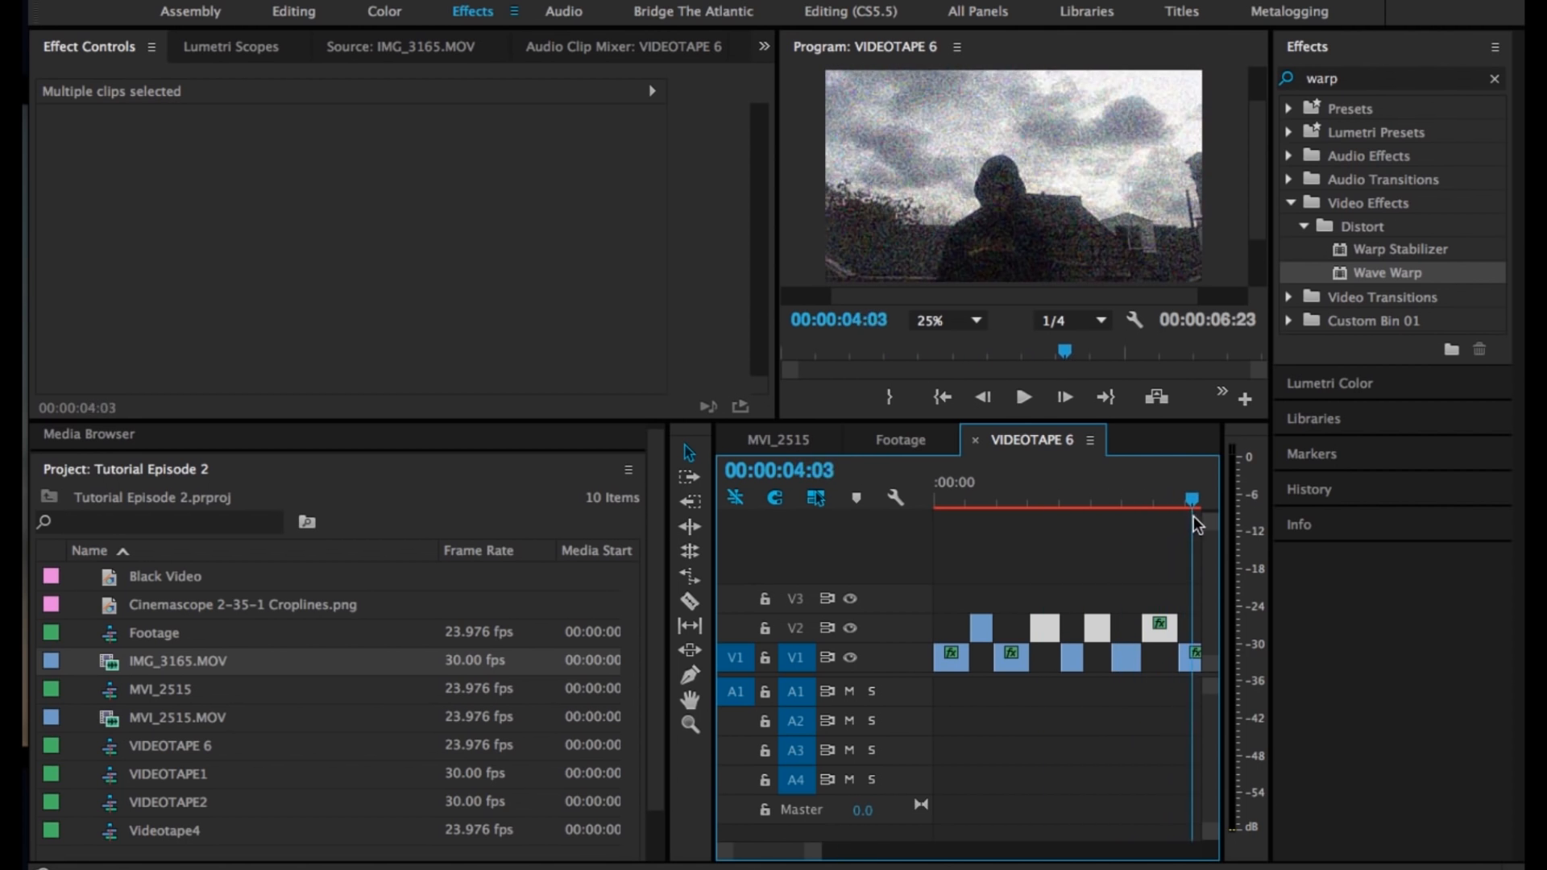
click(1044, 628)
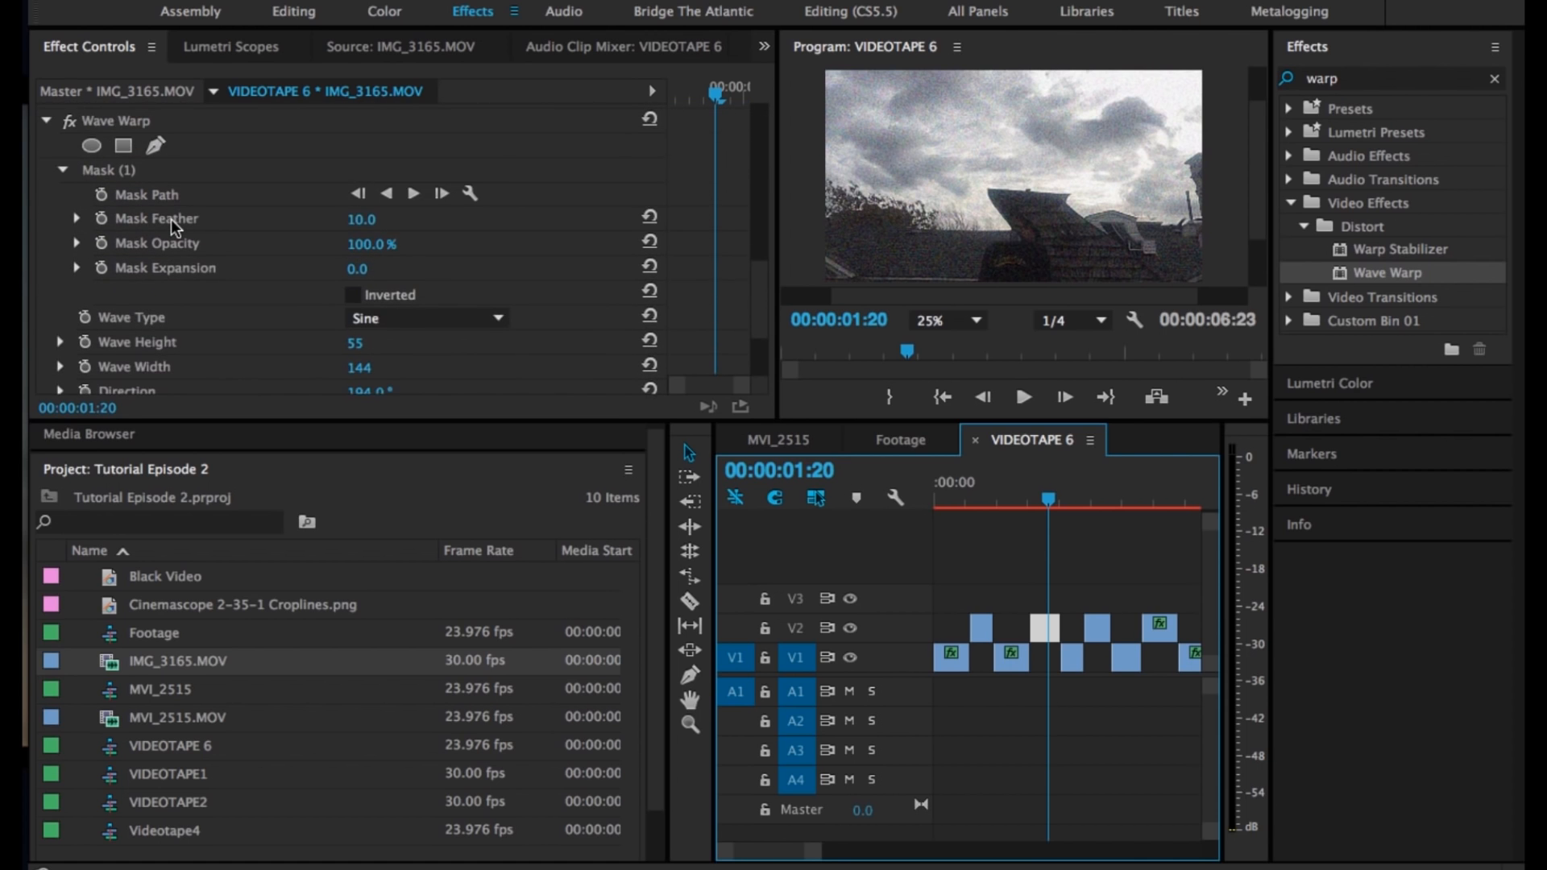
scroll(down, 3)
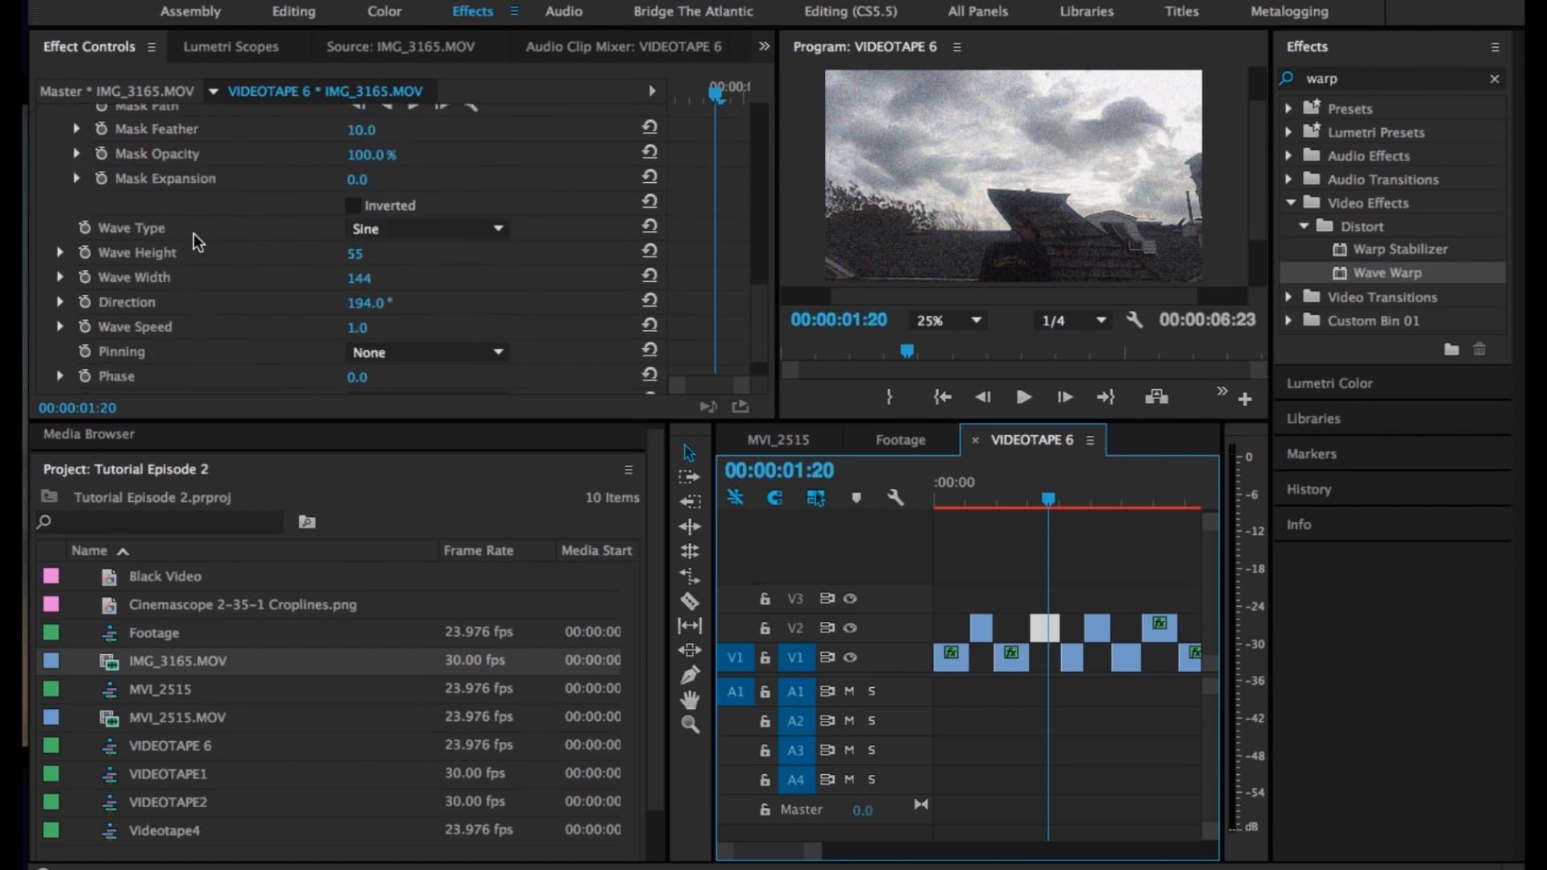
scroll(up, 3)
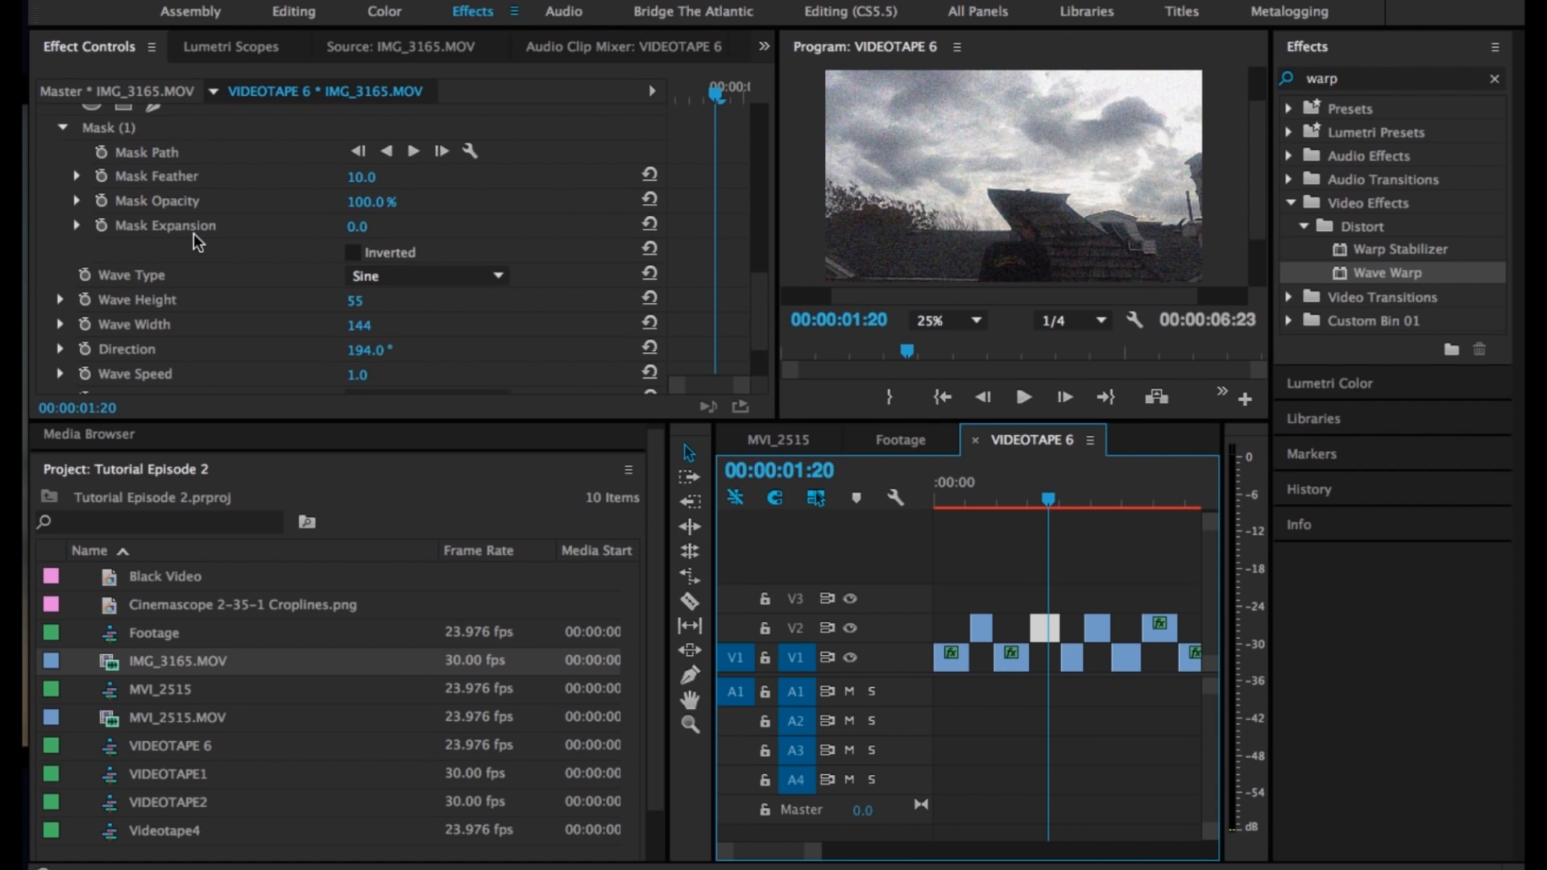
scroll(down, 3)
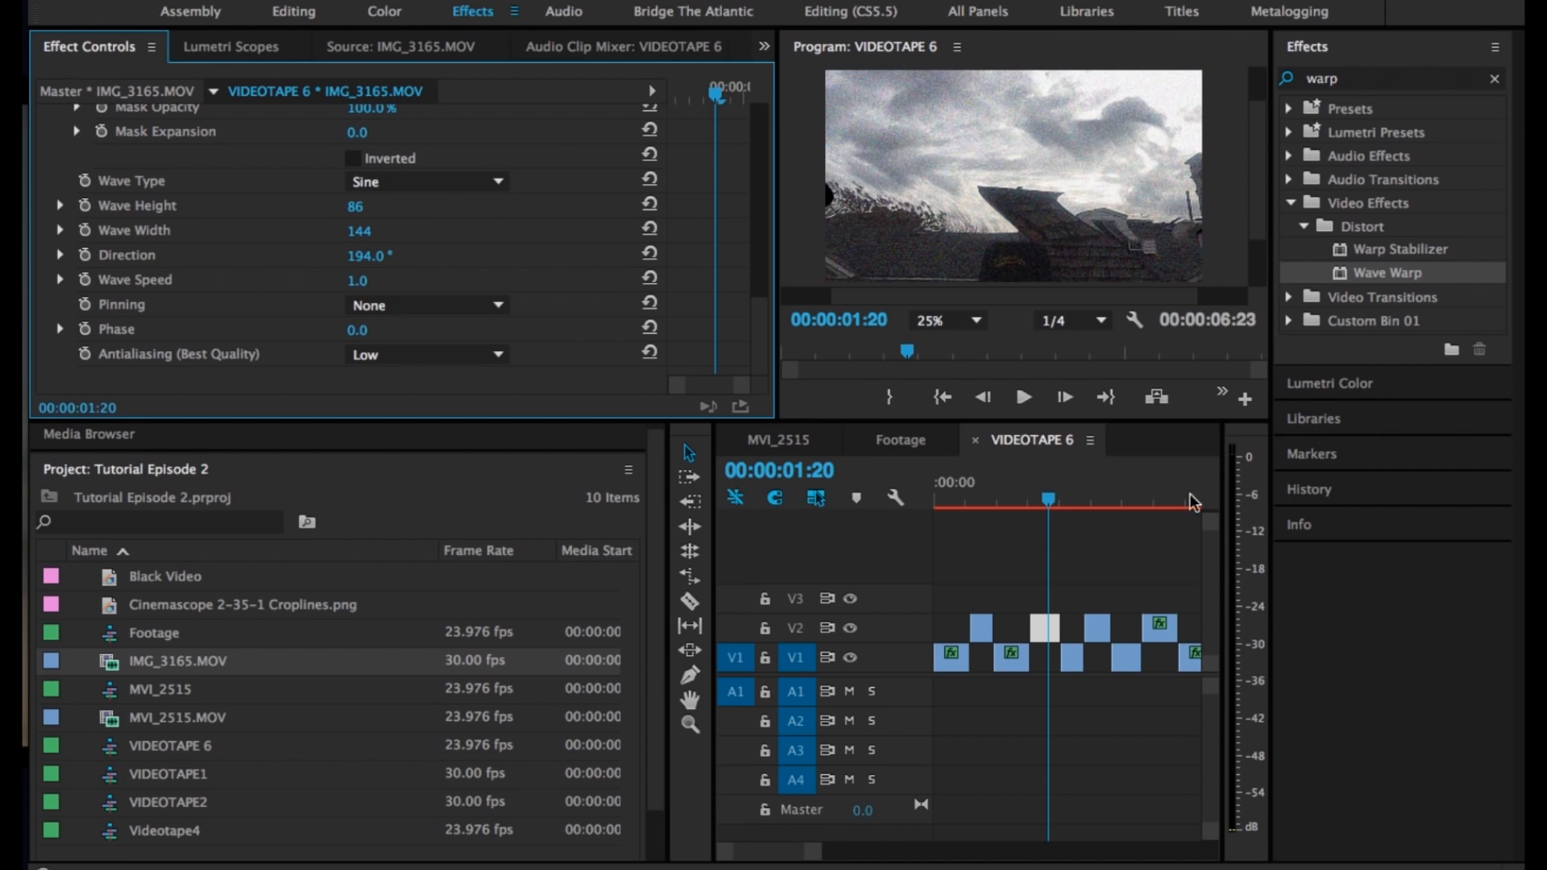
click(1100, 501)
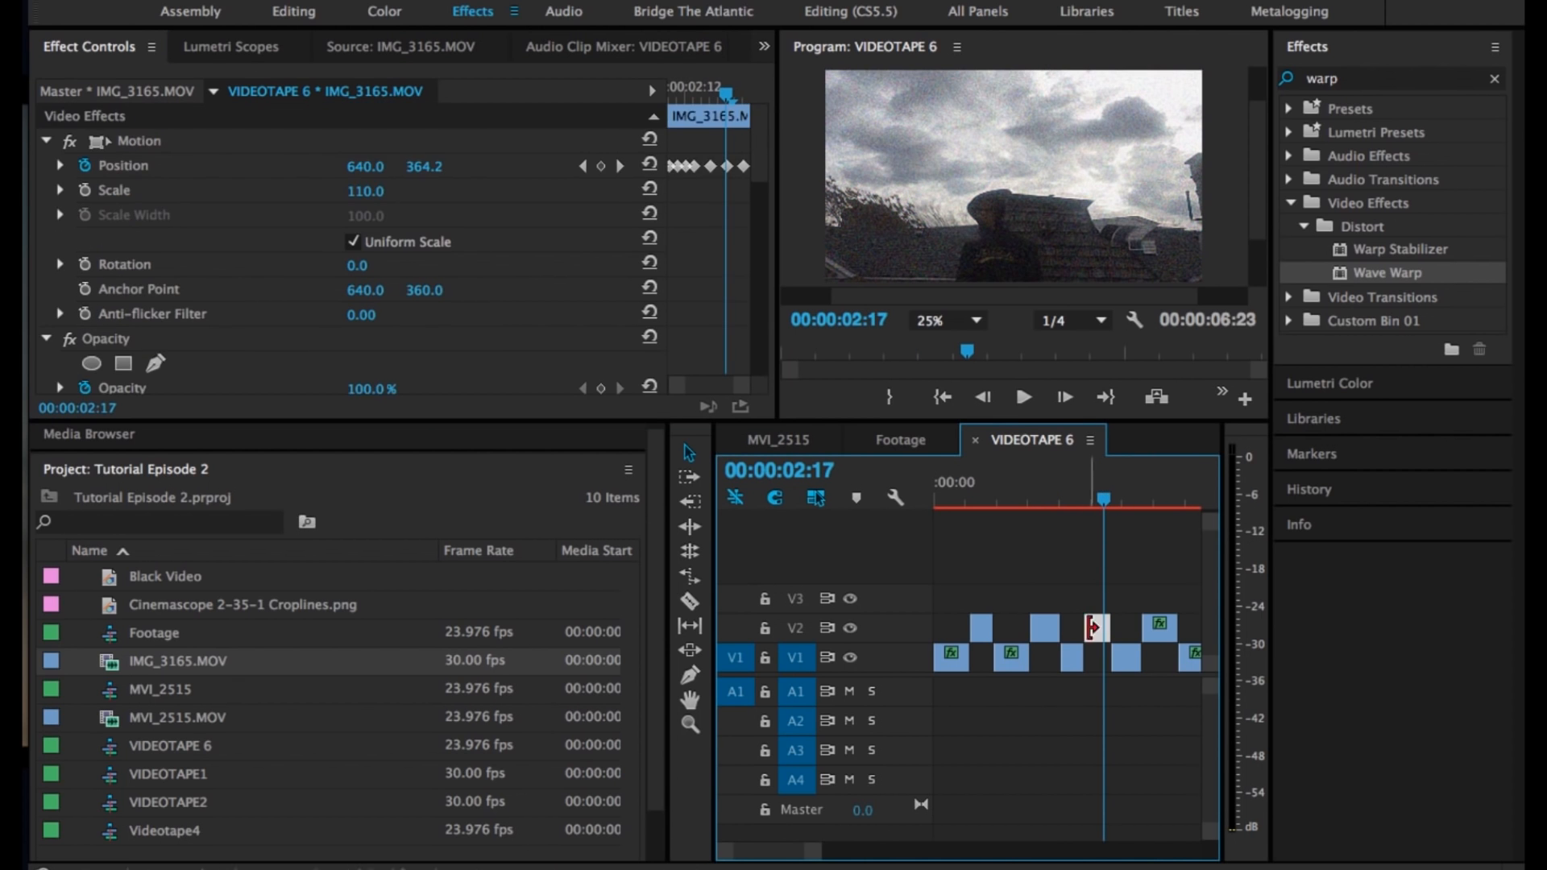
scroll(down, 3)
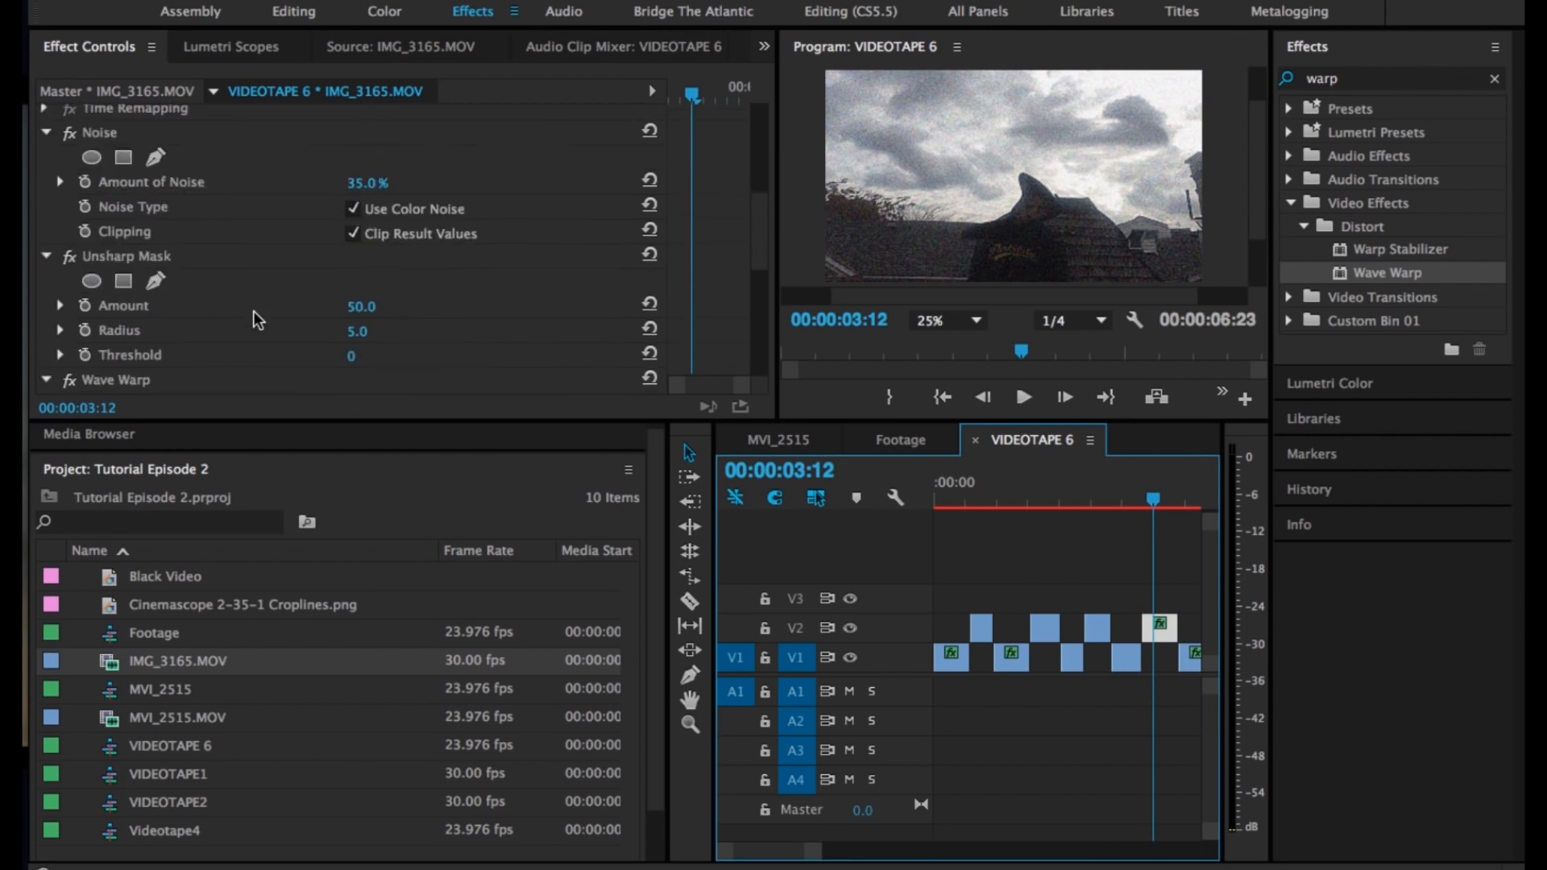
scroll(down, 3)
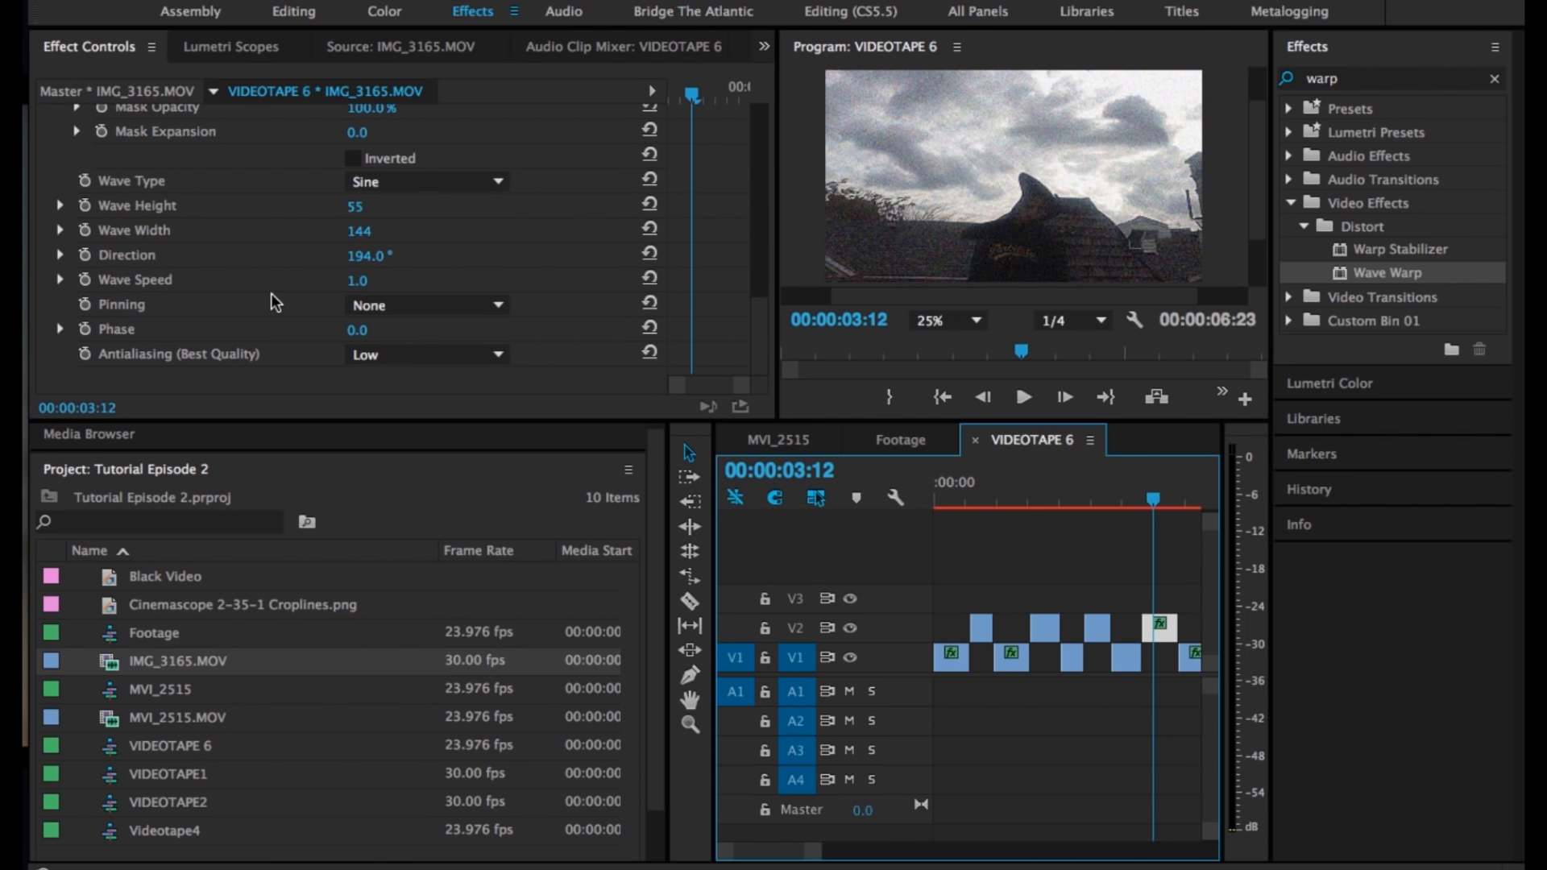
click(357, 230)
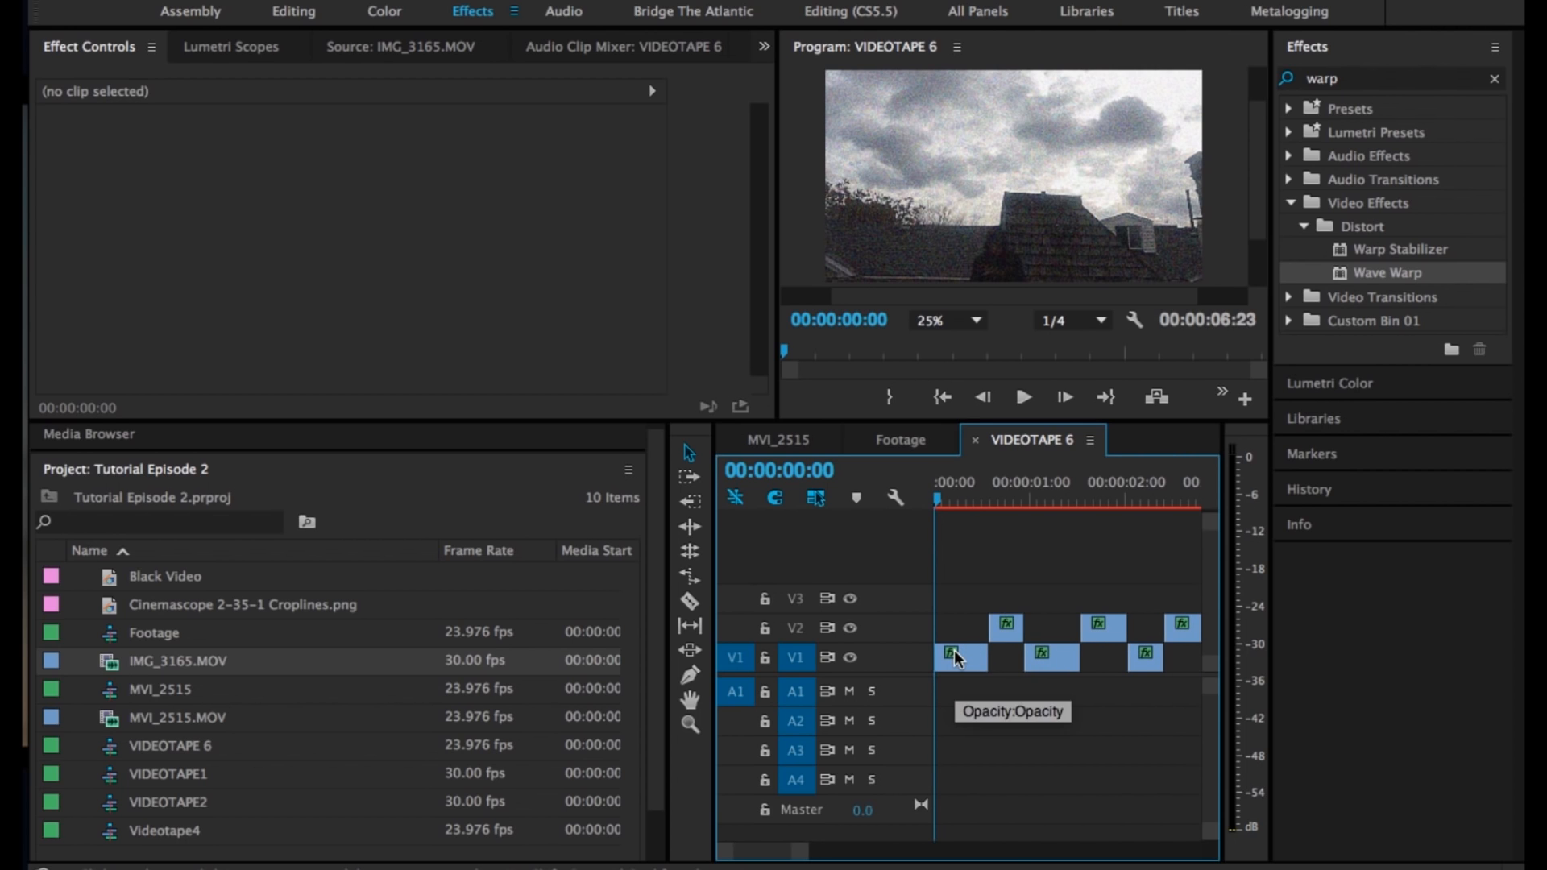
mouse_move(1243, 88)
text(cro)
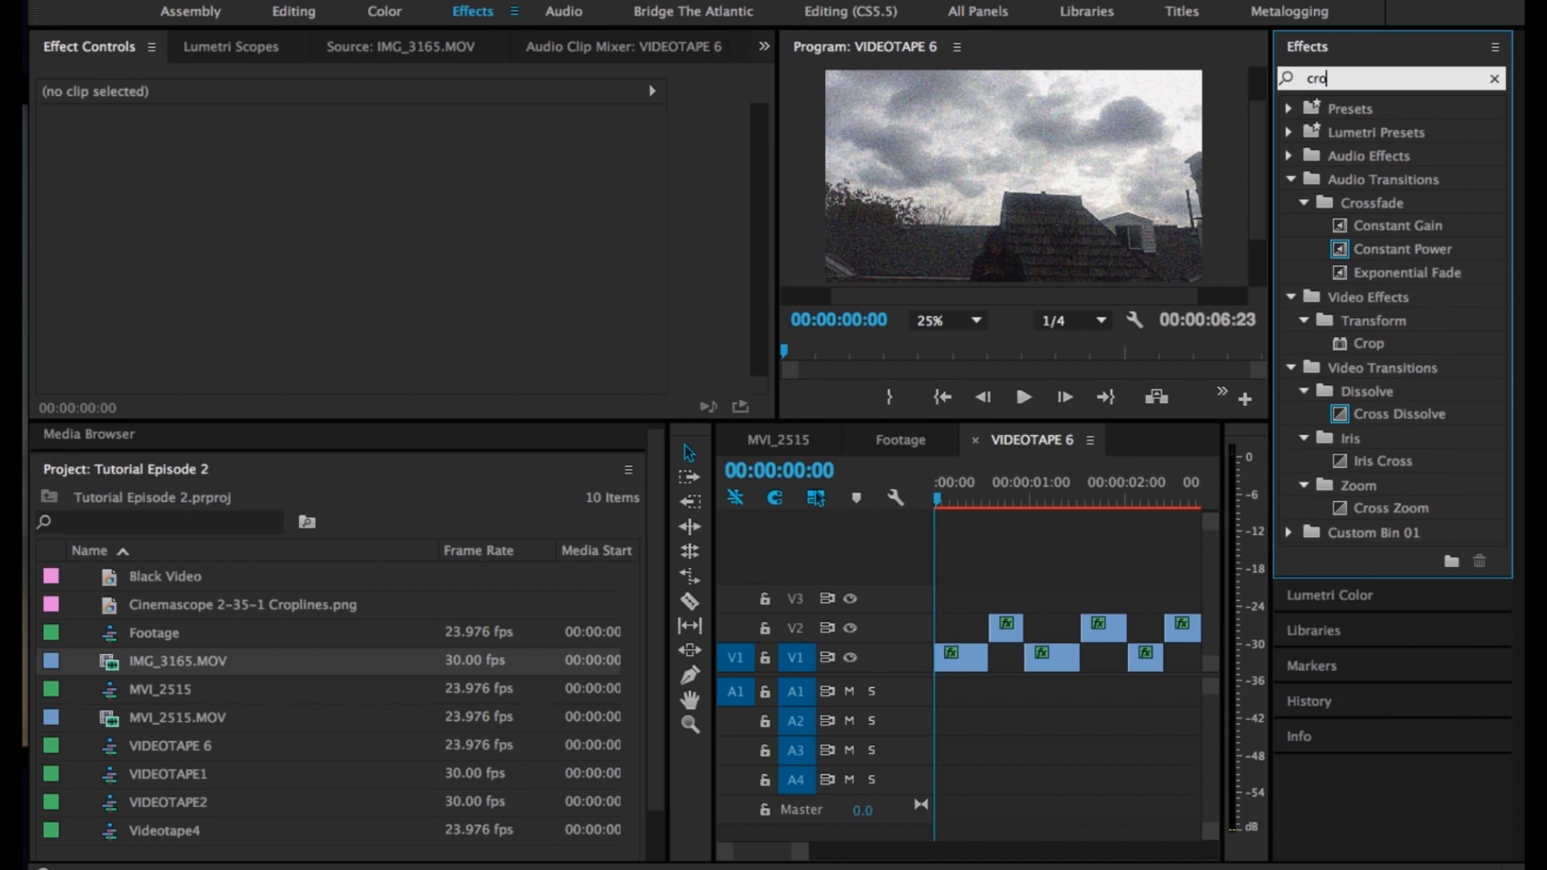
Razor-cut the opening V1 clip at frame 14 and locate the Crop effect
text(p)
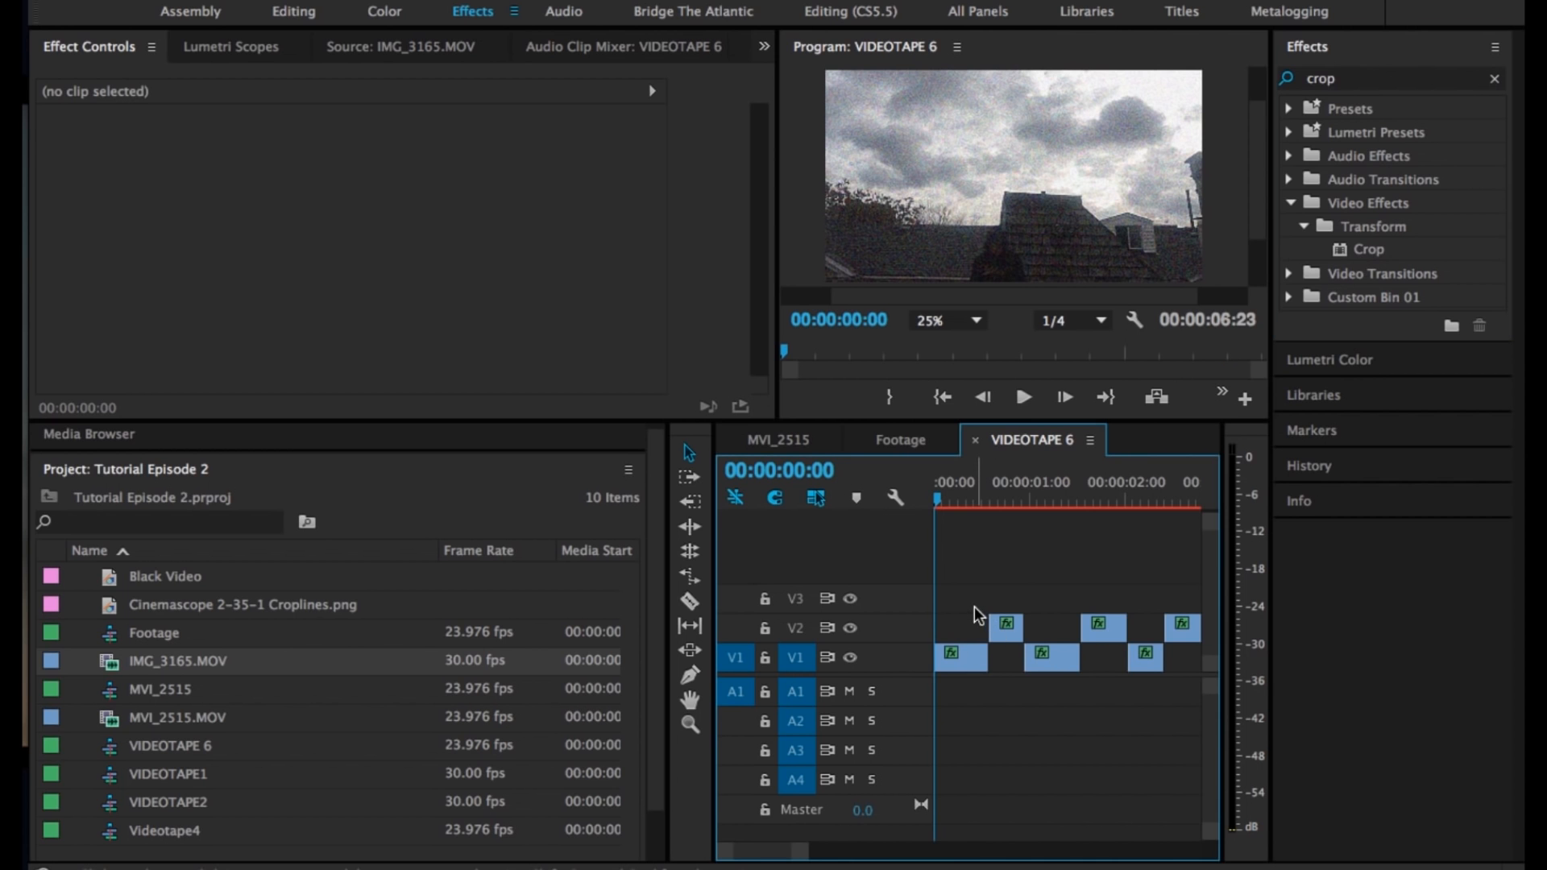
click(959, 657)
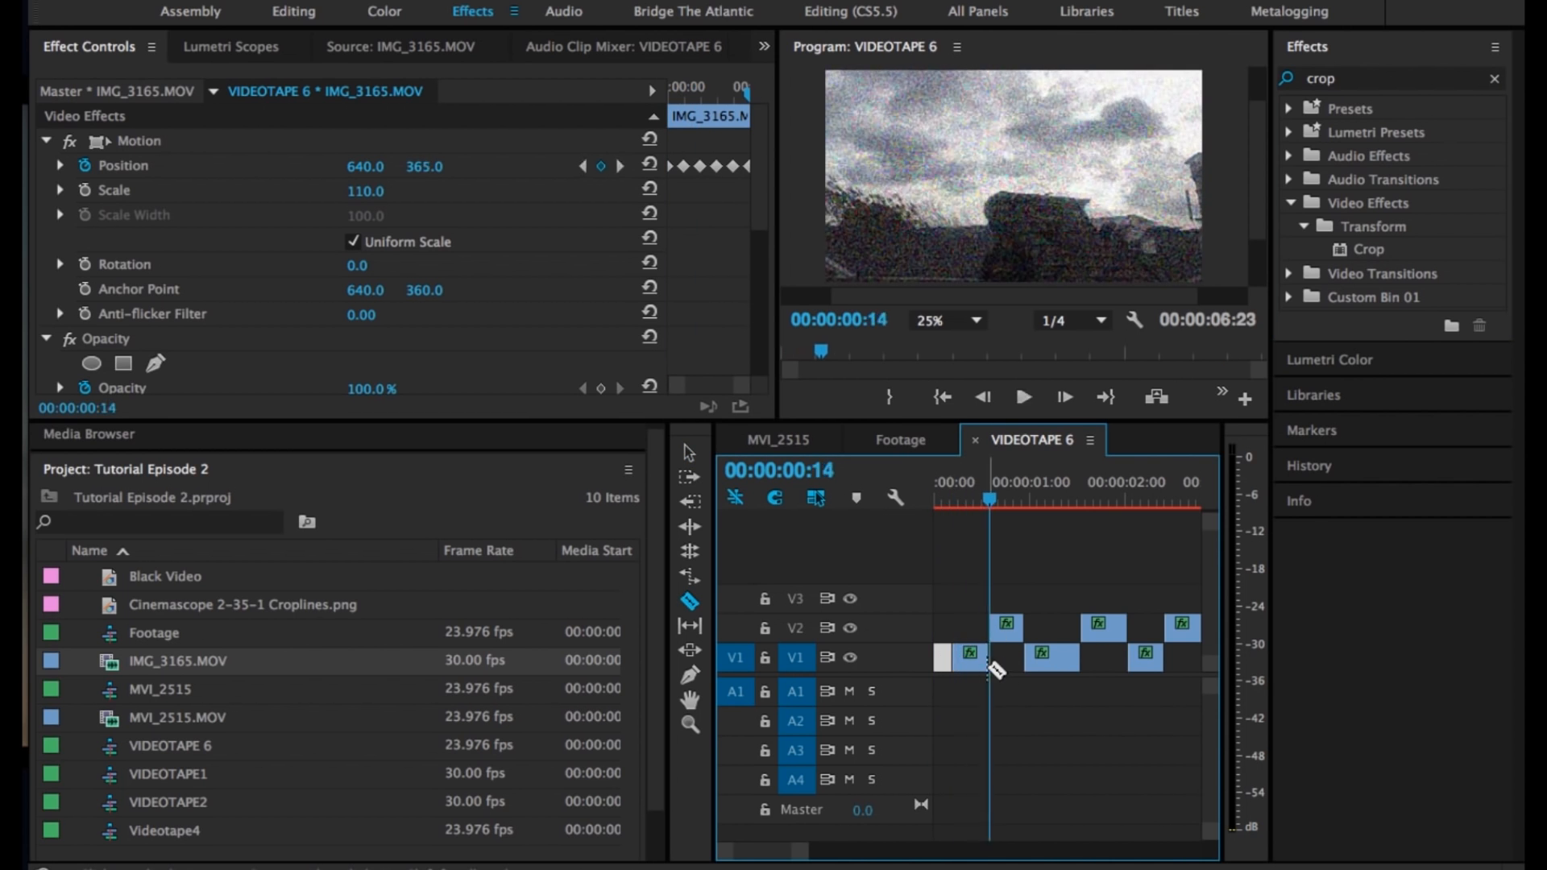
click(972, 505)
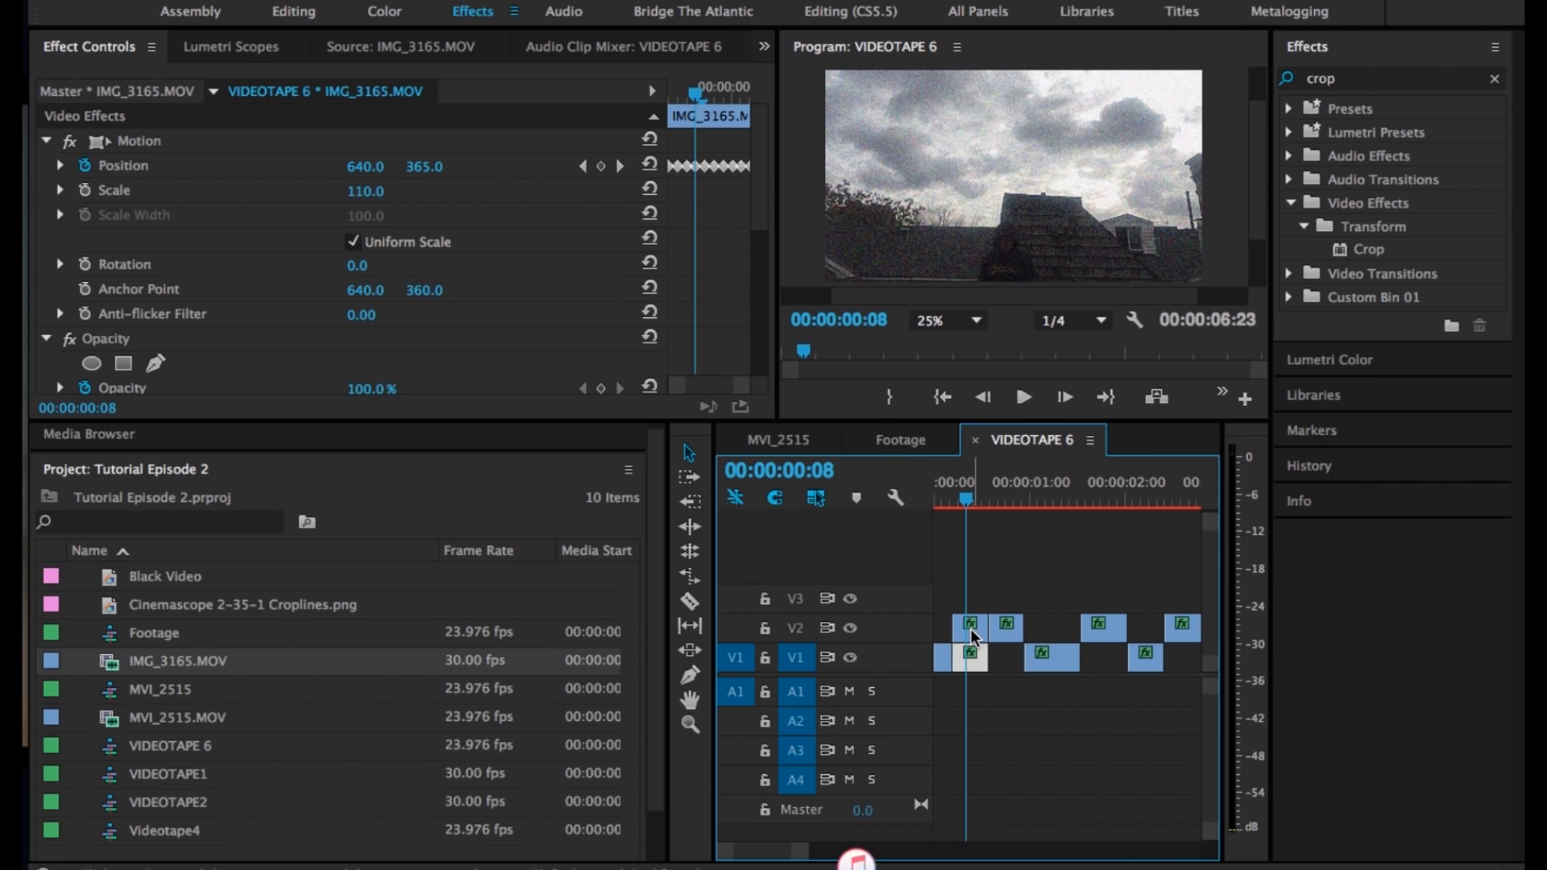
click(1371, 249)
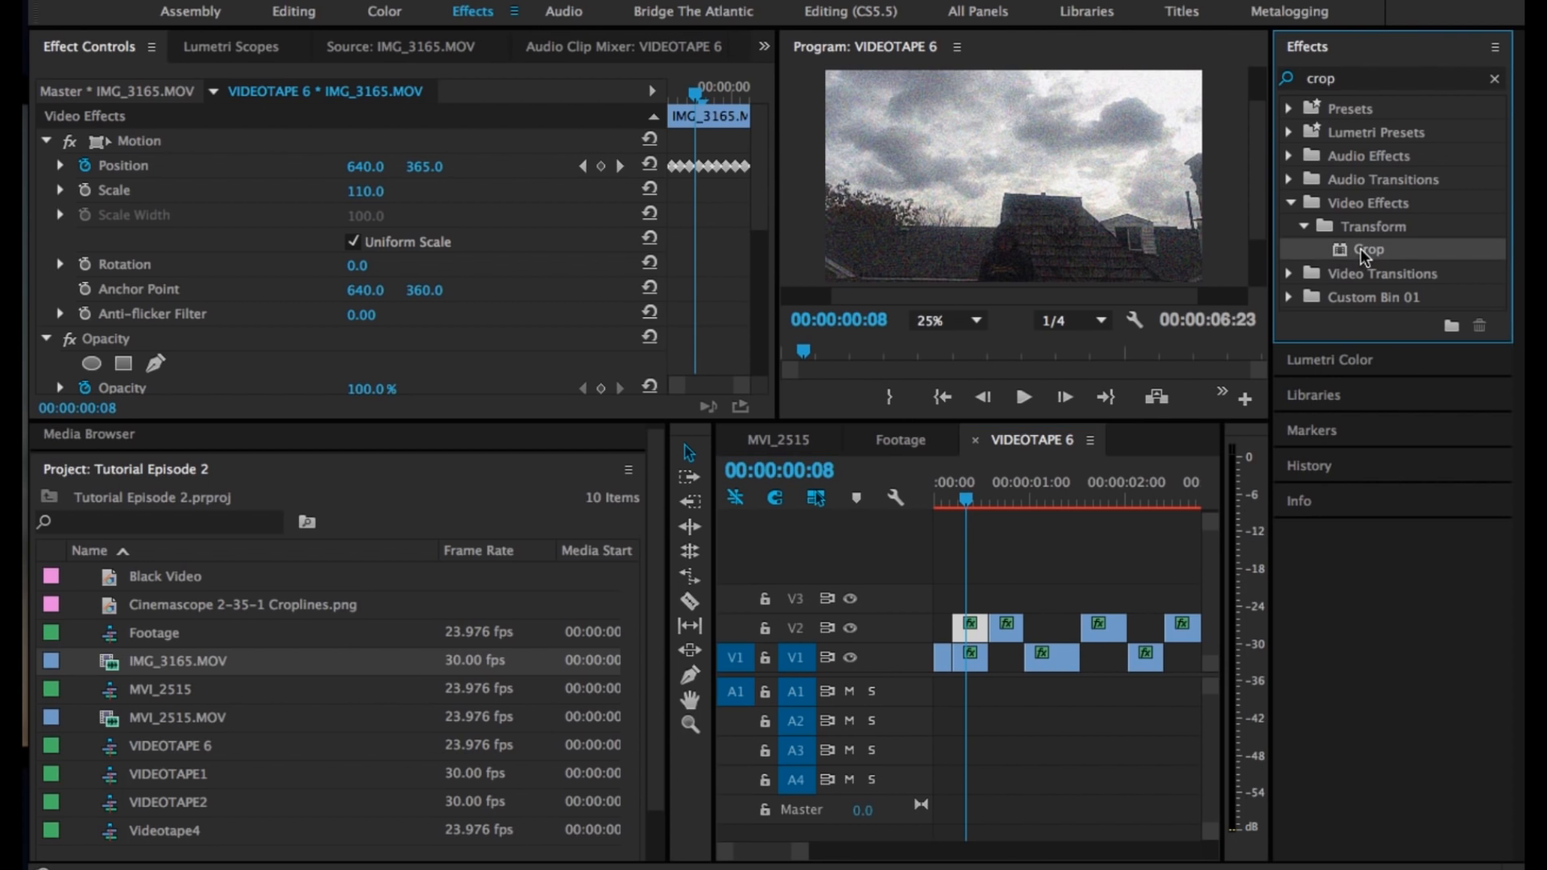
mouse_move(1003, 493)
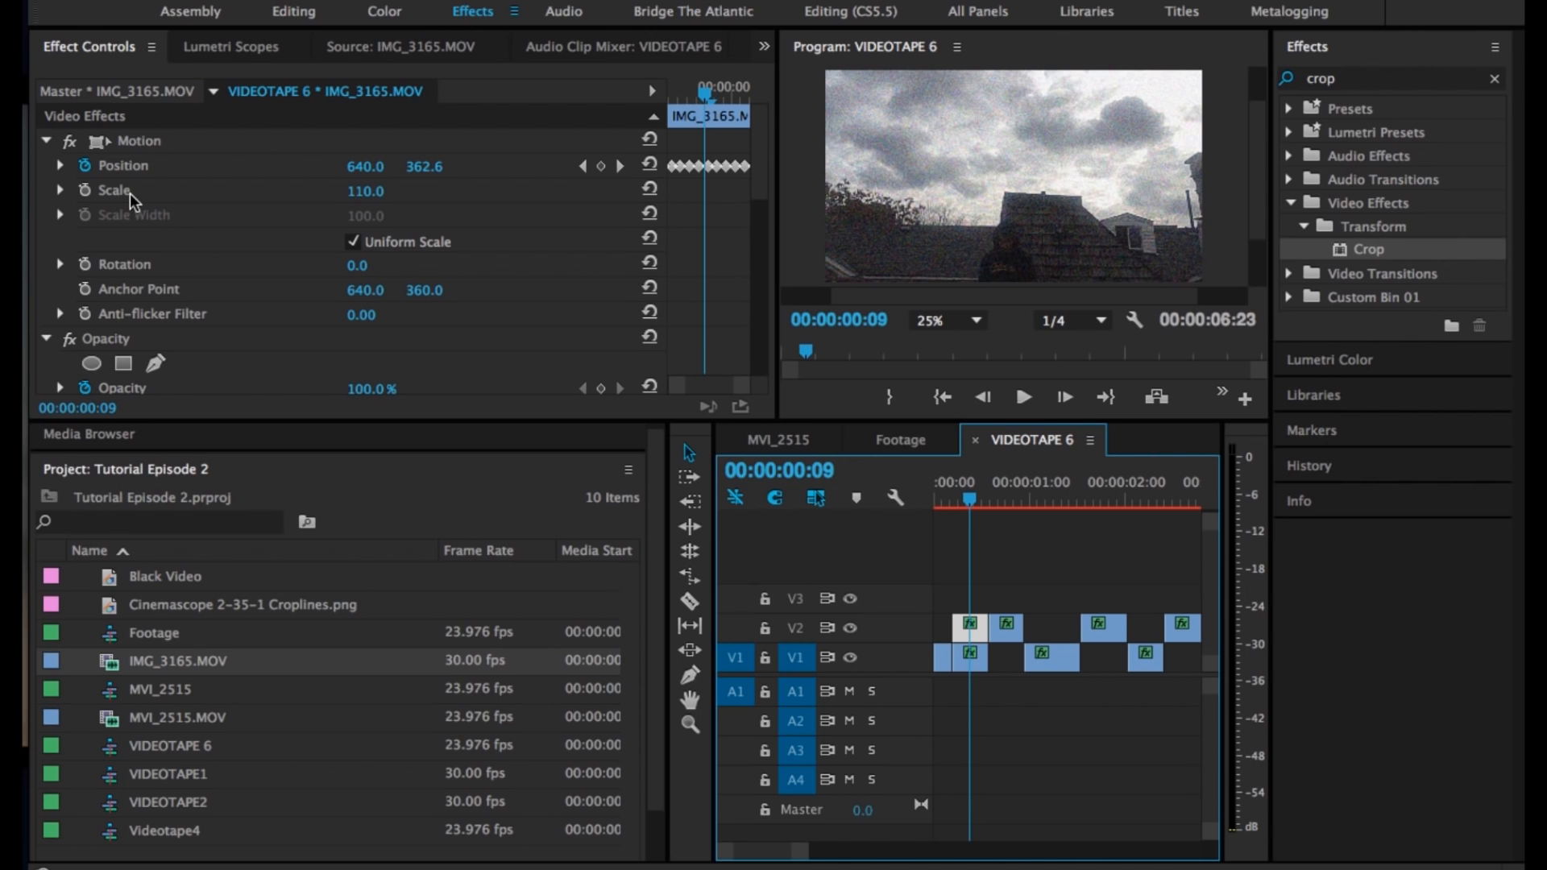
Scale the raised piece to 120 and crop it 38.1% top, 38.7% bottom
drag(365, 191, 369, 191)
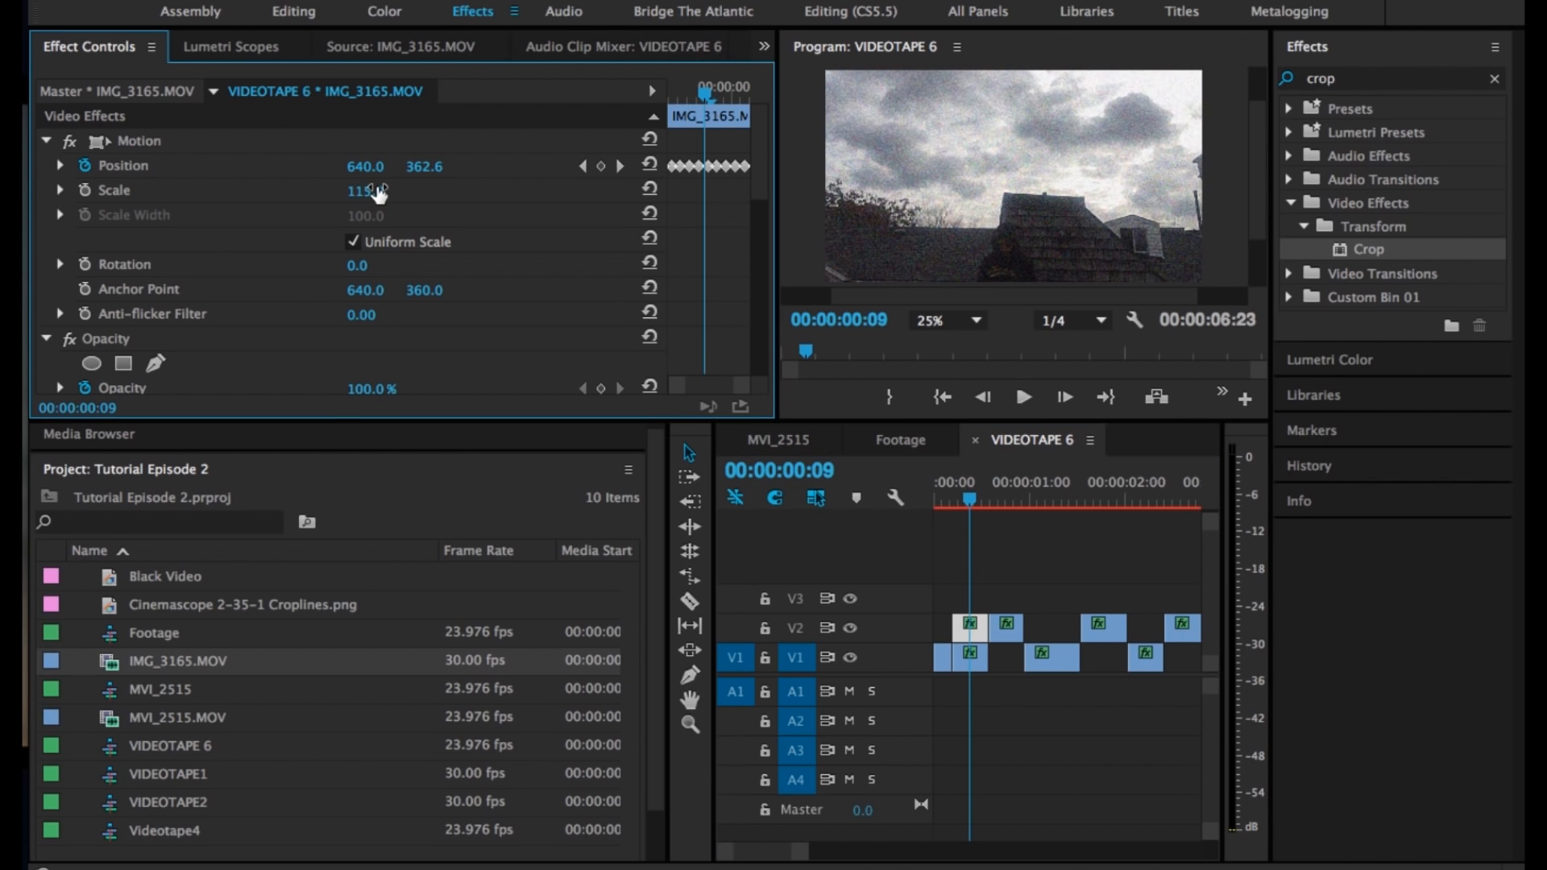
drag(365, 189, 363, 190)
text(120)
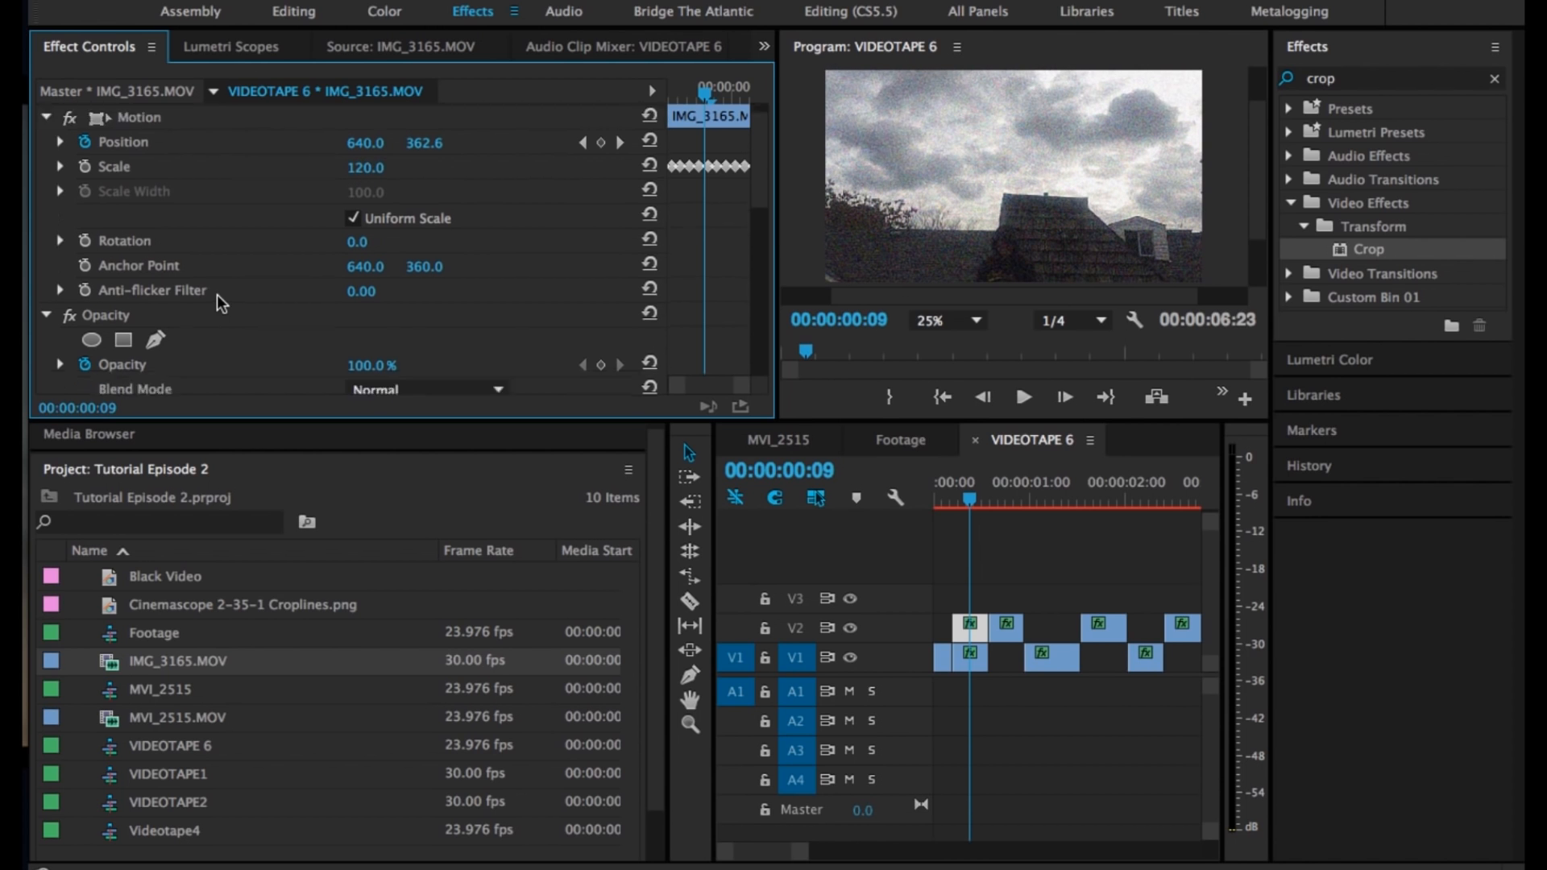
scroll(down, 3)
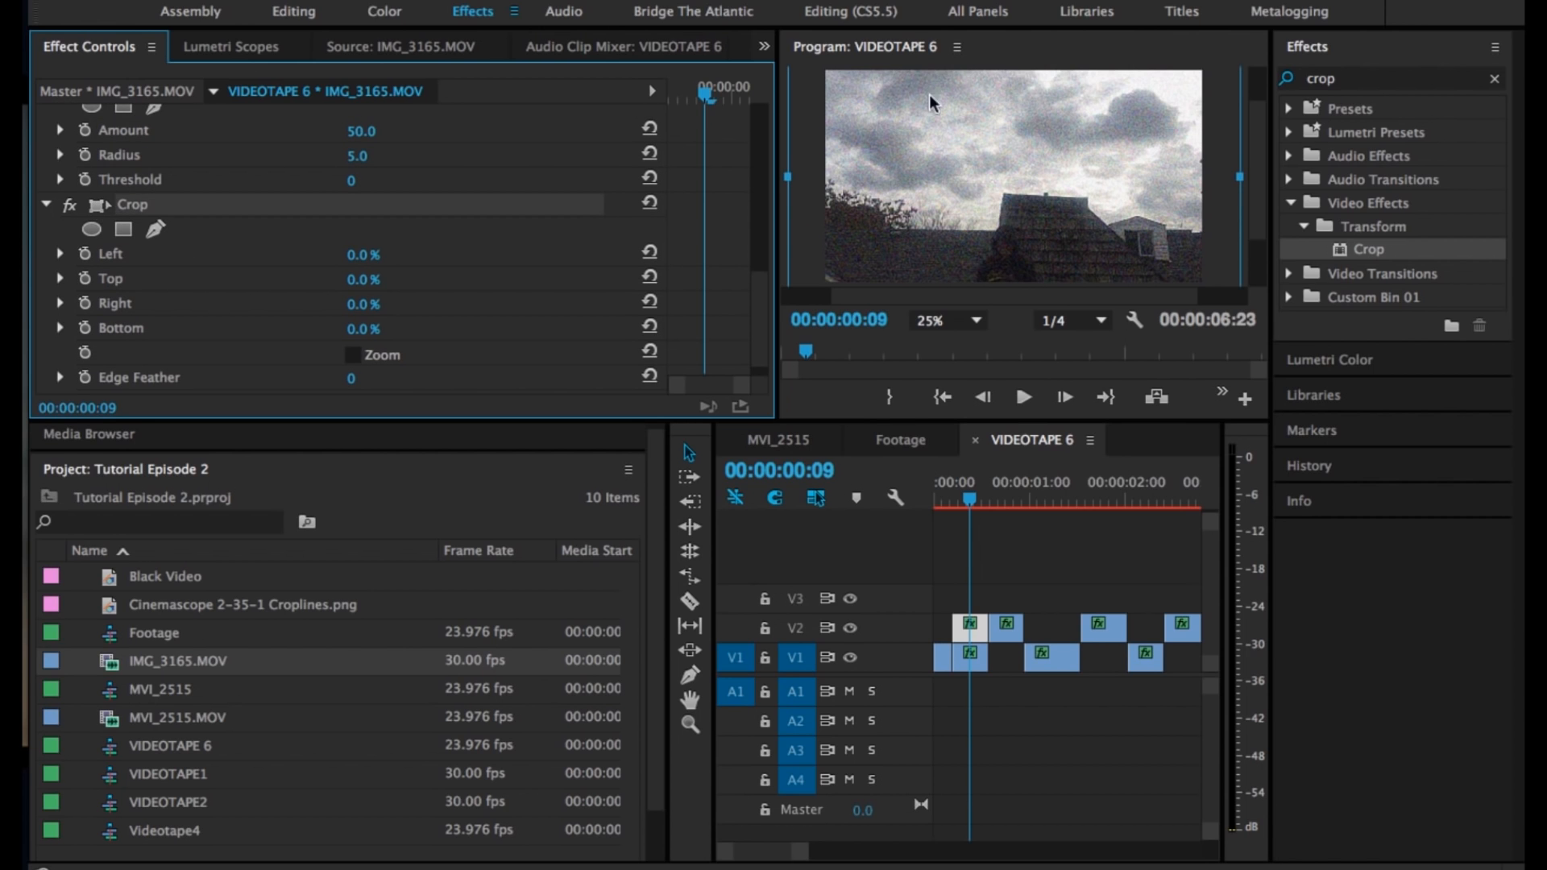
click(929, 321)
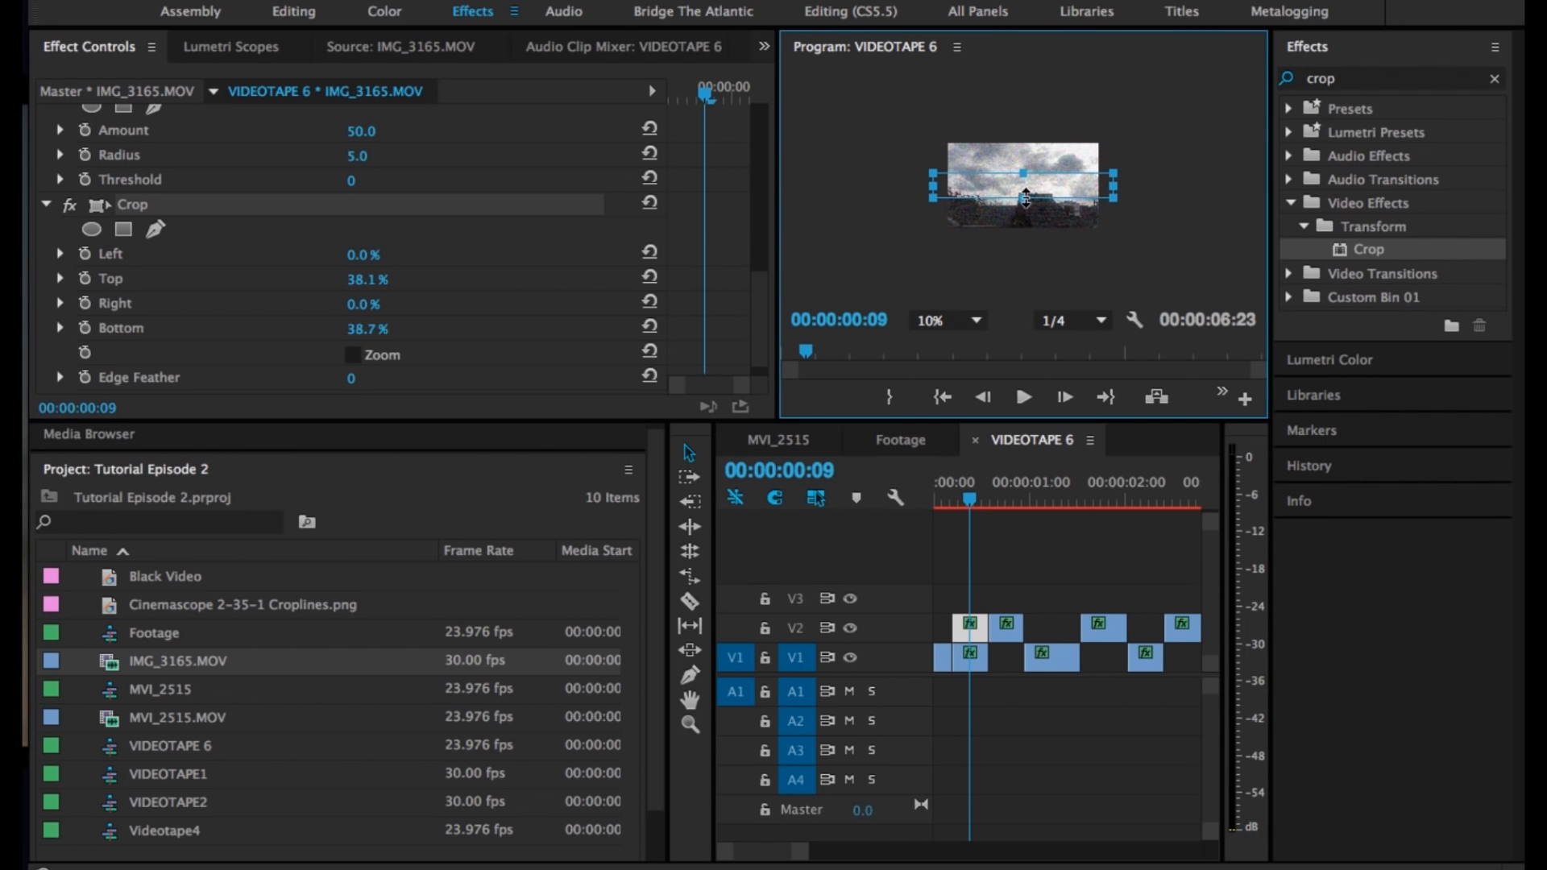
click(968, 624)
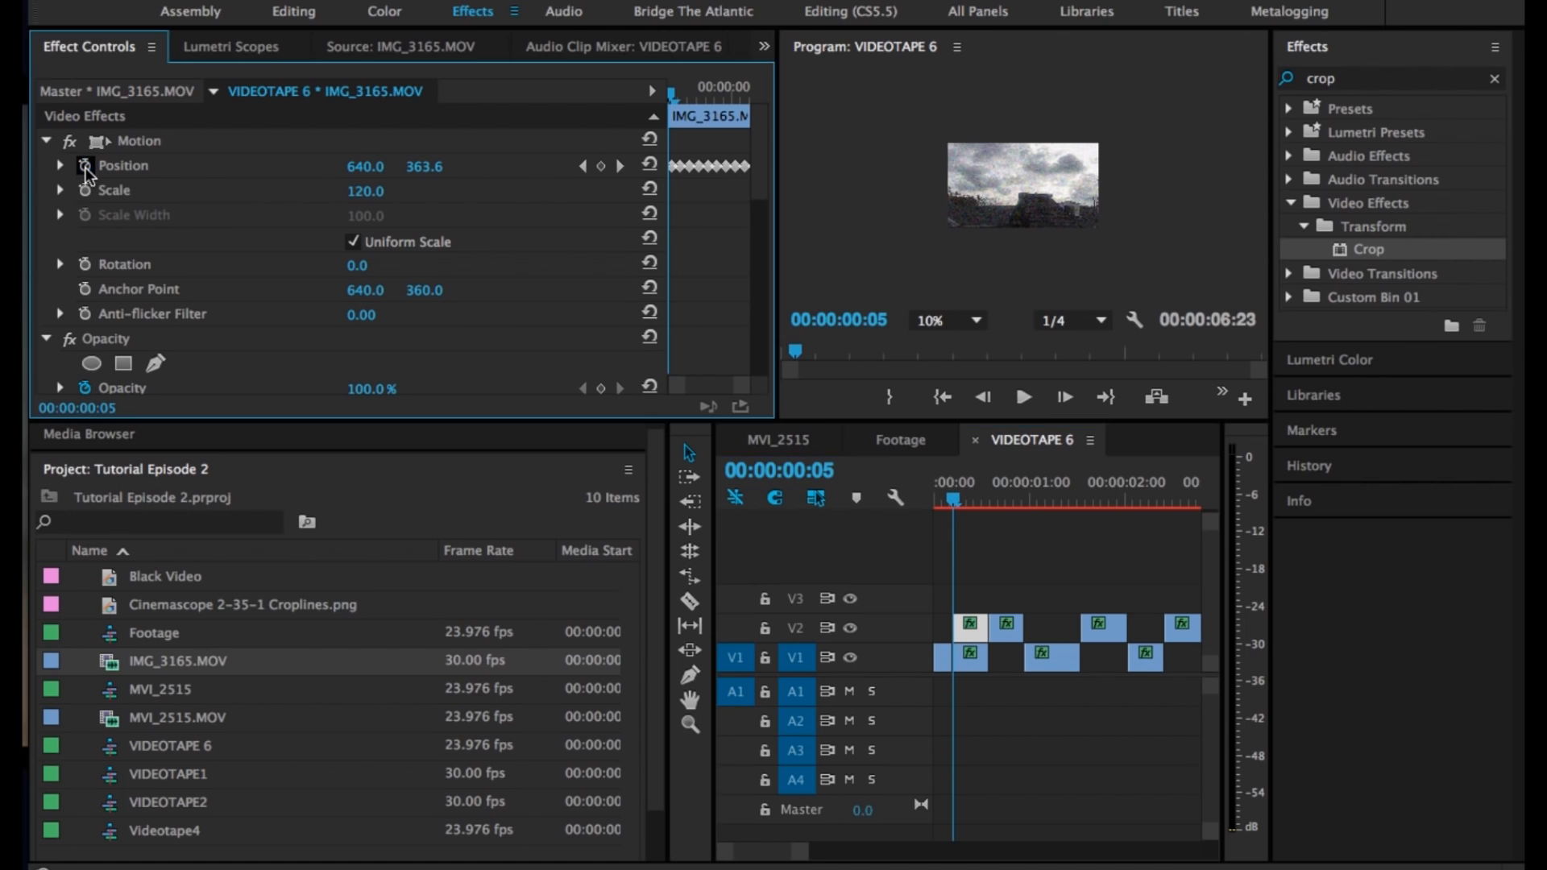
Restart the Position animation with a keyframe at Y 381.6
click(84, 166)
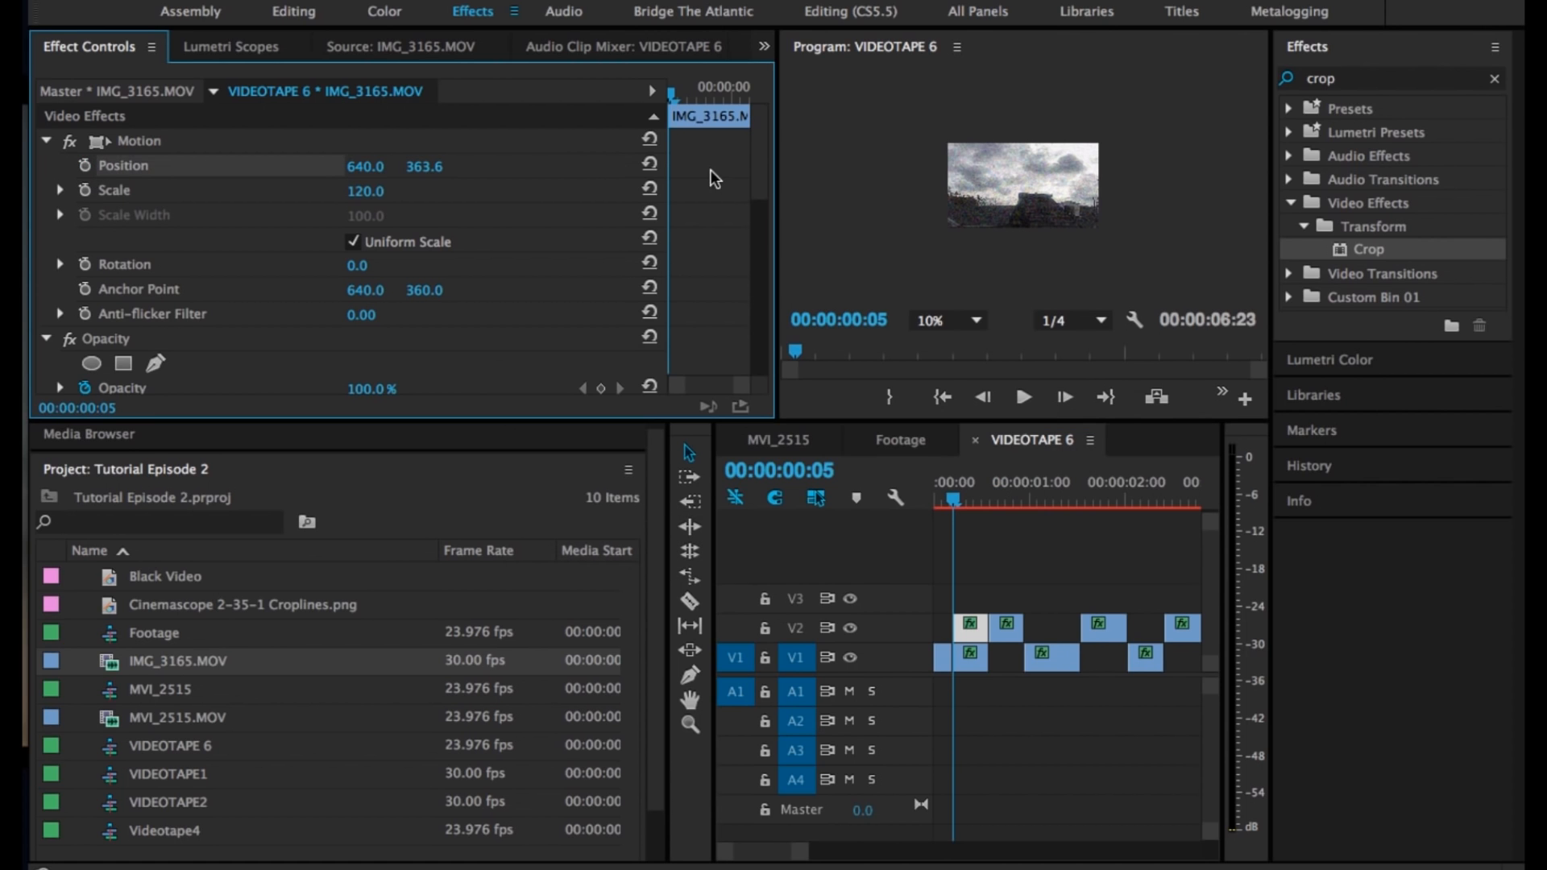
click(124, 165)
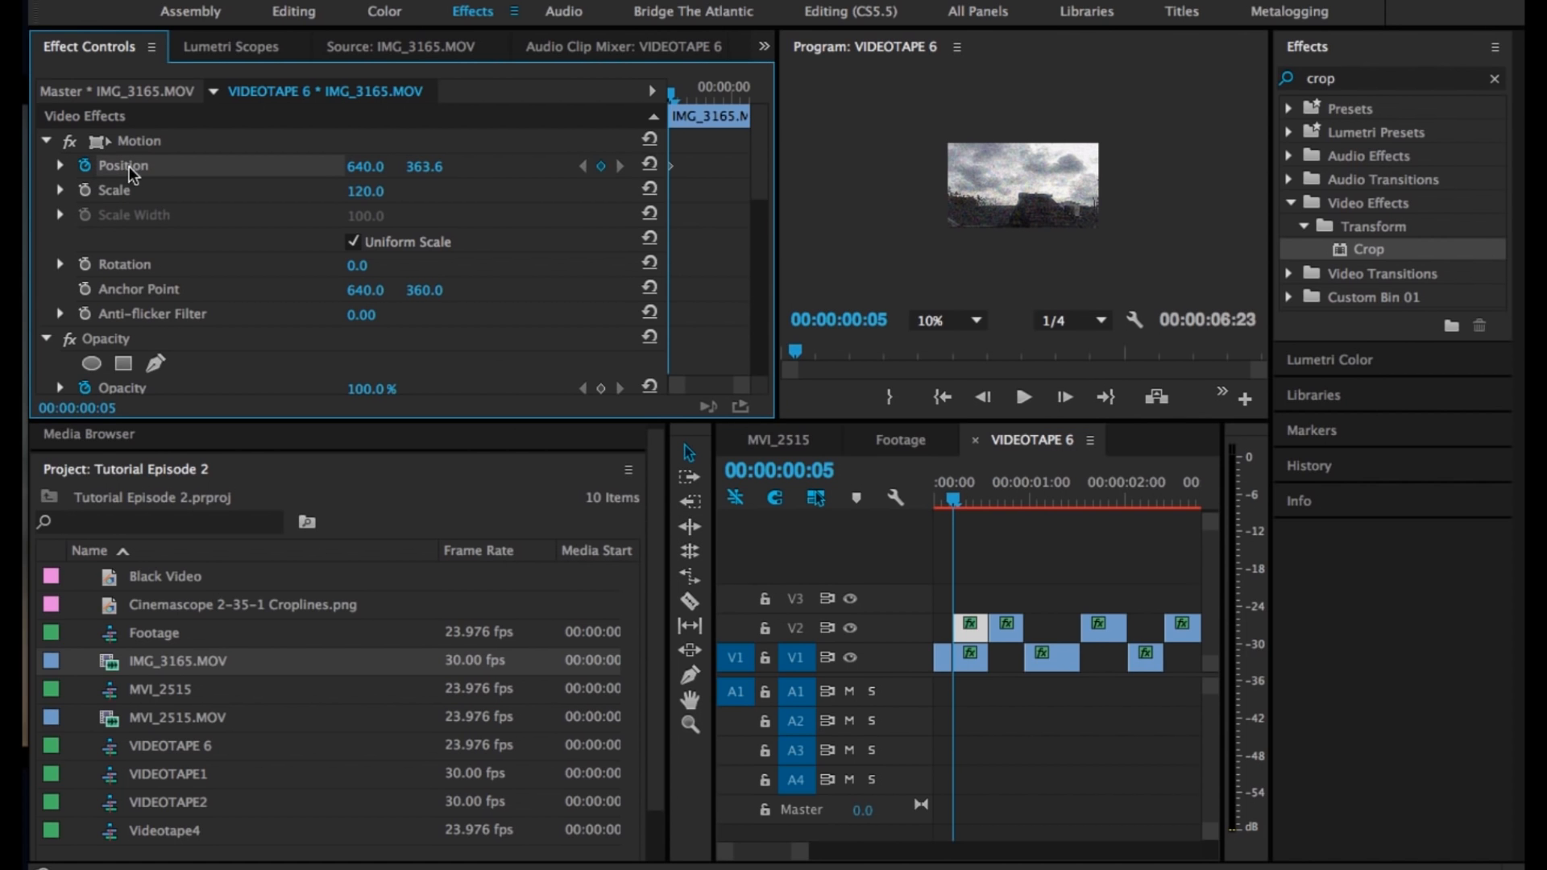
mouse_move(166, 185)
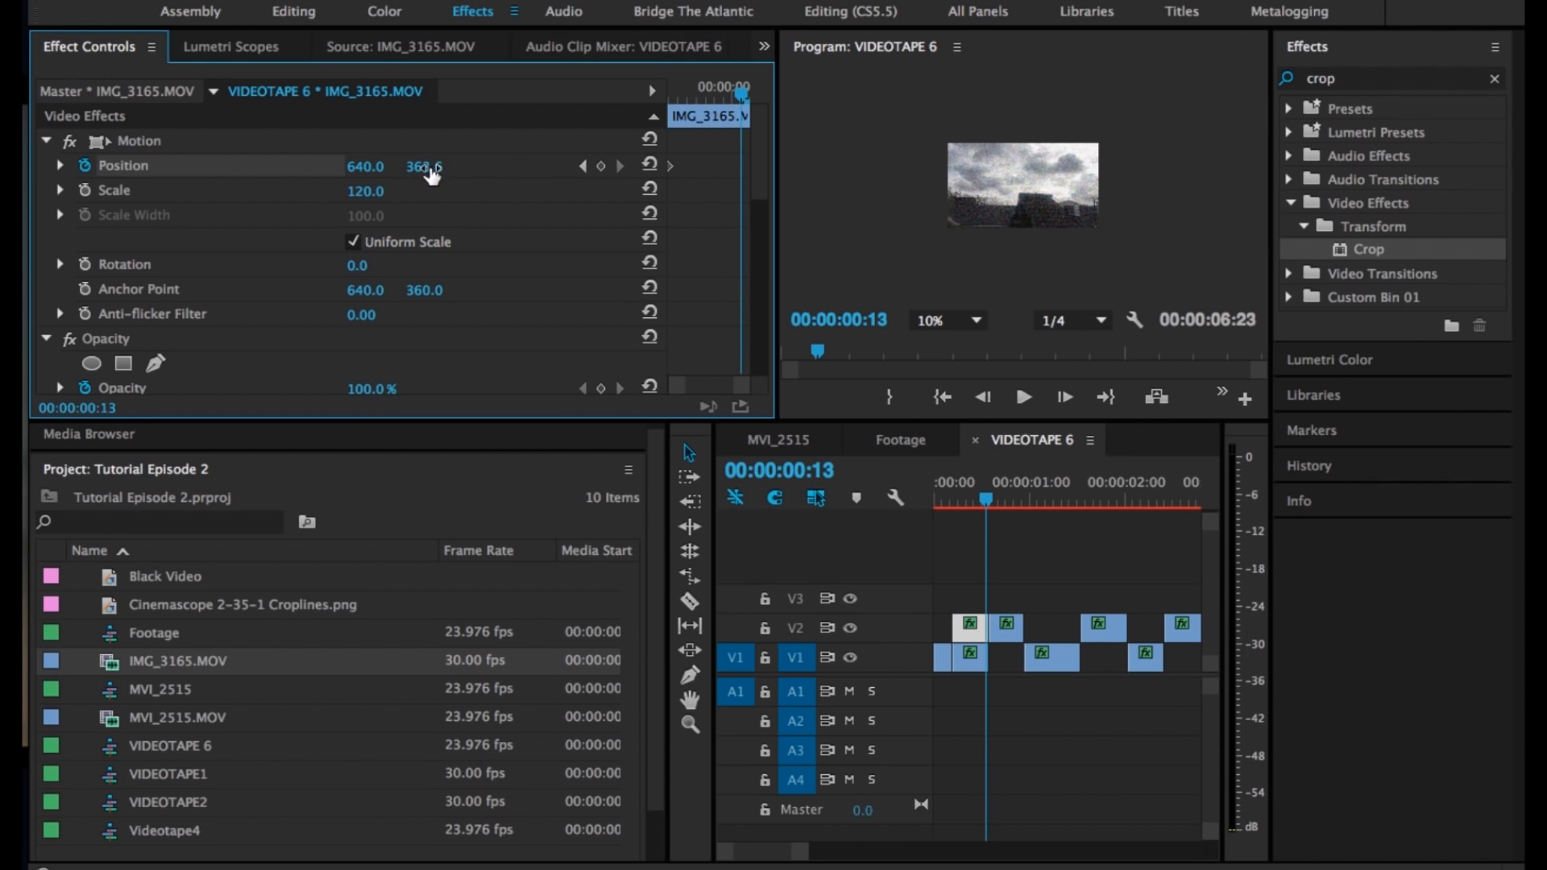
drag(424, 164, 425, 163)
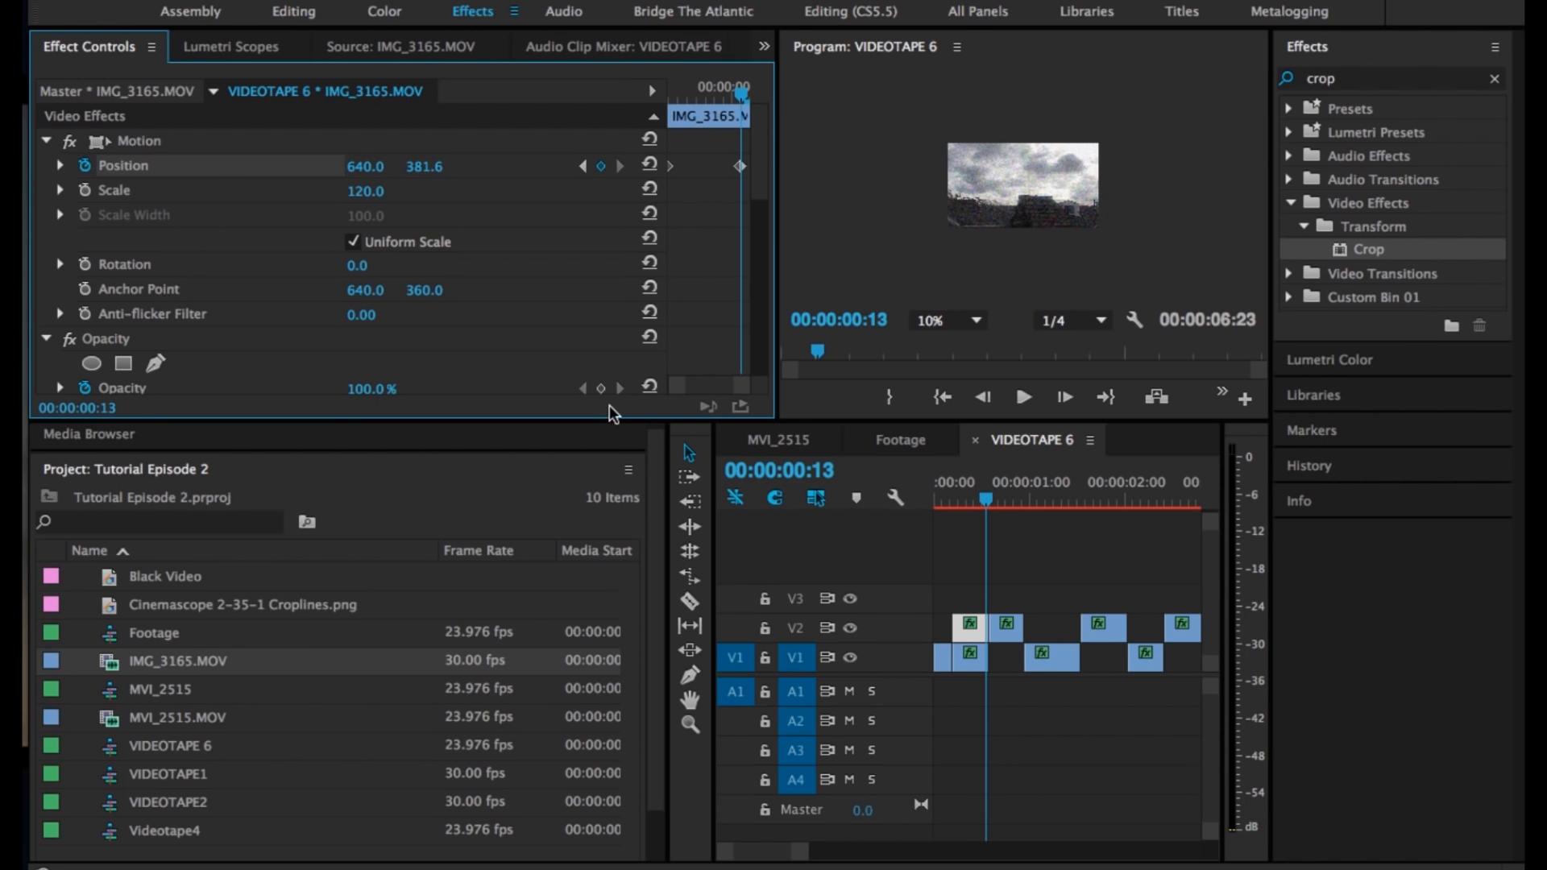
Add 35% colour Noise and Unsharp Mask amount 50 to the cropped piece, then deselect
click(940, 502)
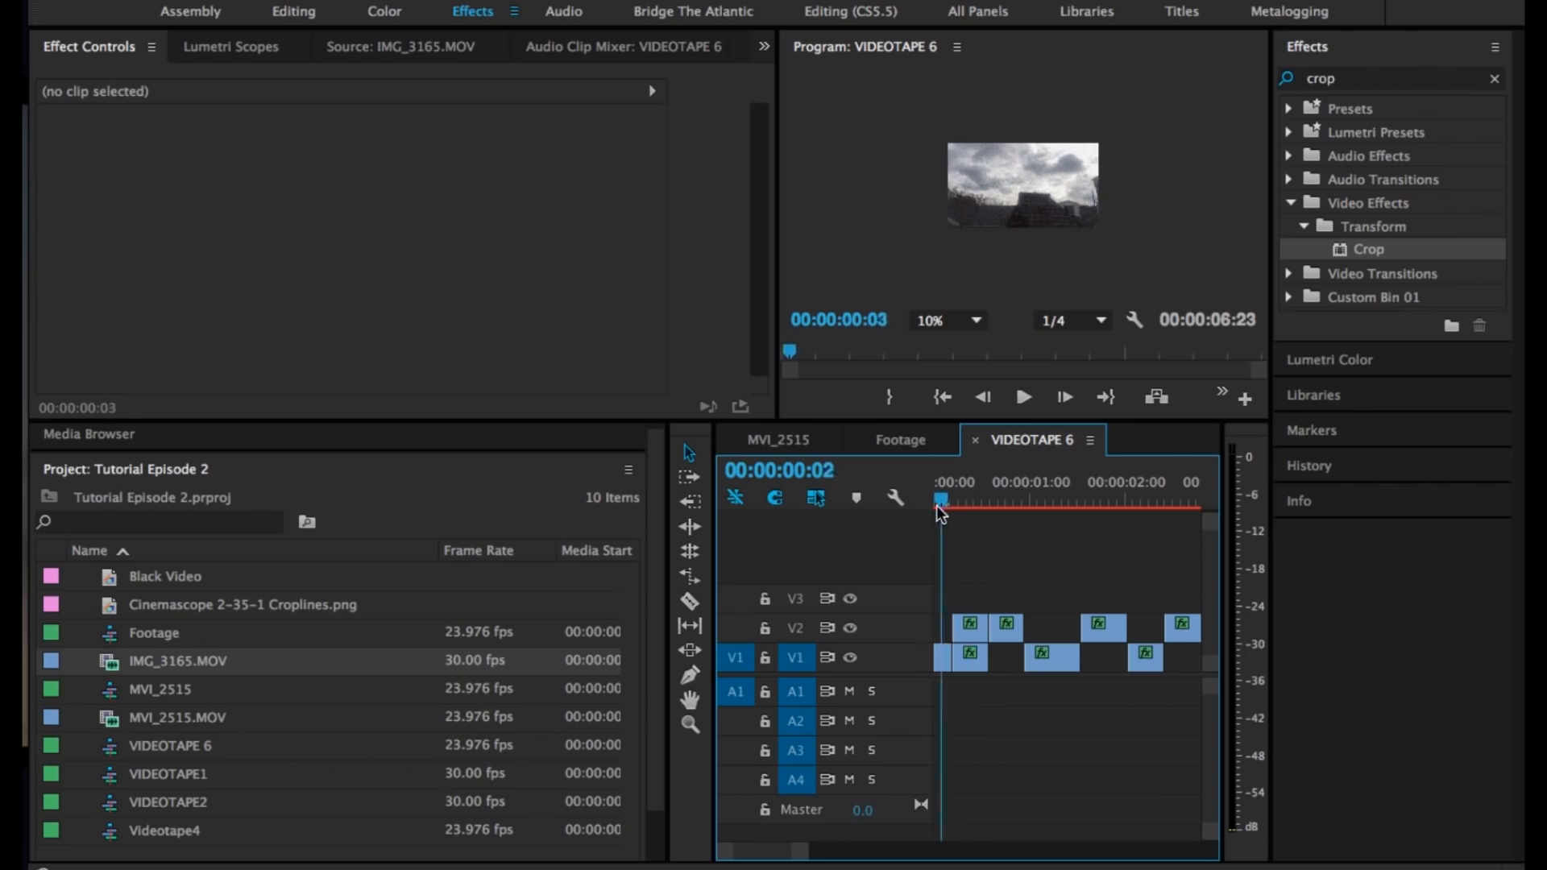
click(976, 502)
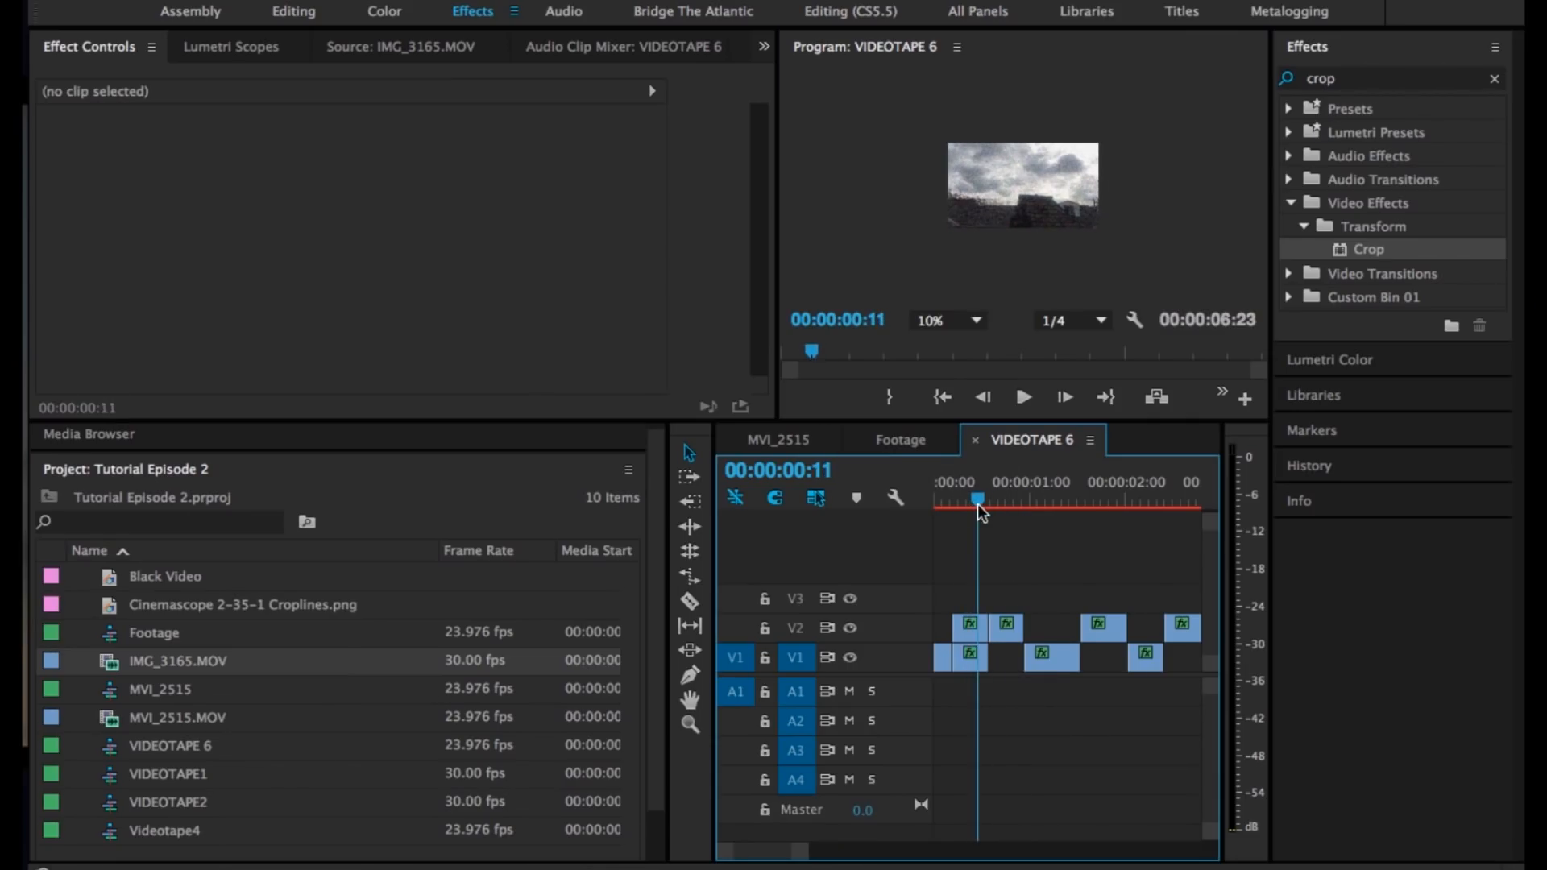
click(969, 624)
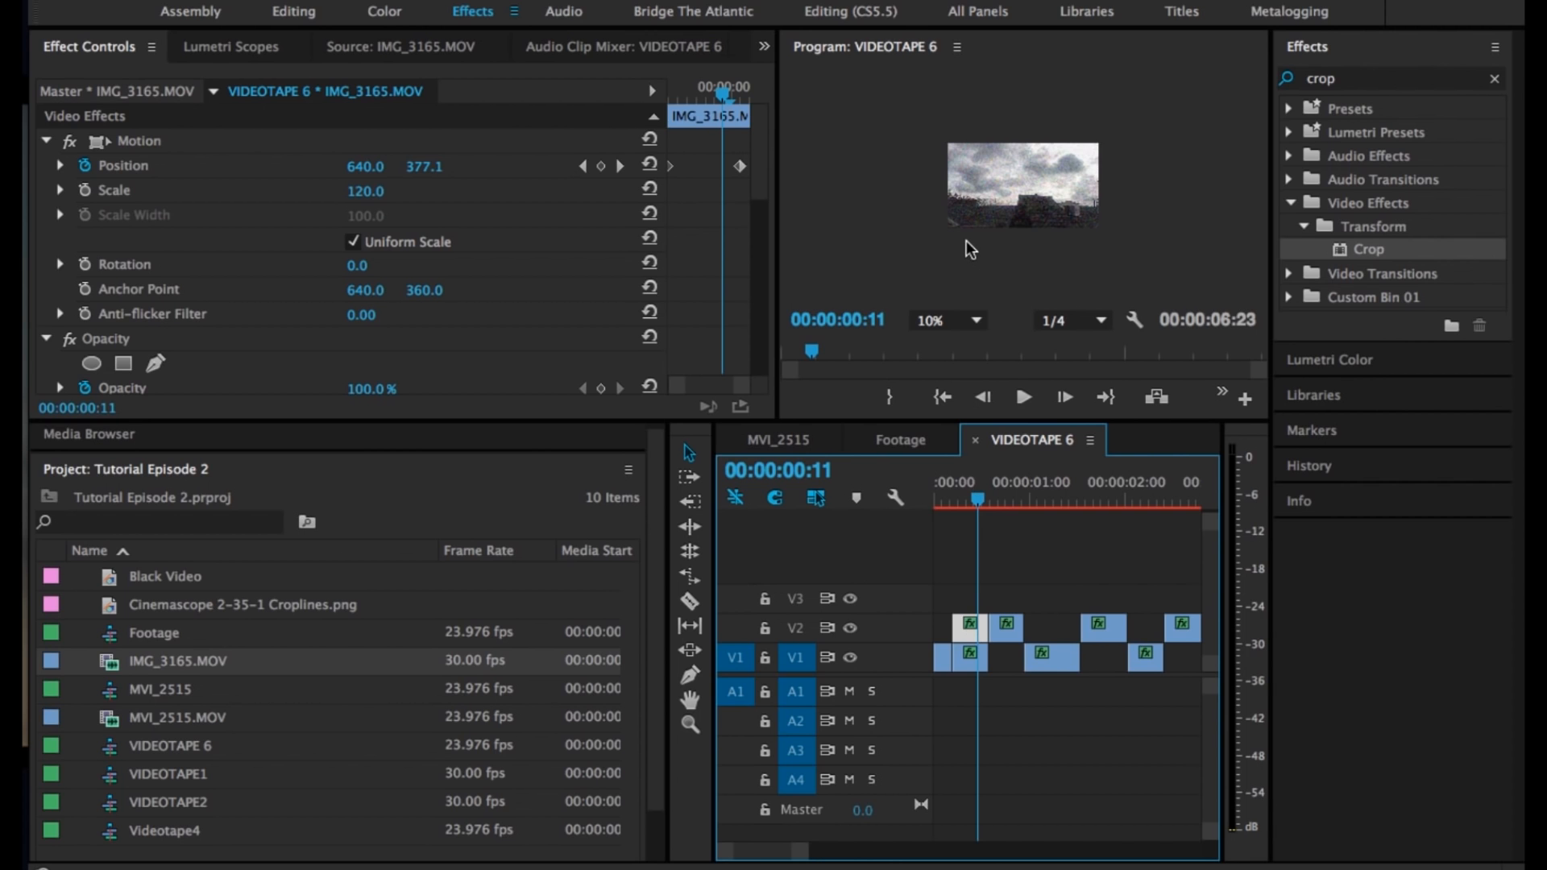
click(933, 320)
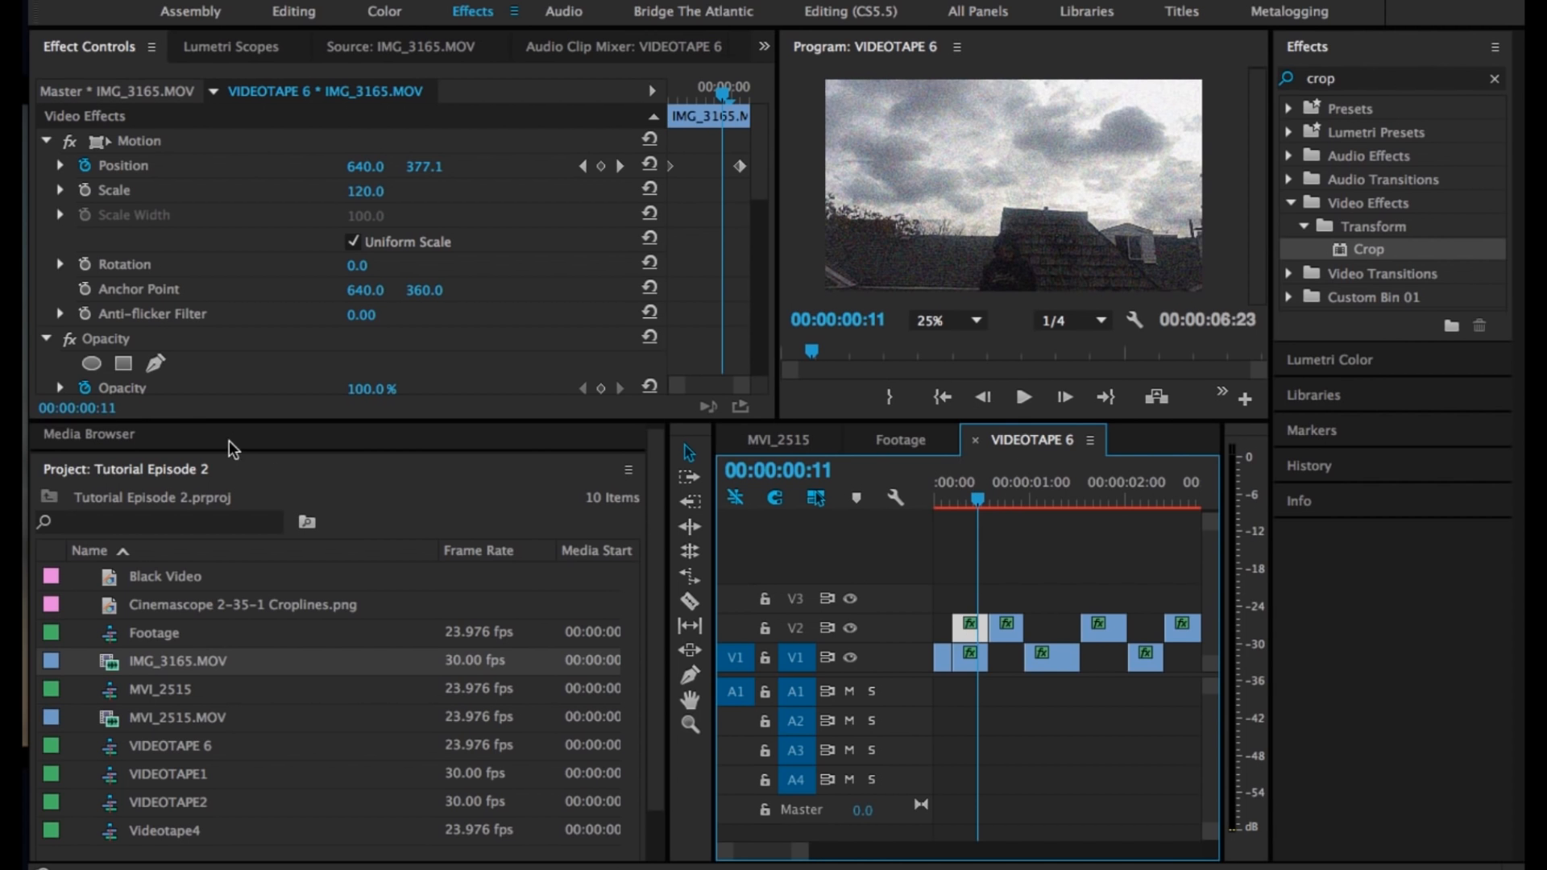
scroll(down, 3)
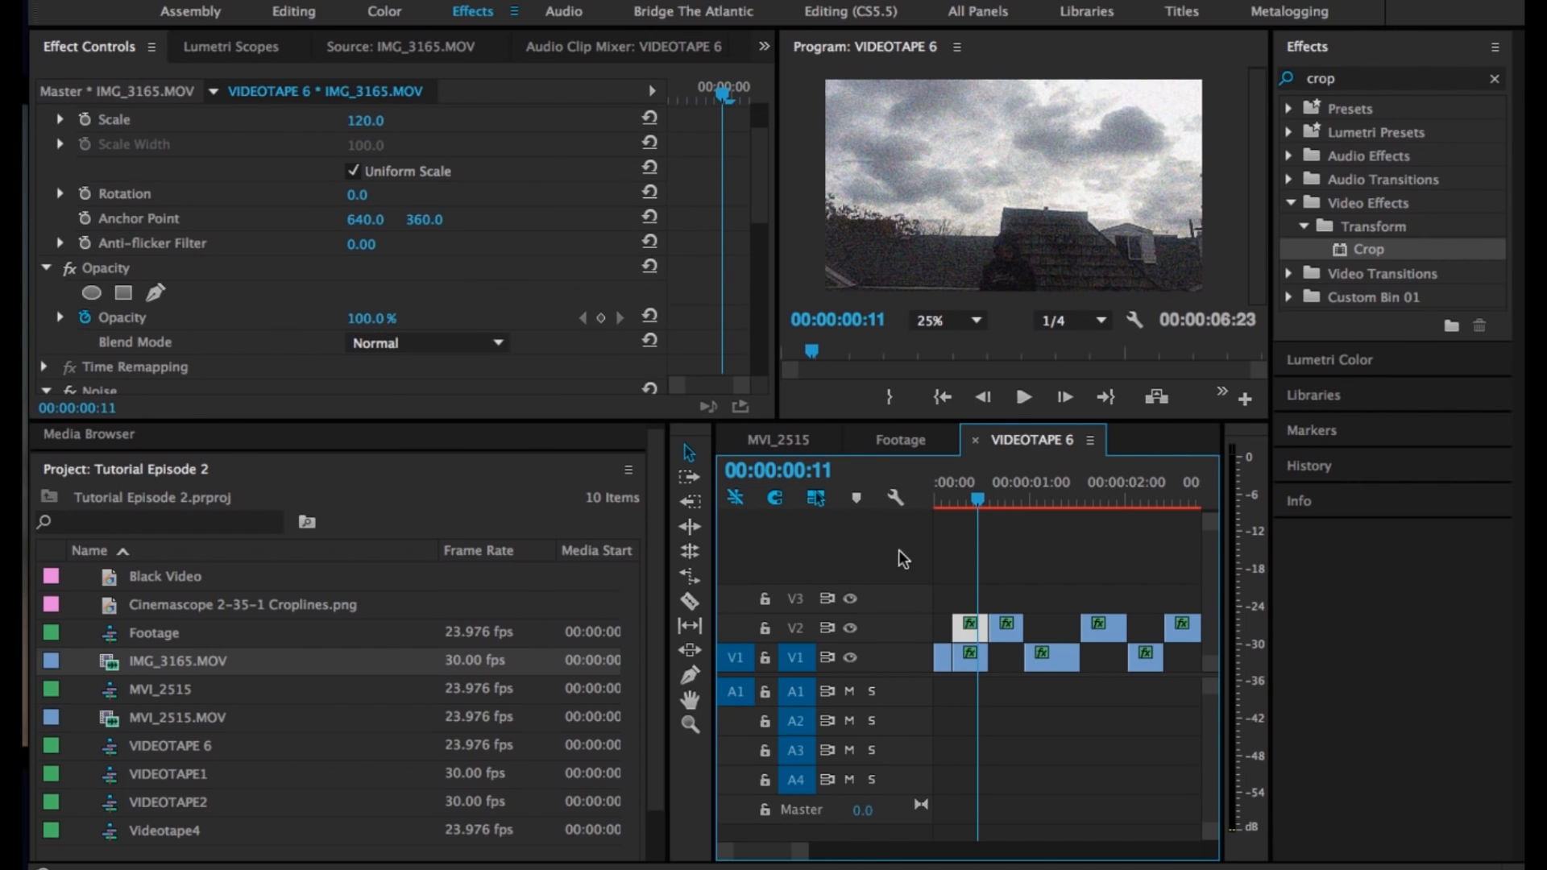
scroll(down, 3)
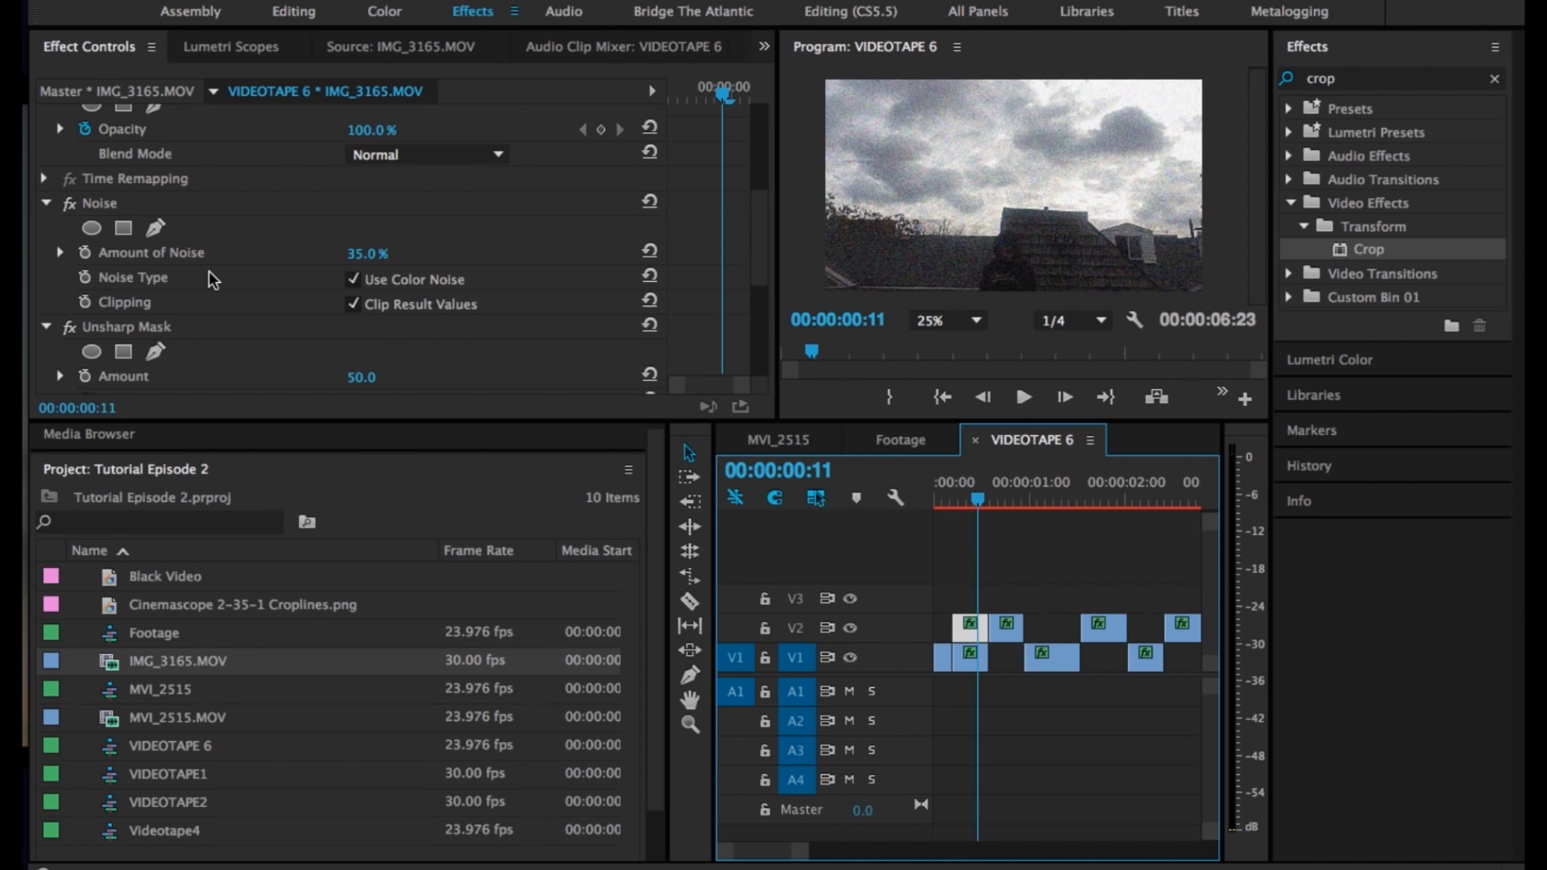
click(1026, 501)
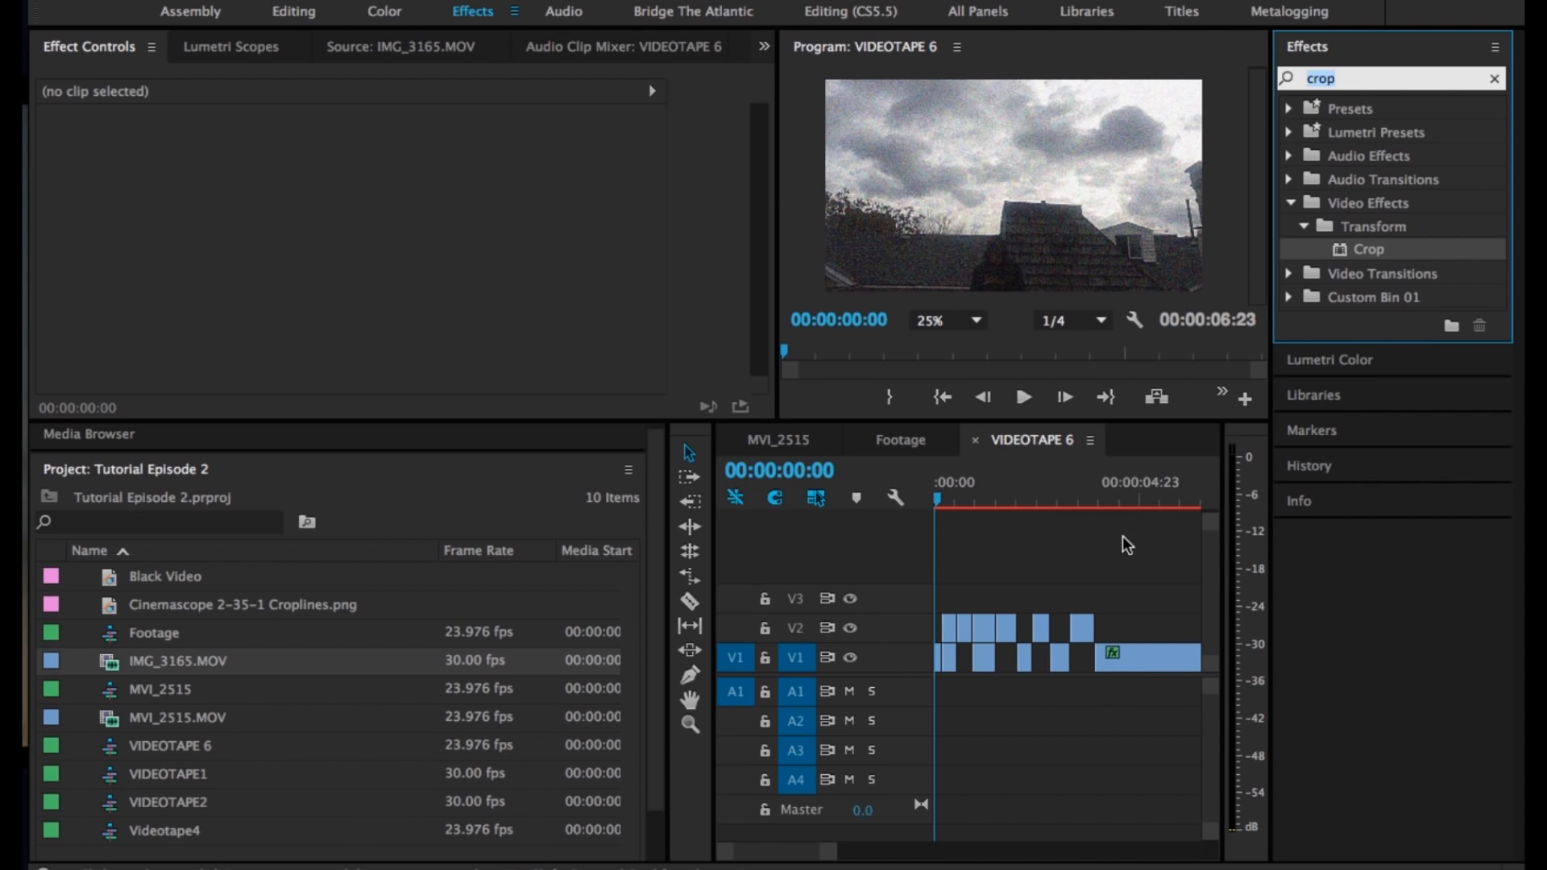
mouse_move(1200, 96)
text(urves)
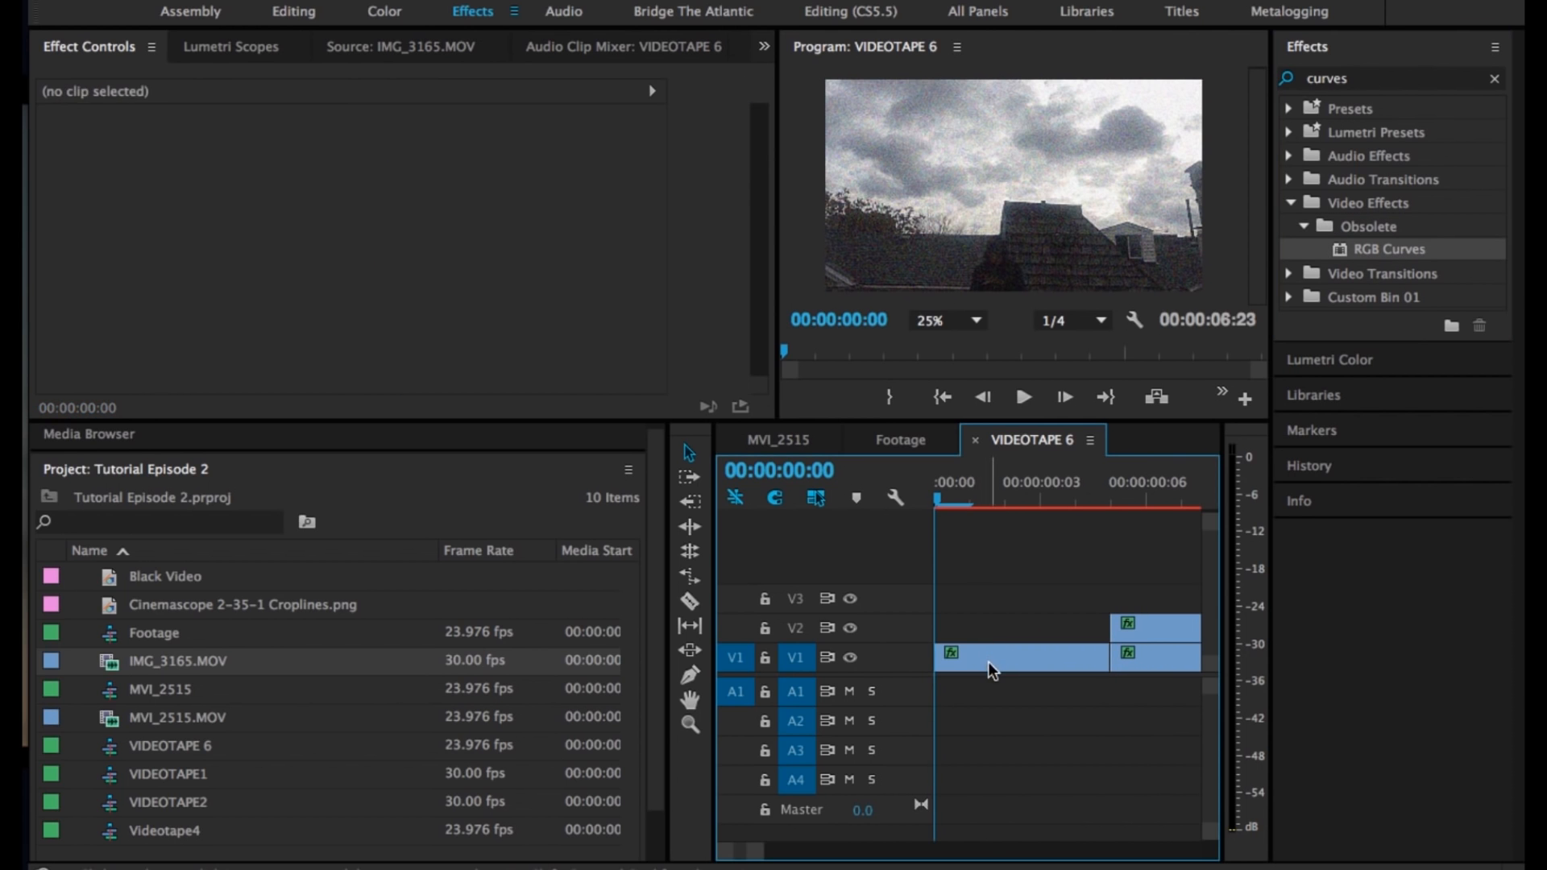
Lower the first clip's RGB Curves master and adjust green and blue curves
click(1016, 656)
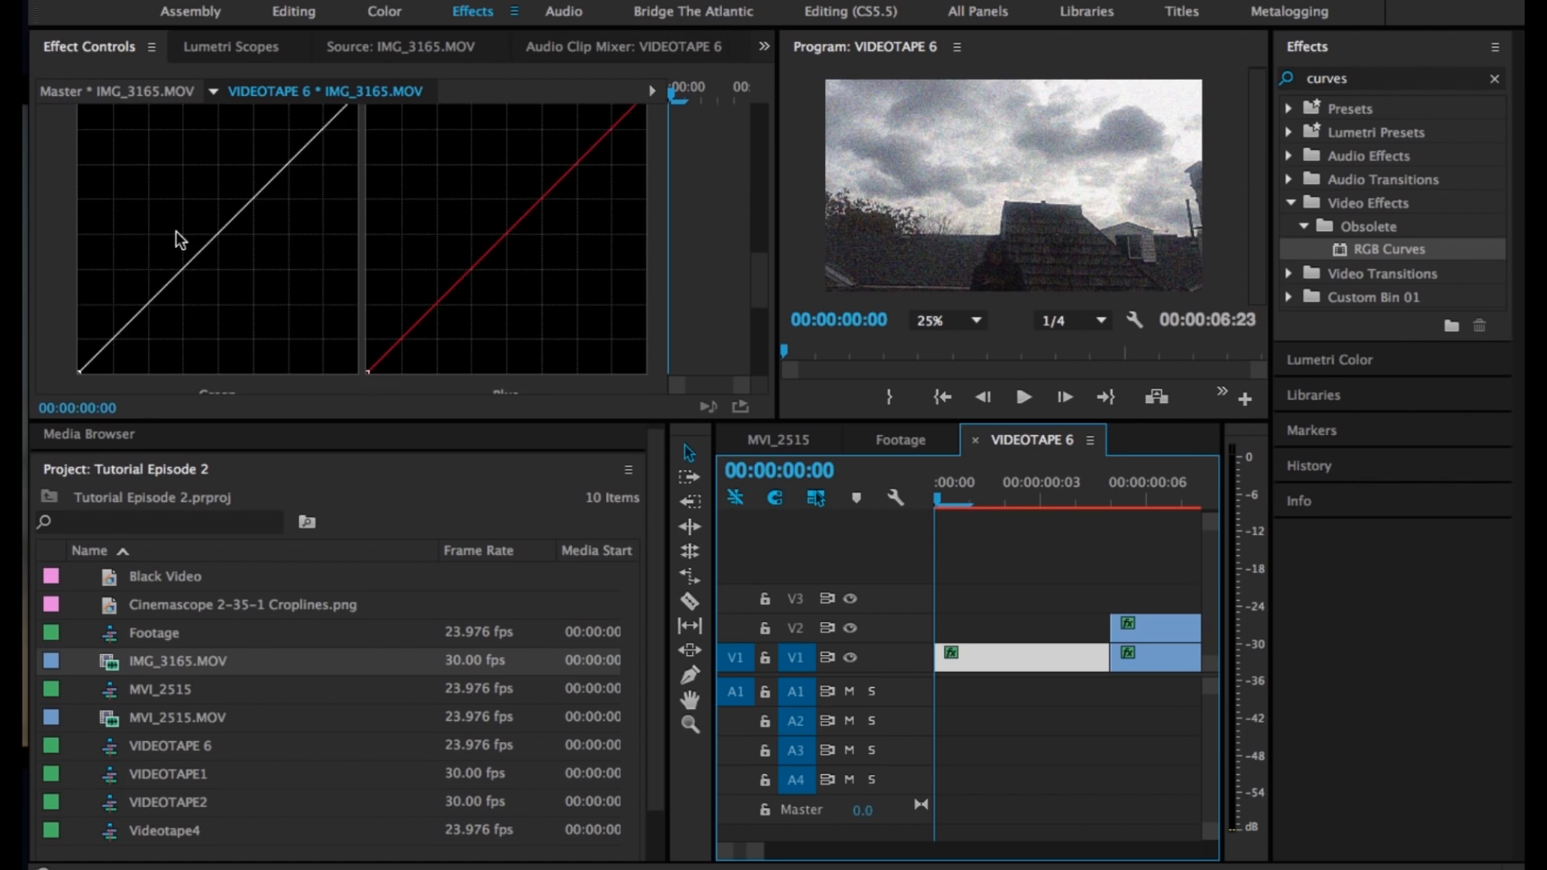
scroll(up, 3)
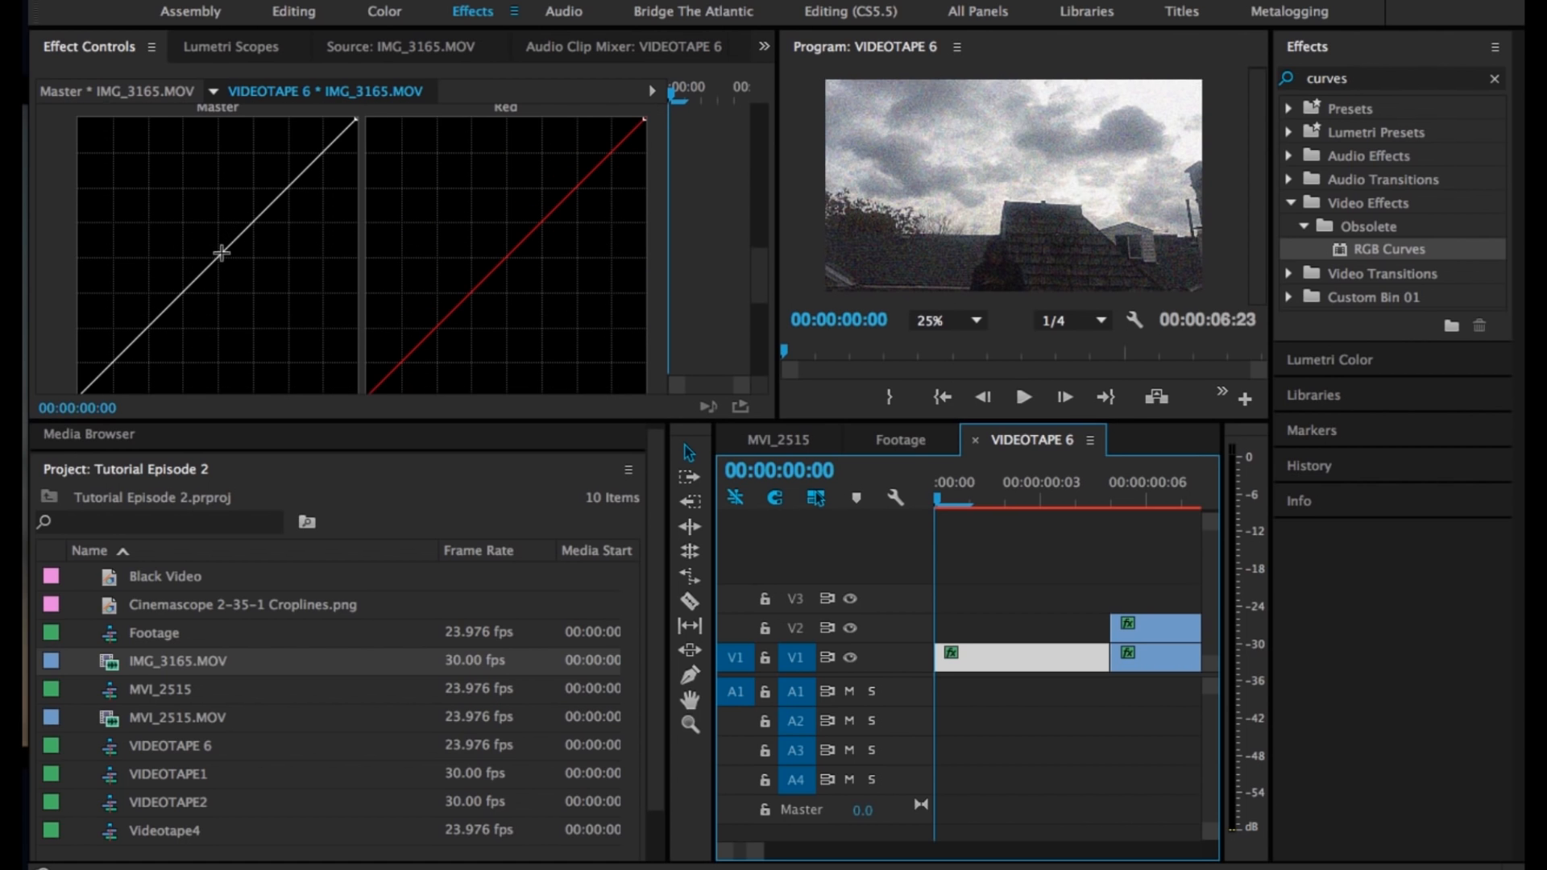
drag(219, 254, 230, 264)
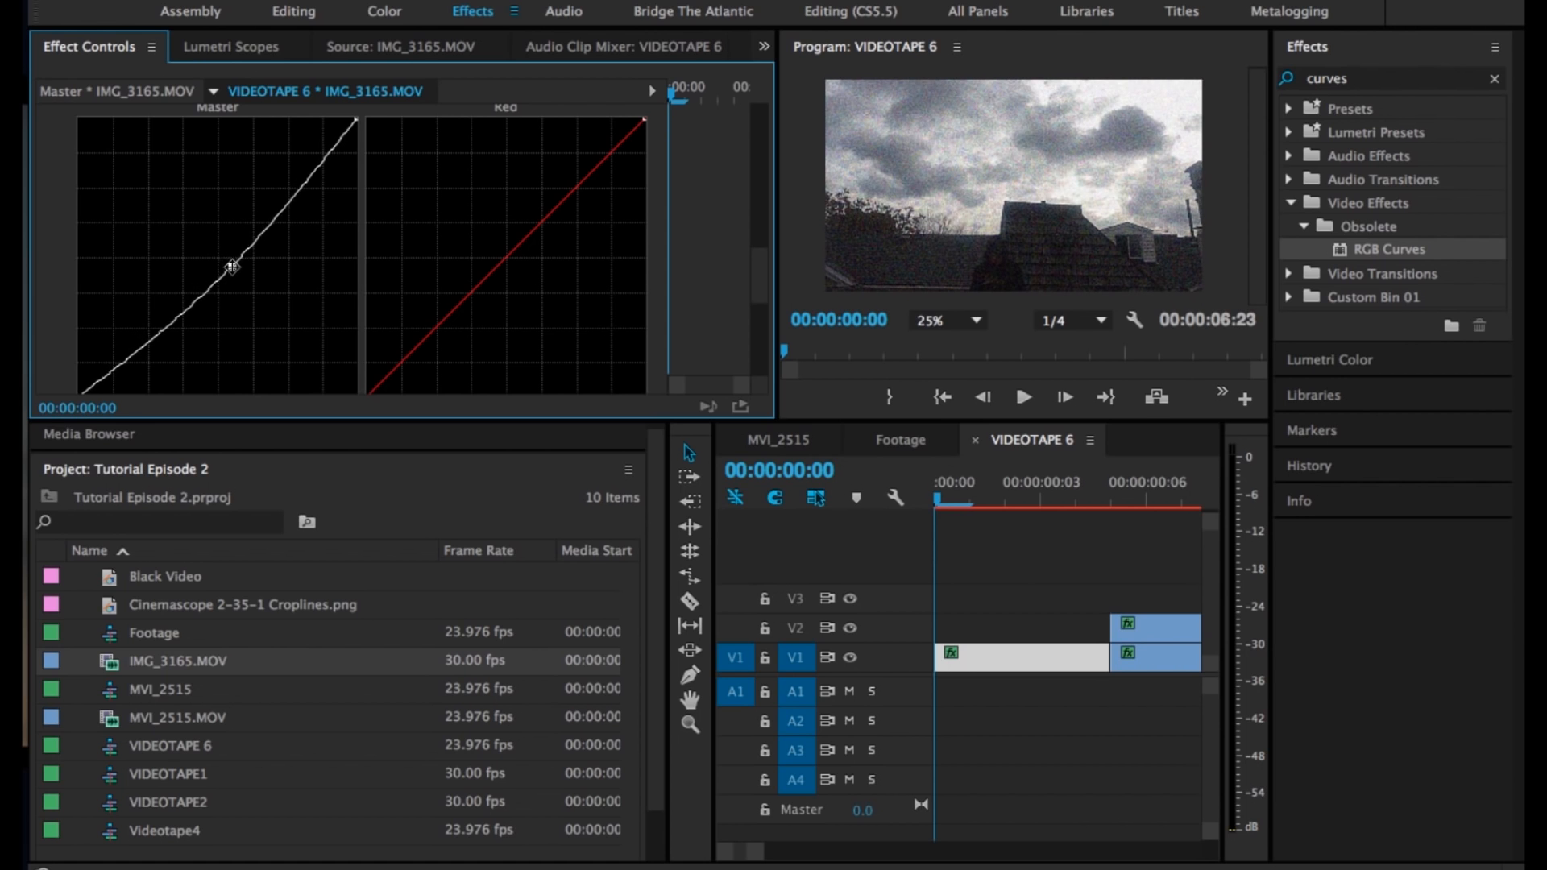
drag(232, 265, 250, 274)
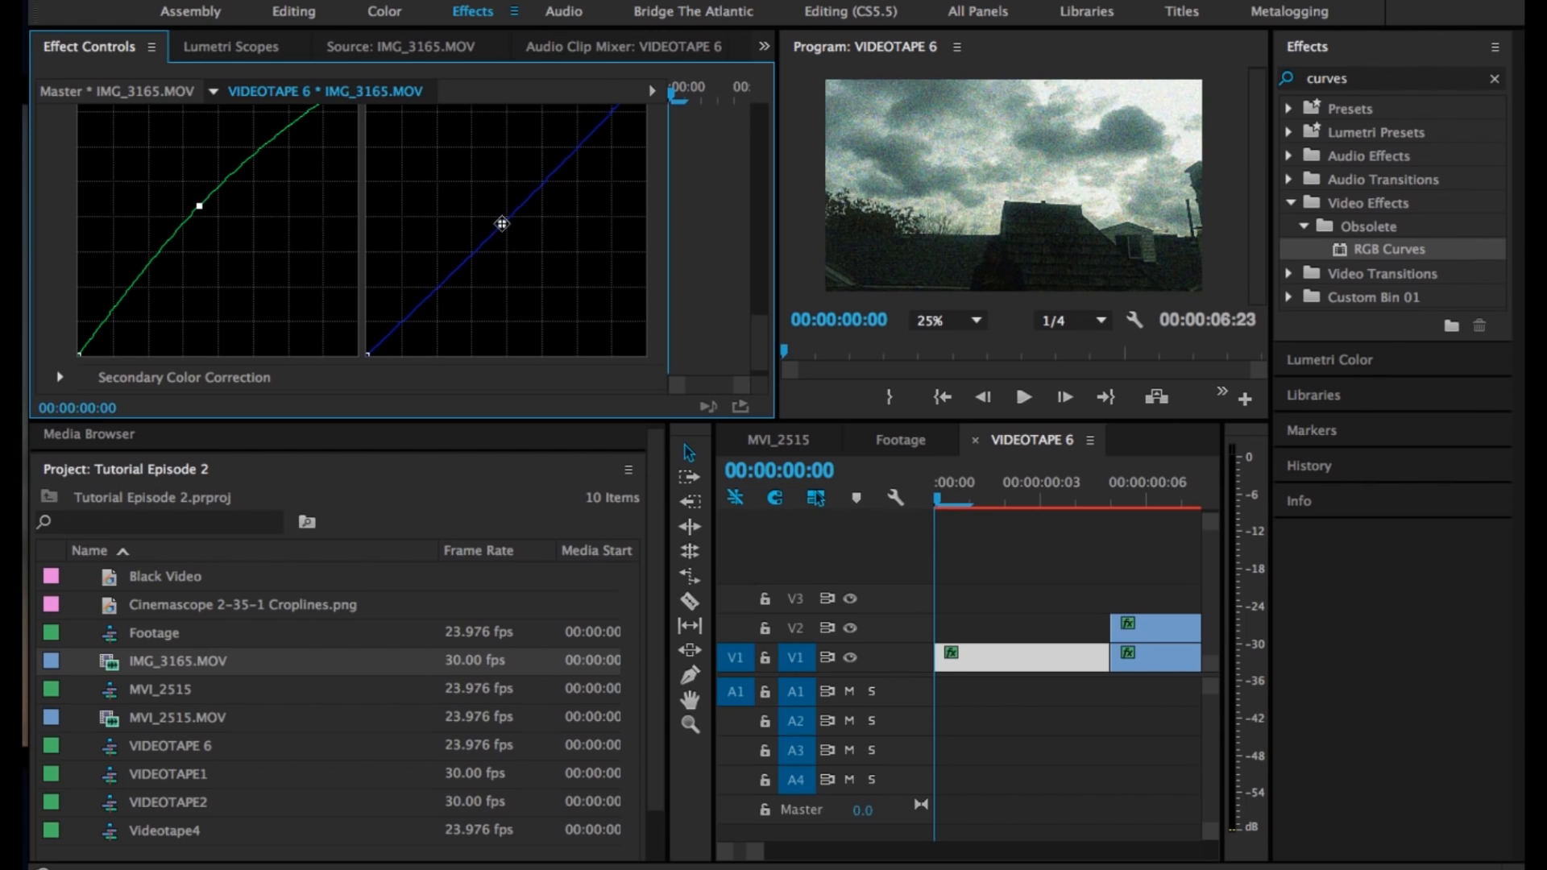
drag(501, 223, 490, 207)
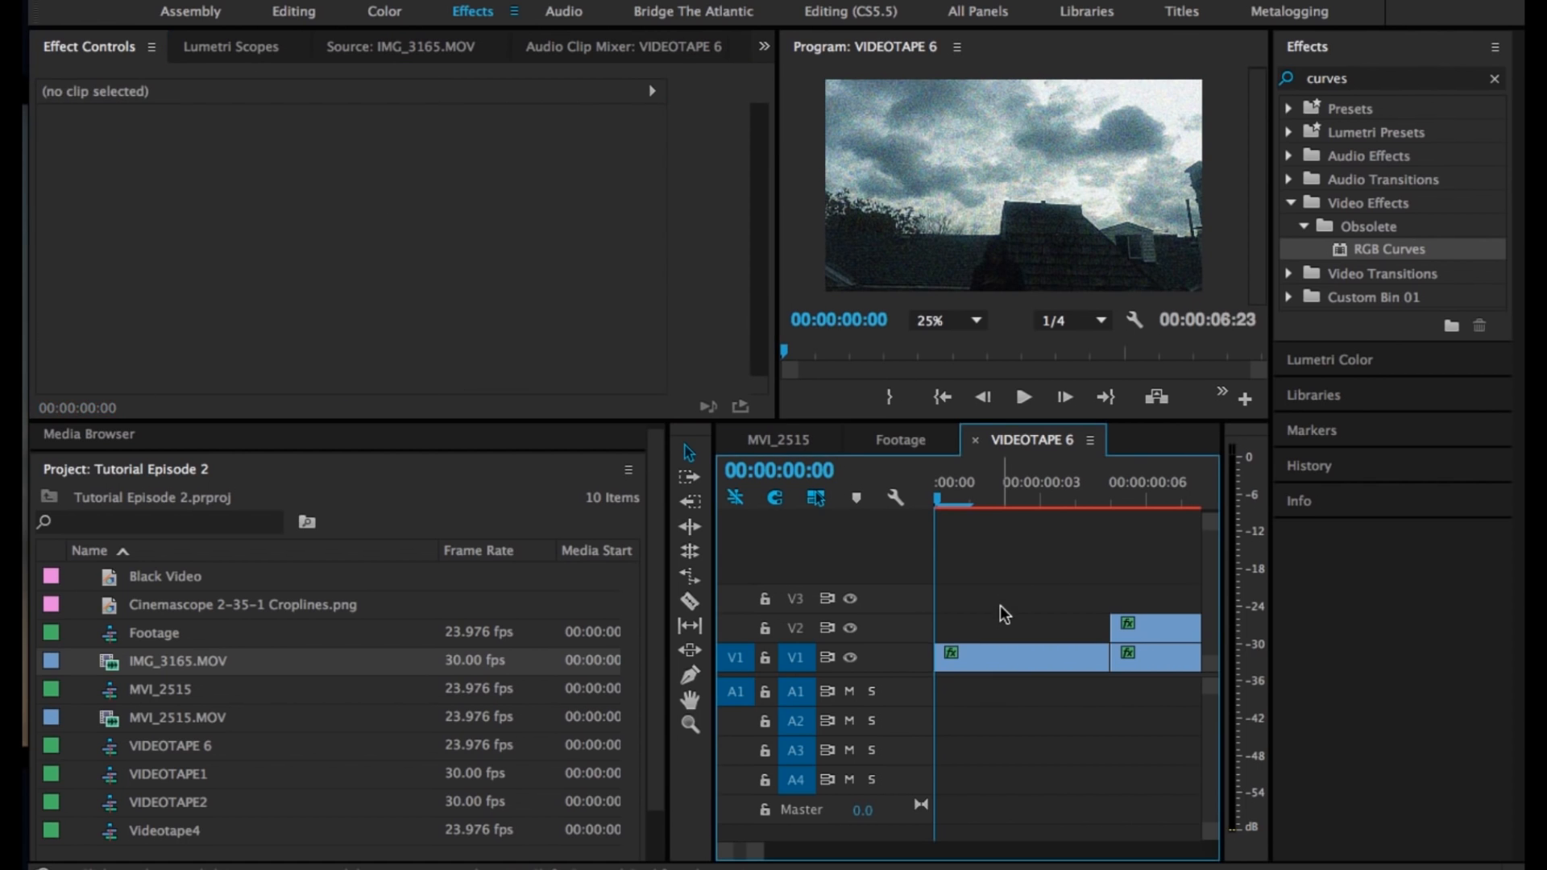
mouse_move(925, 605)
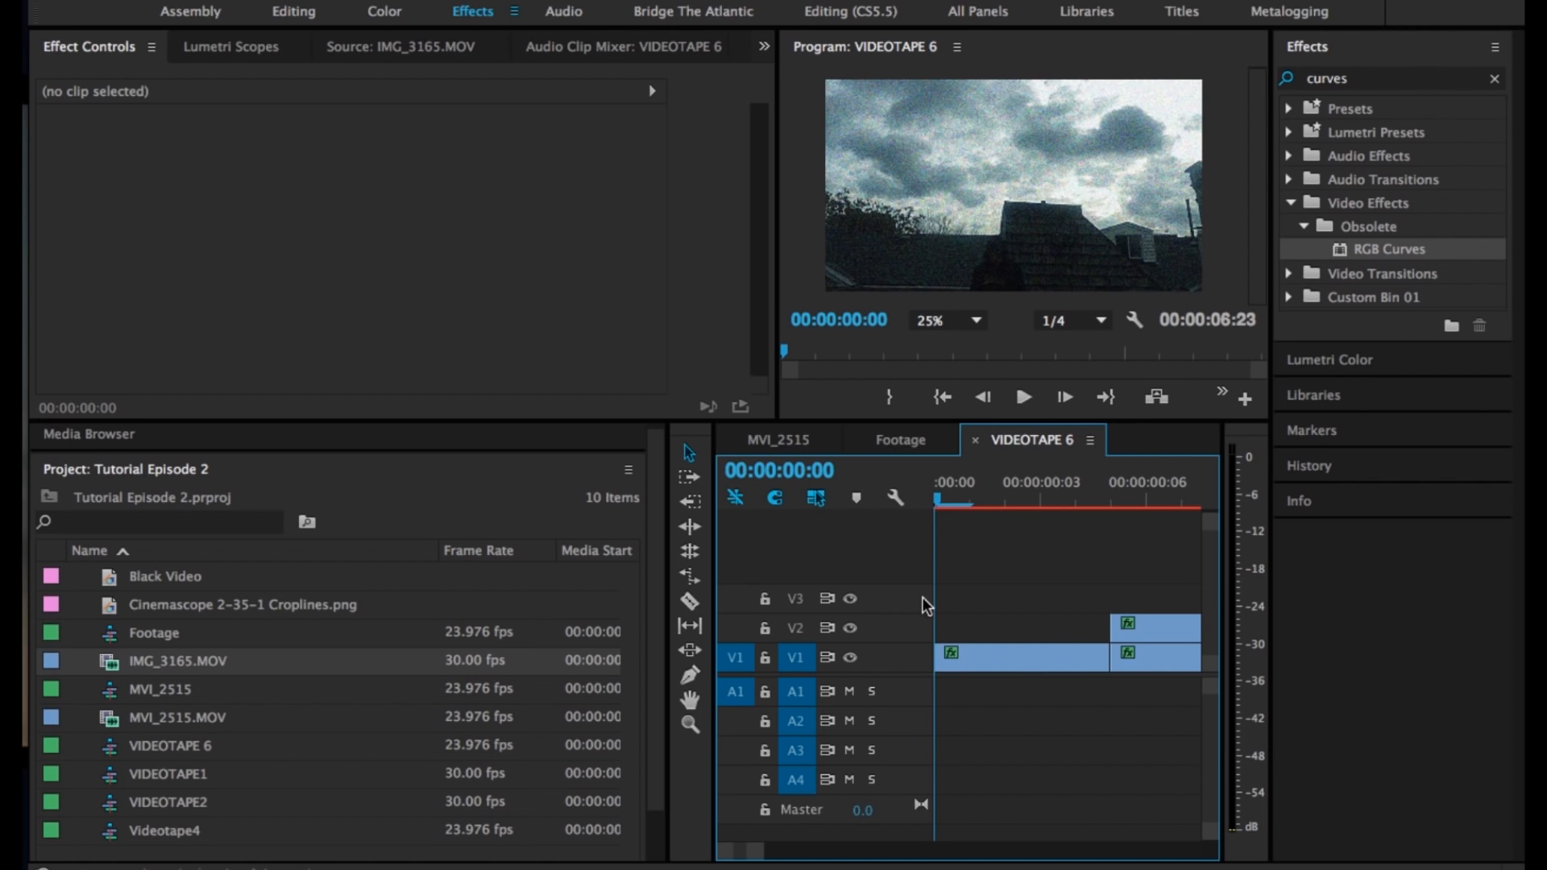
Darken the master curve further, then copy and paste attributes onto all clips
click(1021, 656)
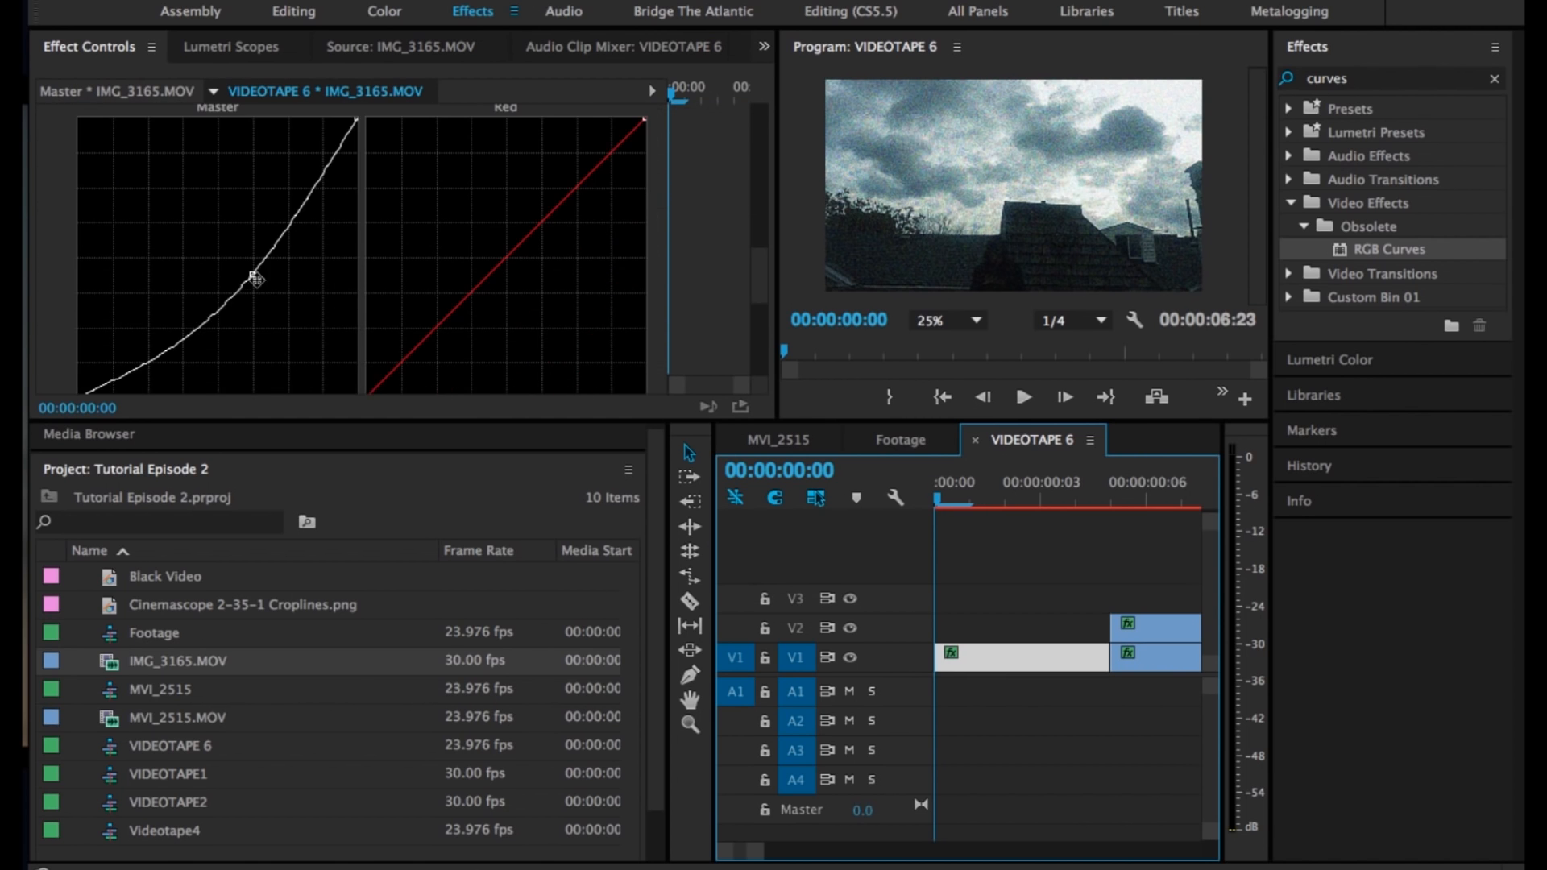
drag(255, 278, 255, 255)
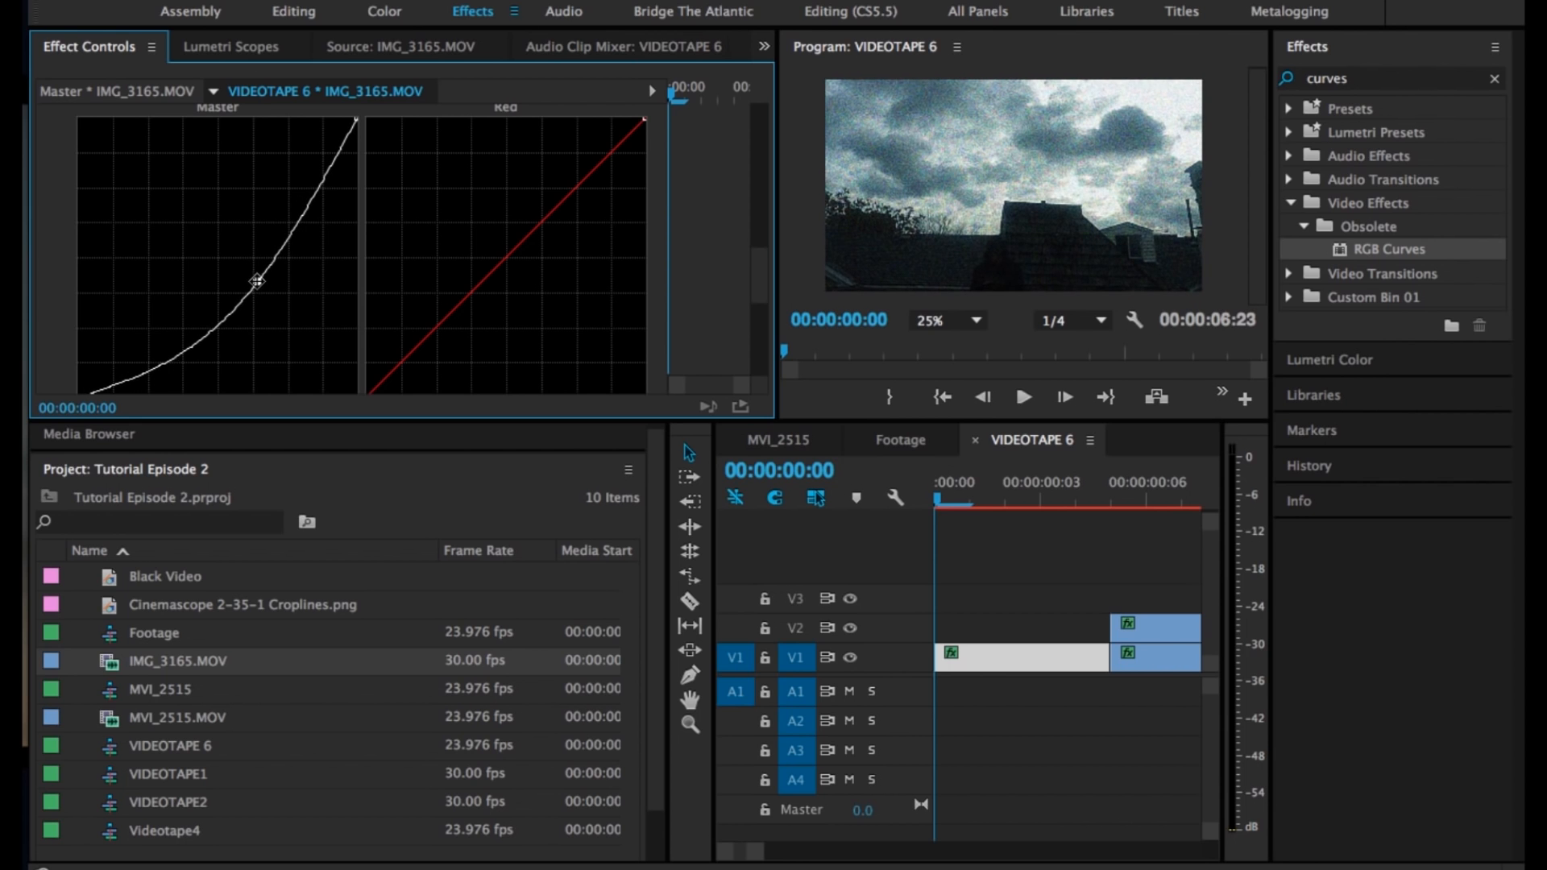
click(1021, 657)
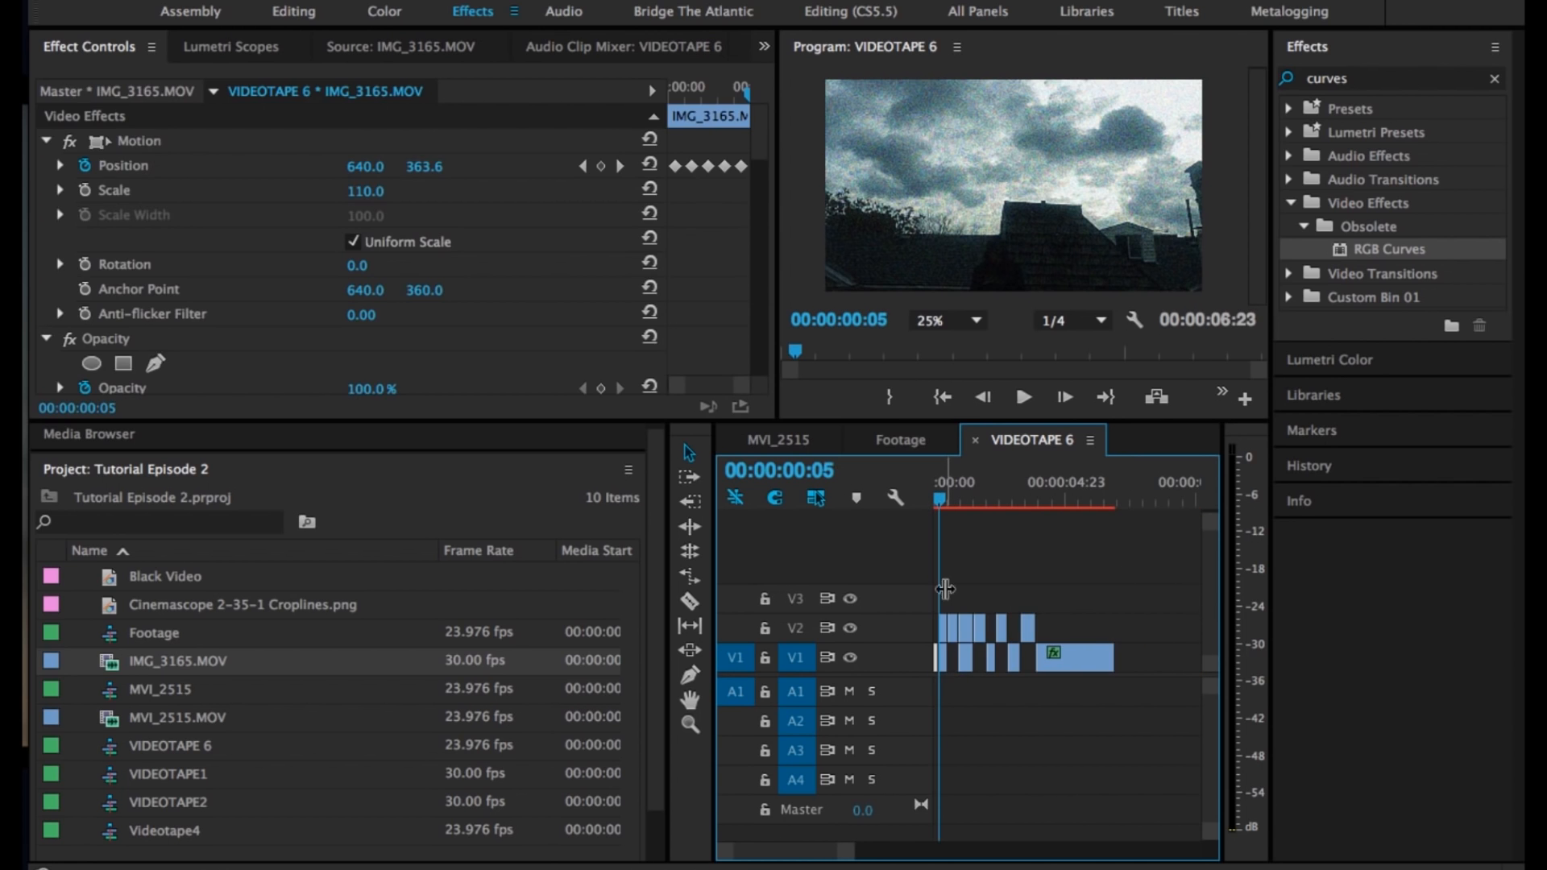
right_click(1007, 656)
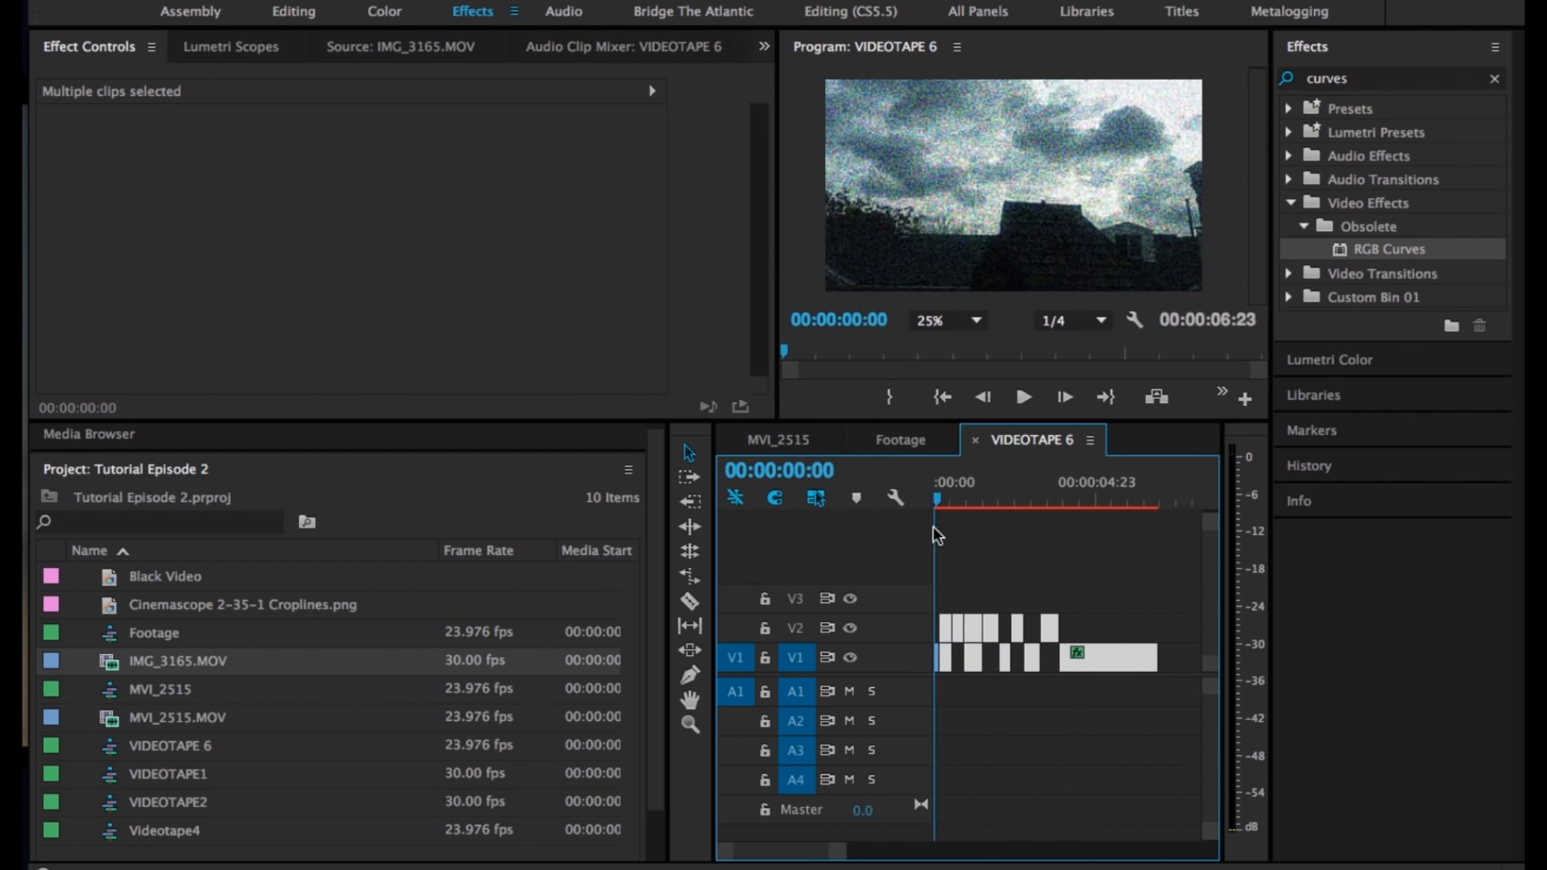
click(1023, 396)
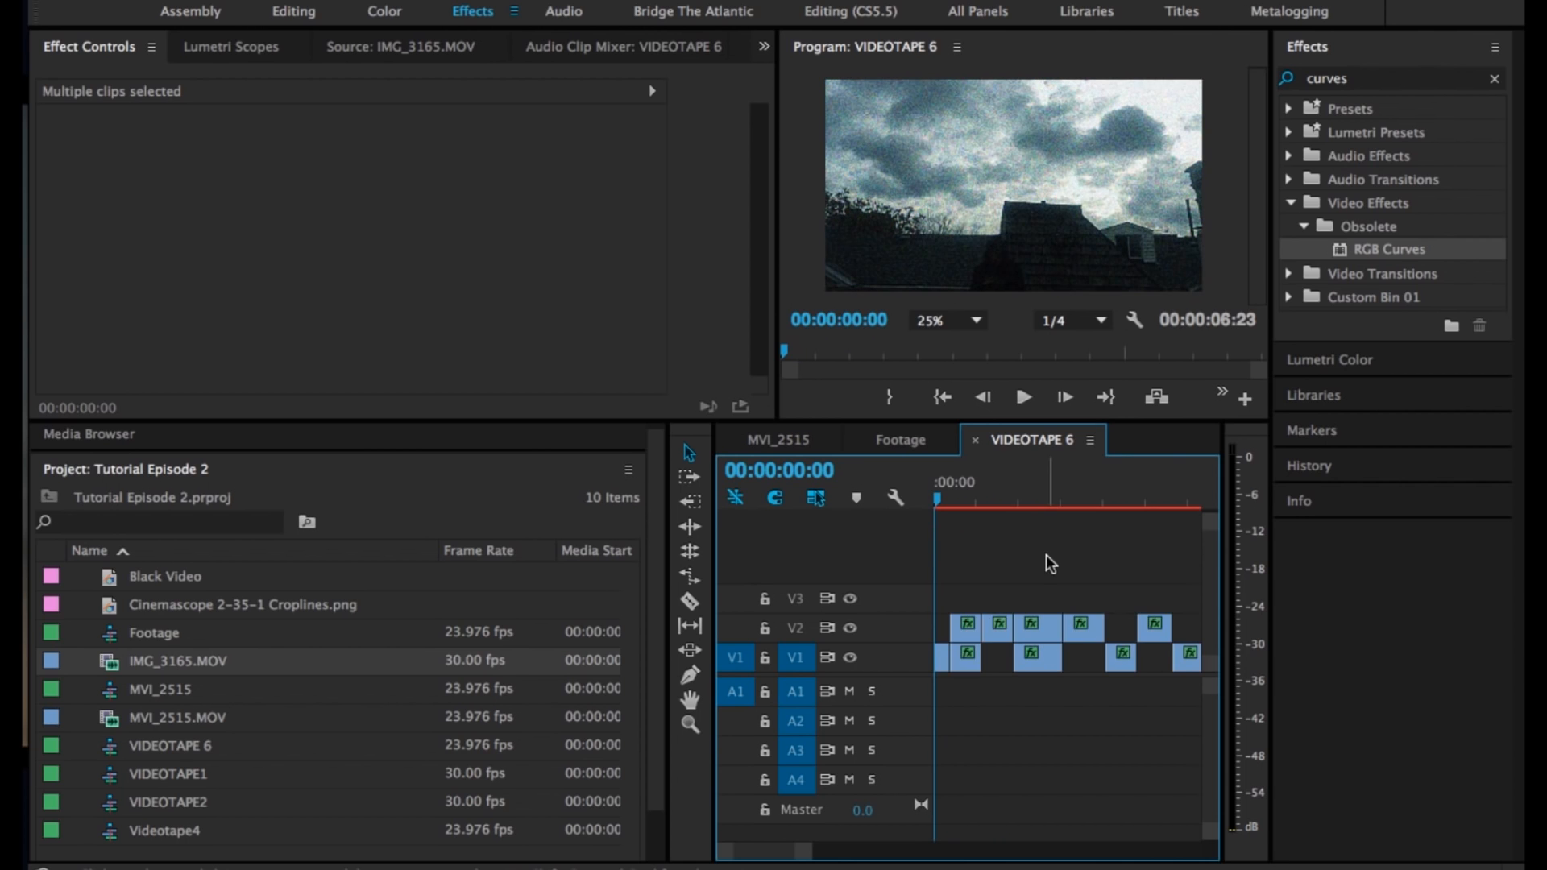
Select the Cinemascope 2-35-1 crop-lines overlay clip on V3
click(965, 656)
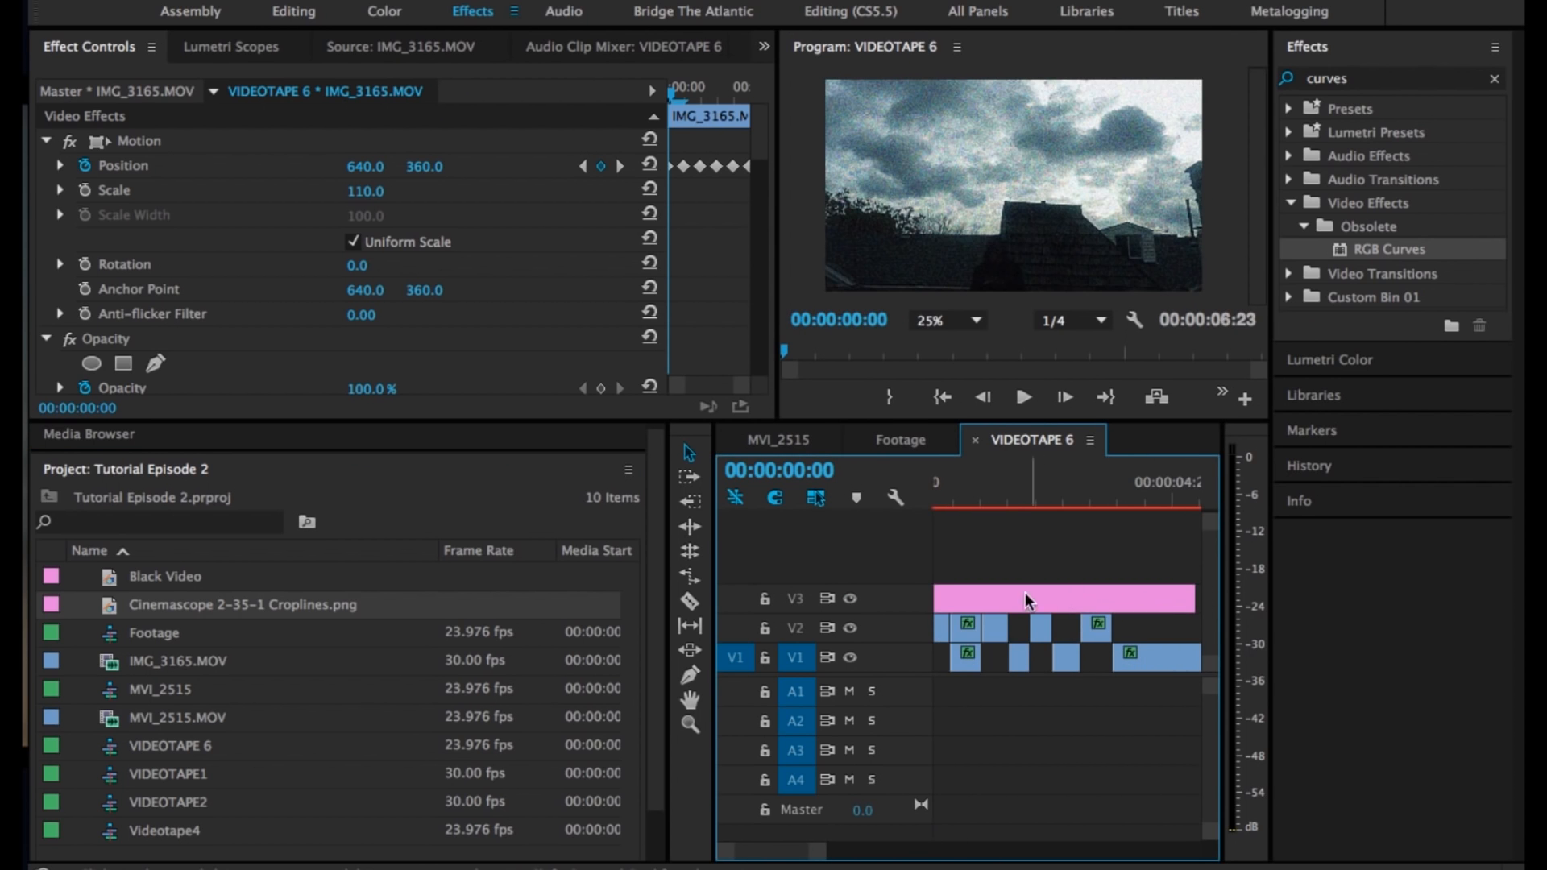
click(955, 498)
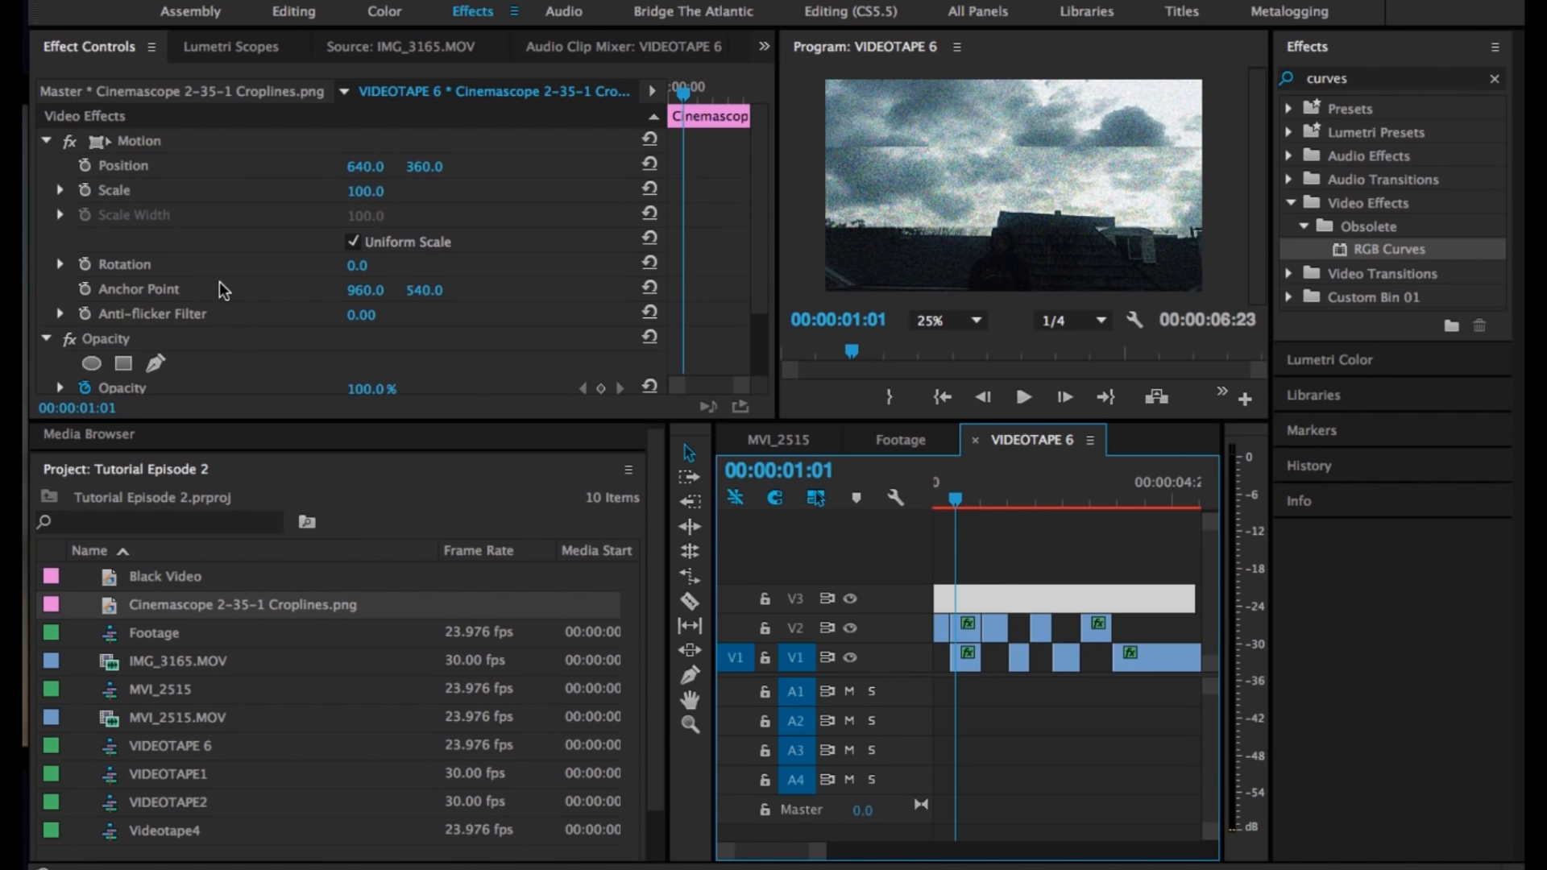
scroll(down, 3)
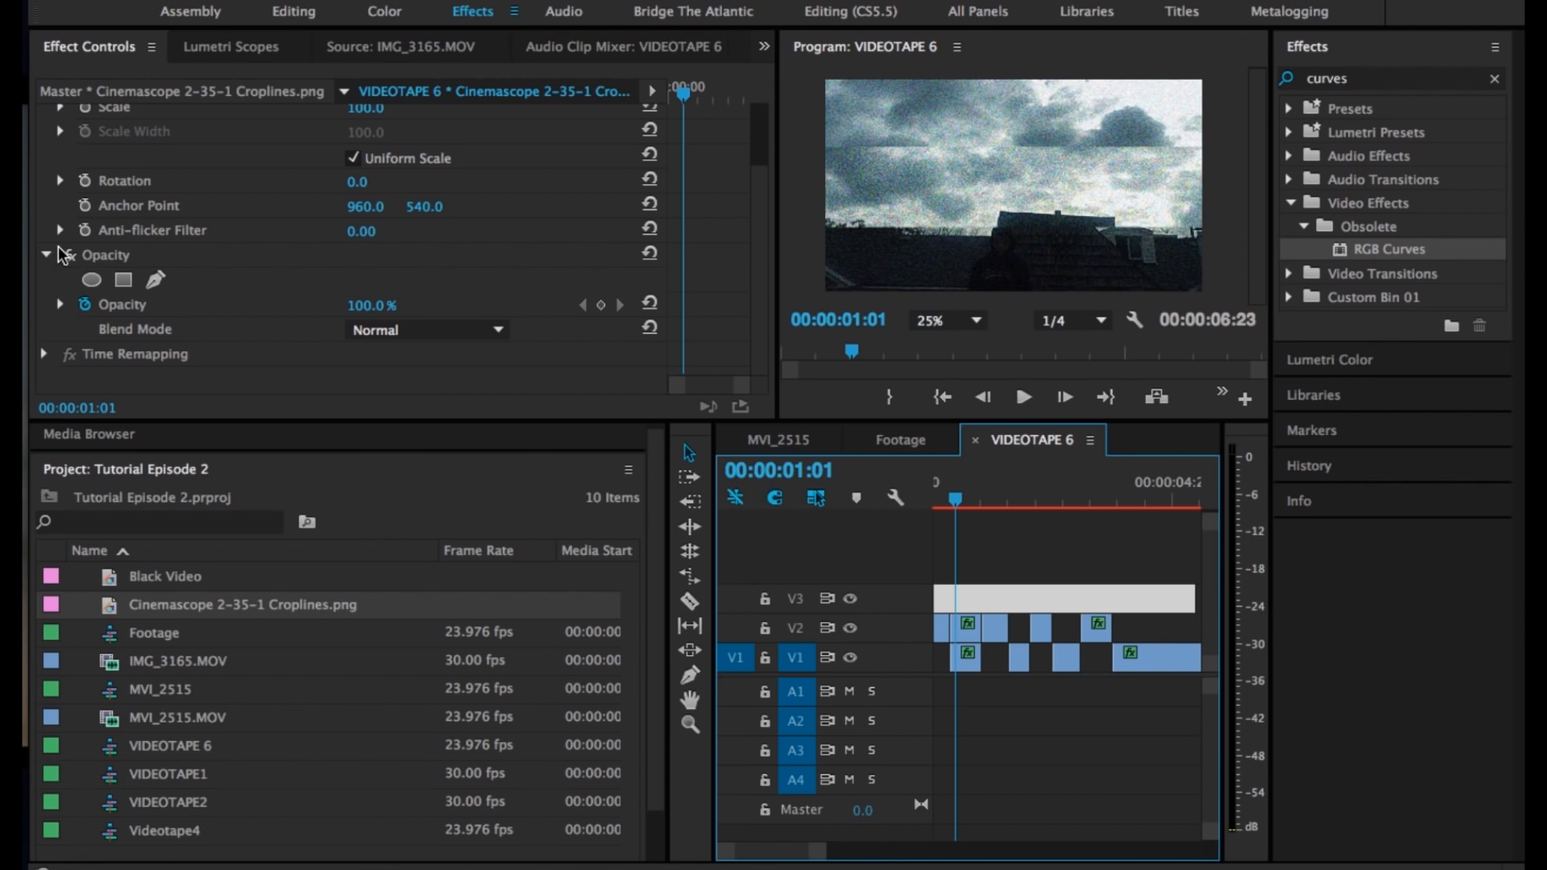
scroll(up, 3)
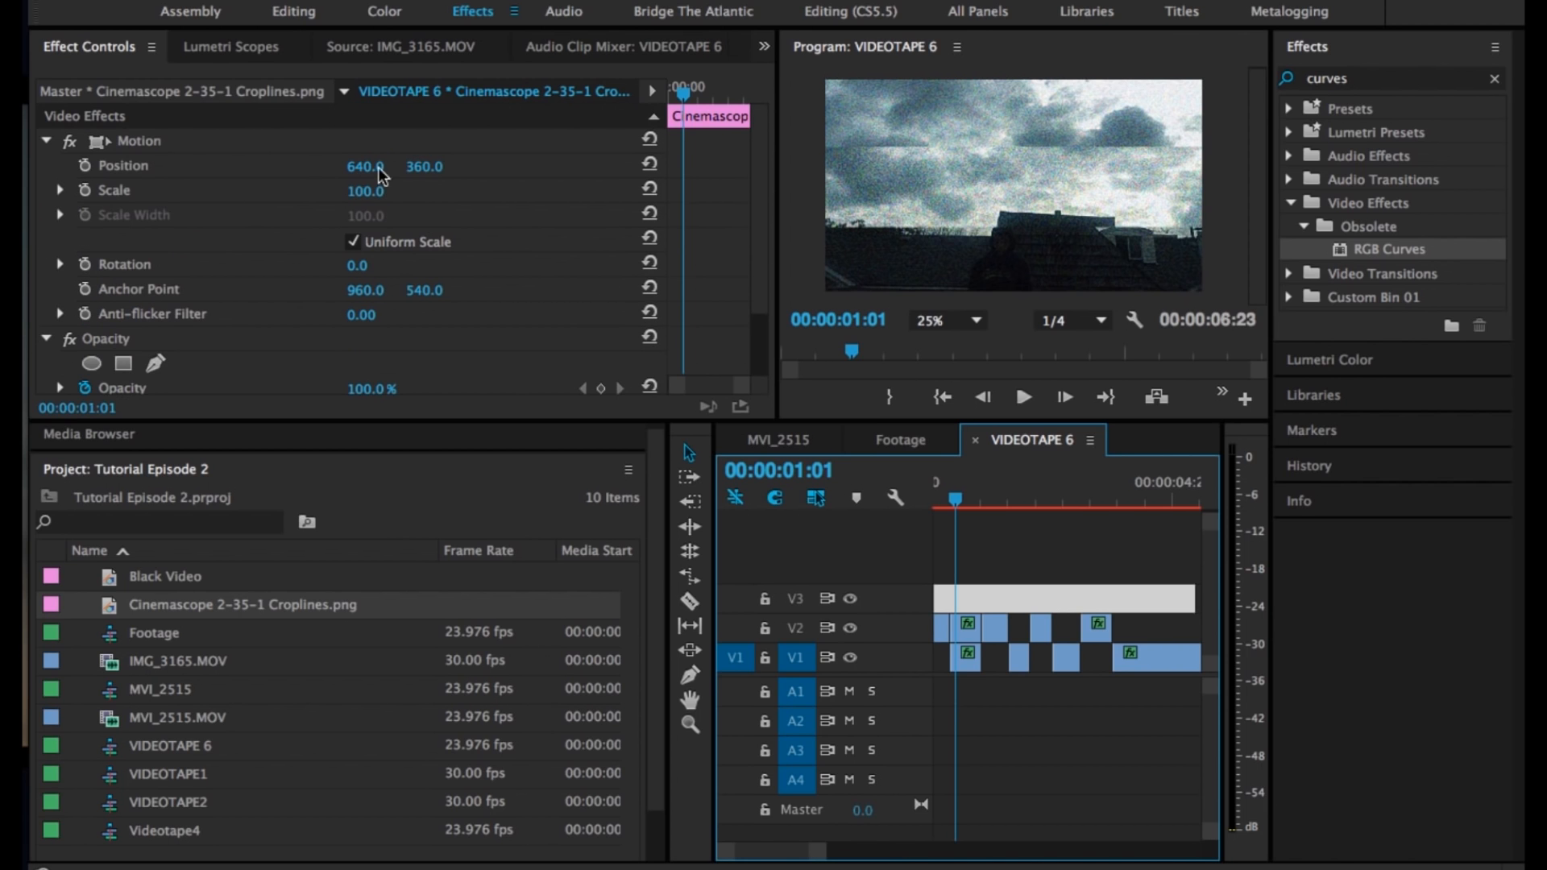
Scale the overlay to 120 and rotate it 90°, checking a later frame
text(32.0)
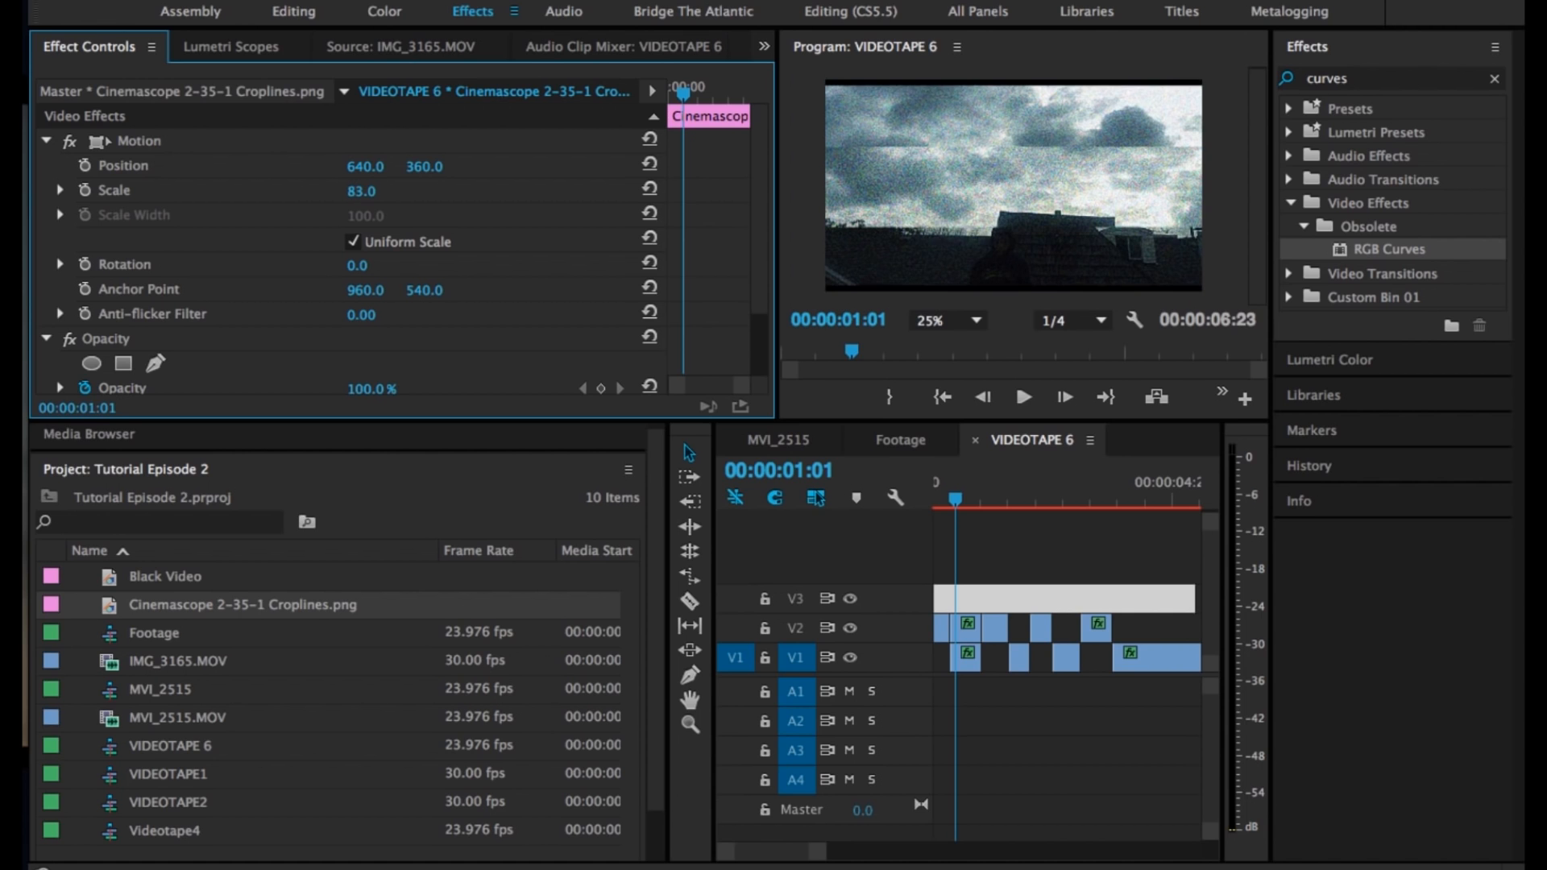
text(66.0)
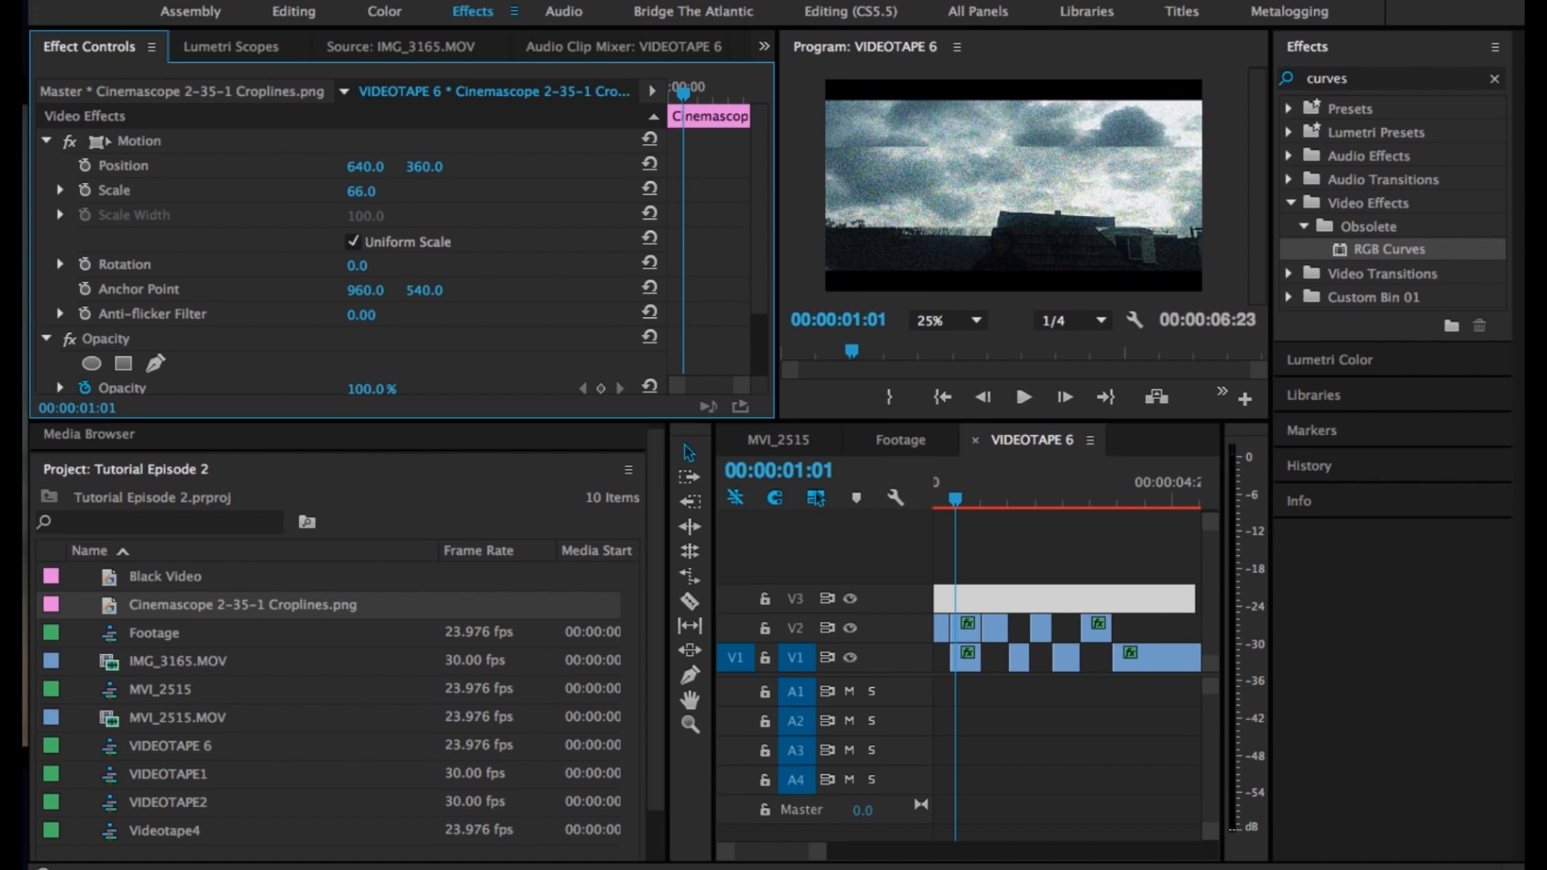
drag(361, 190, 380, 190)
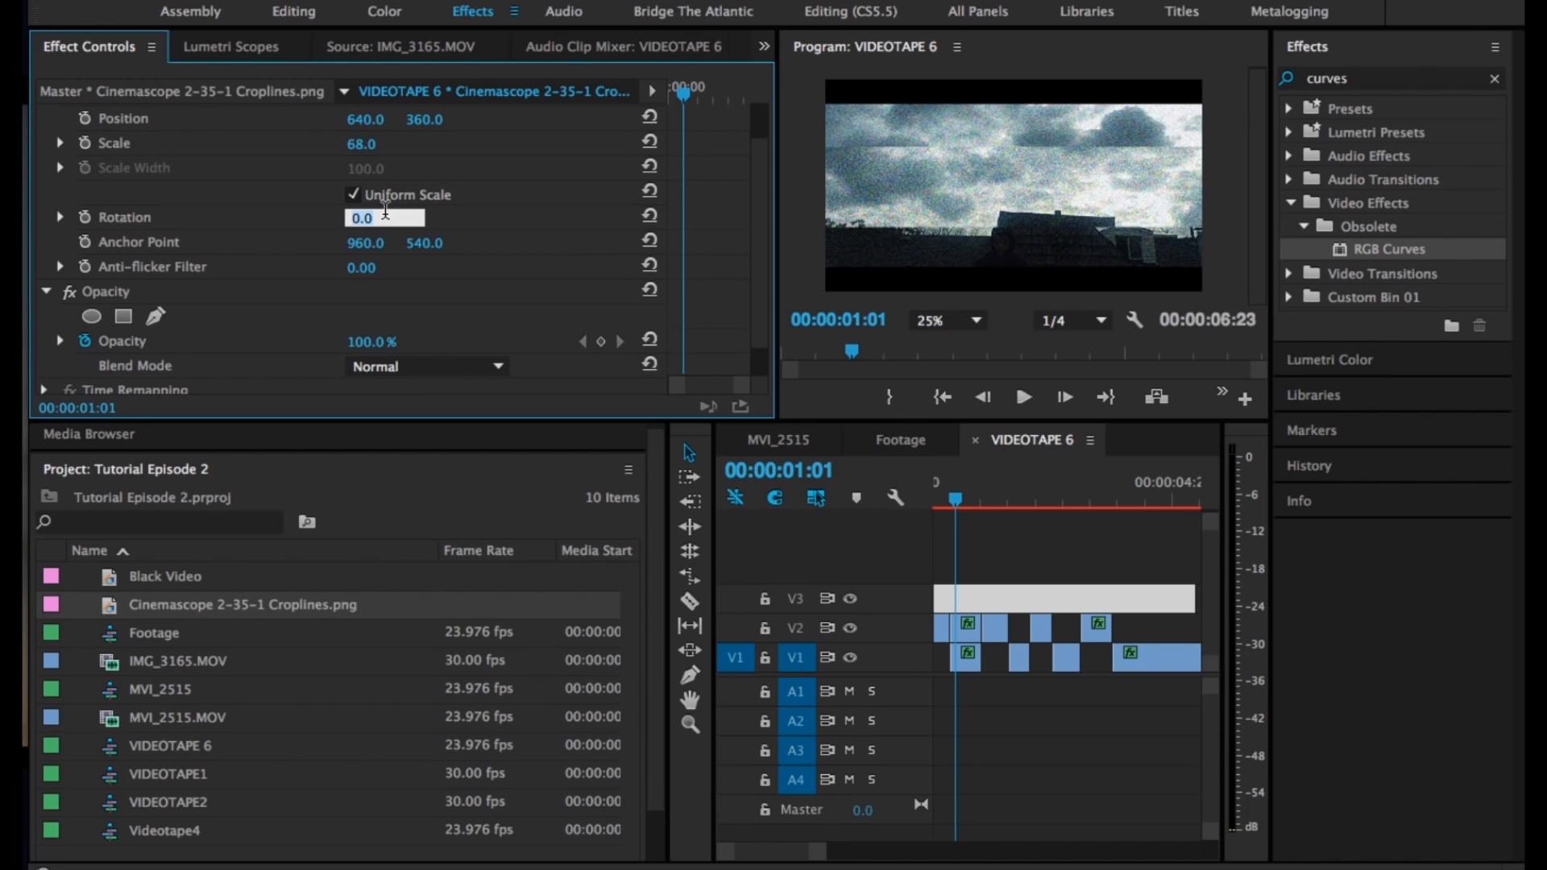
text(90)
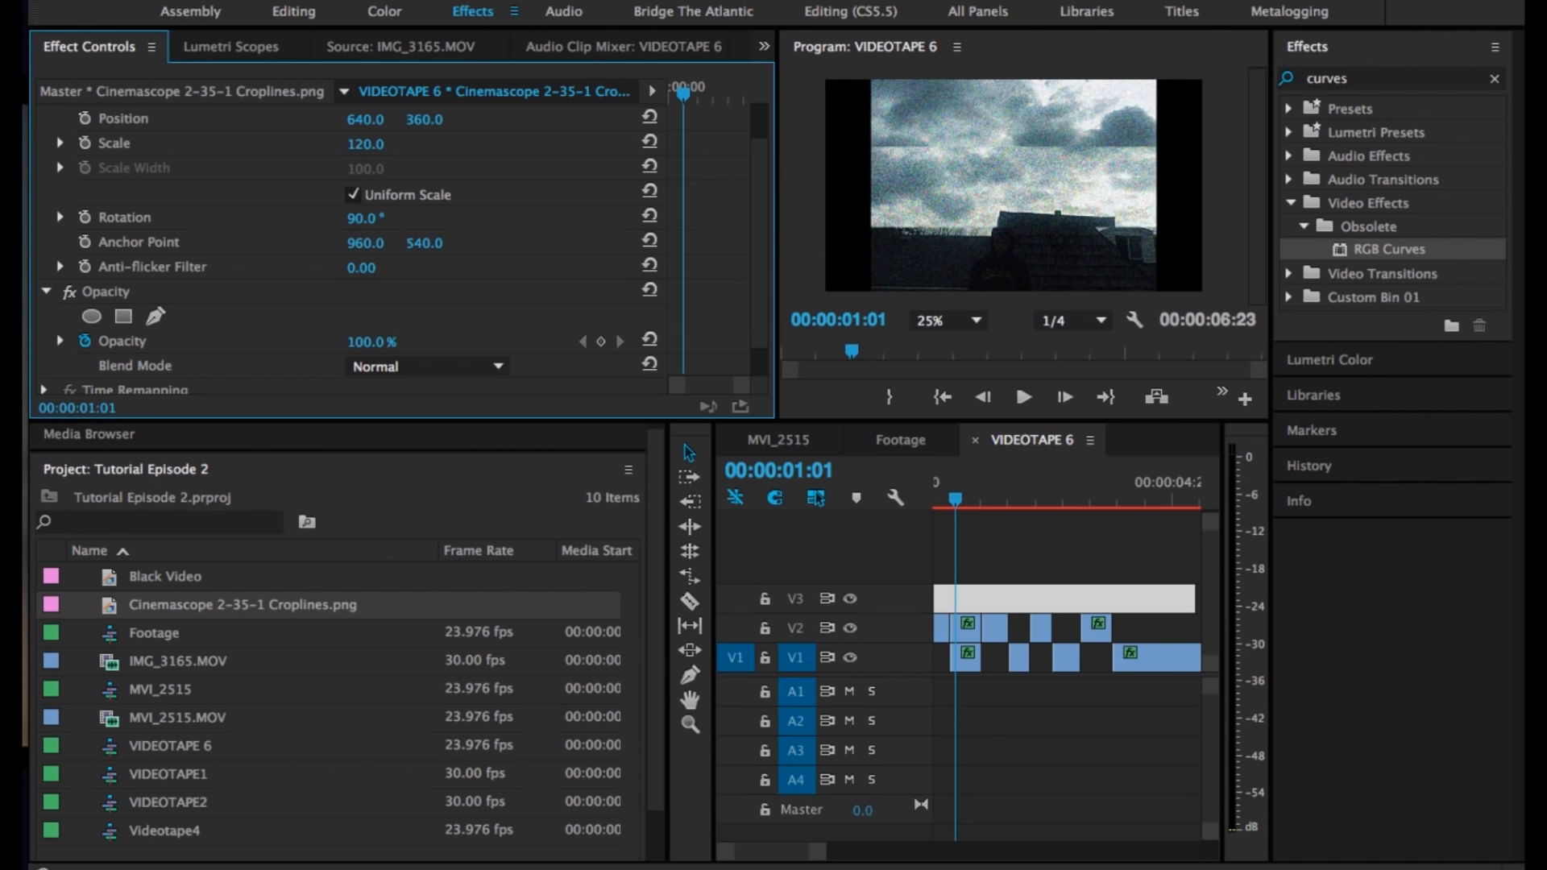
click(972, 498)
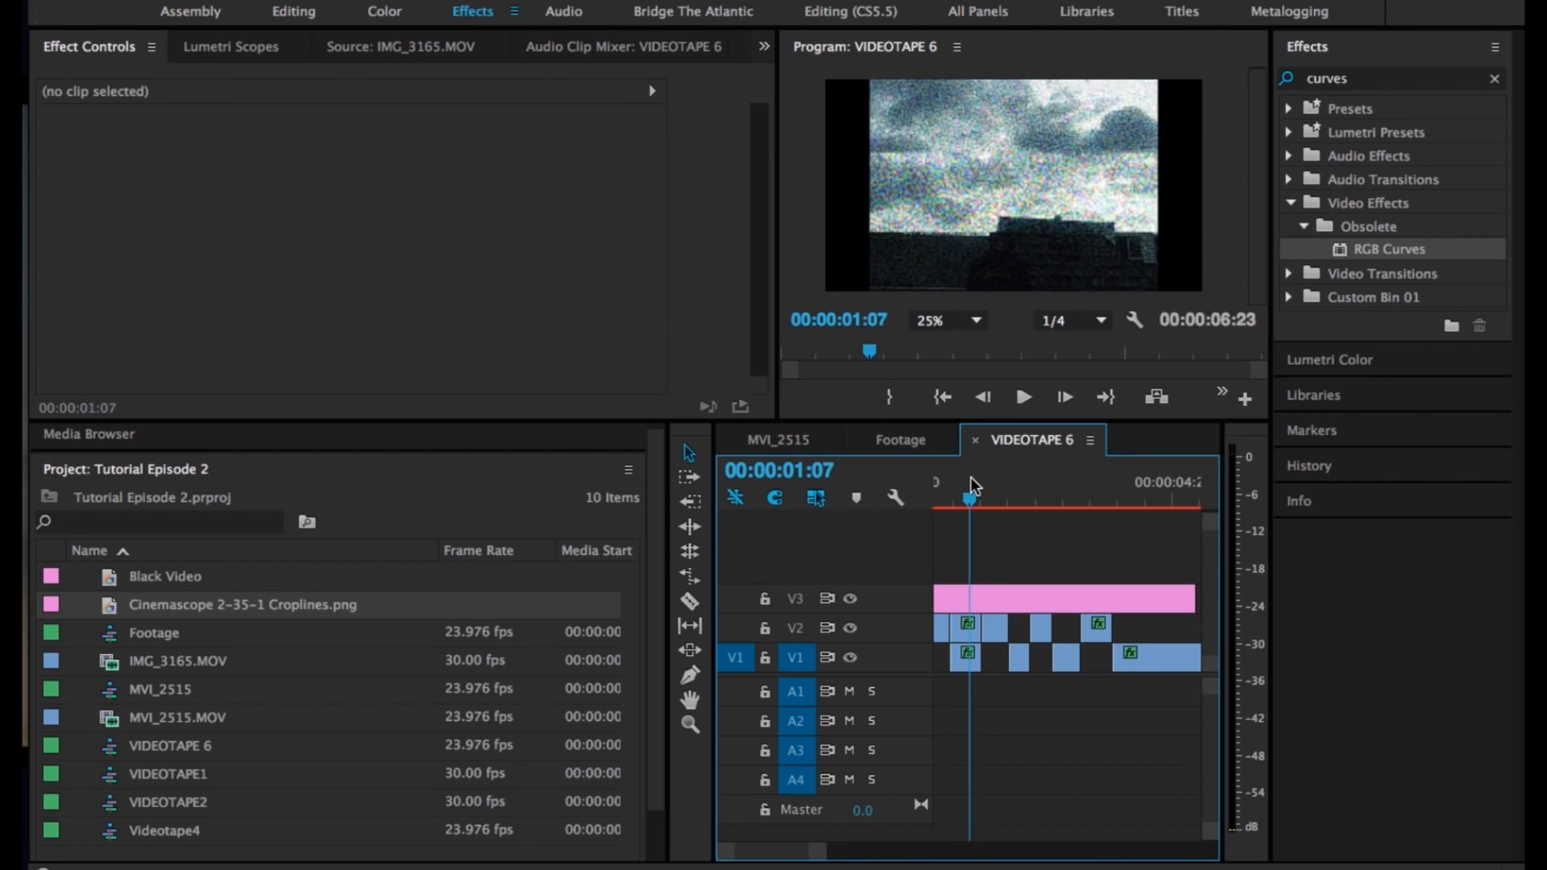